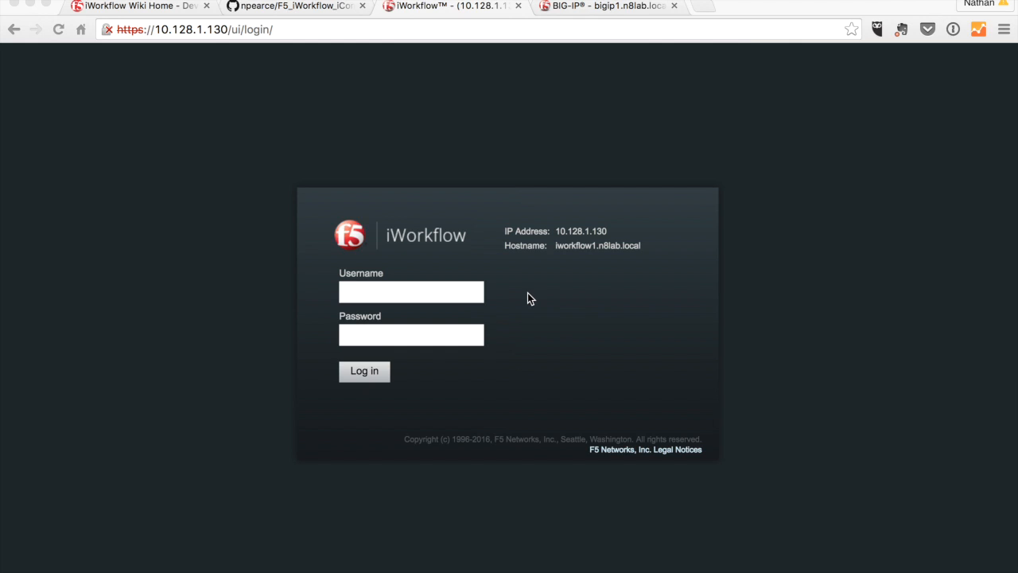
pyautogui.moveTo(537, 332)
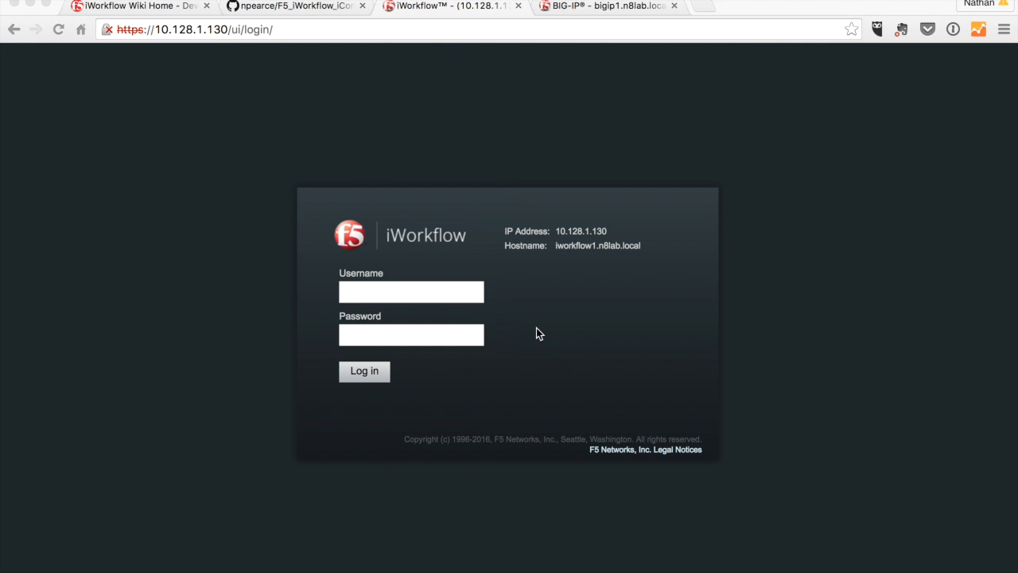
pyautogui.moveTo(566, 420)
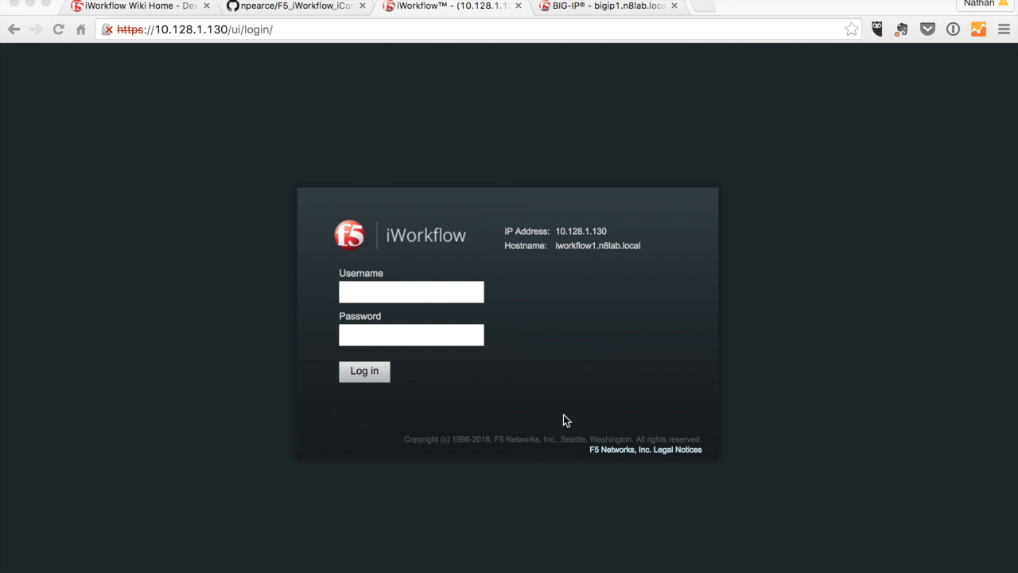
pyautogui.moveTo(568, 248)
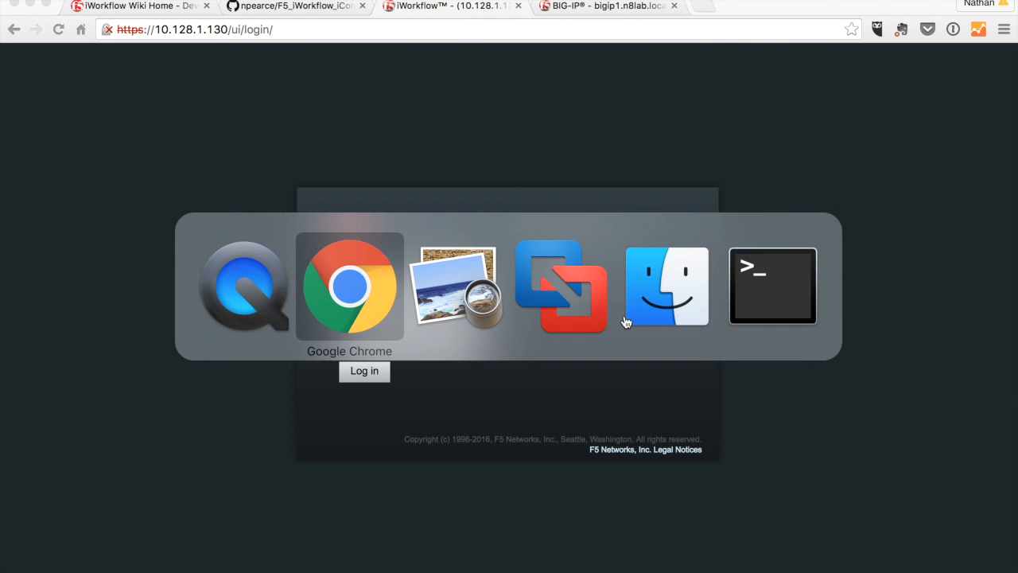
pyautogui.moveTo(626, 320)
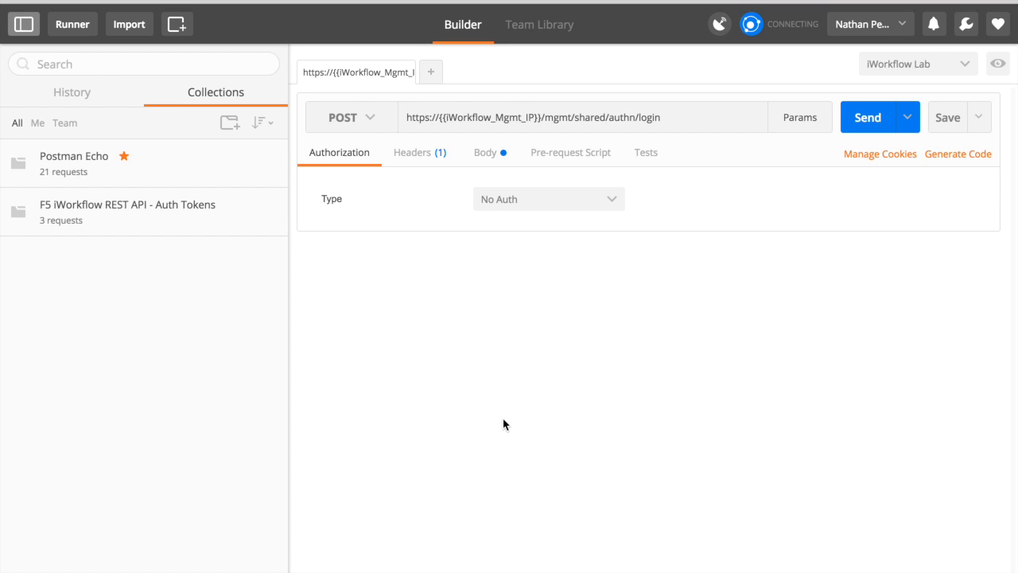
pyautogui.moveTo(610, 368)
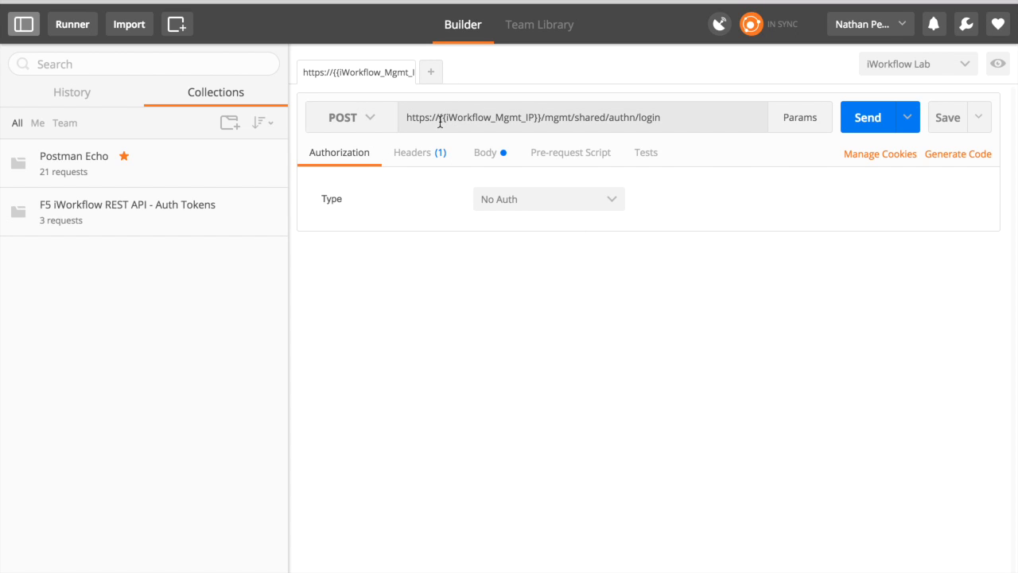
pyautogui.moveTo(504, 116)
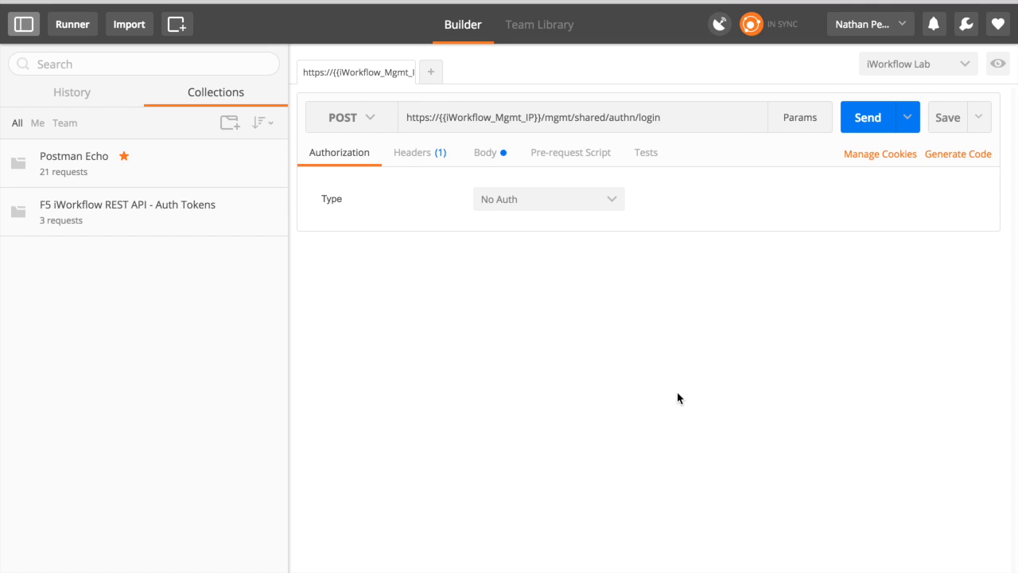
pyautogui.moveTo(571, 78)
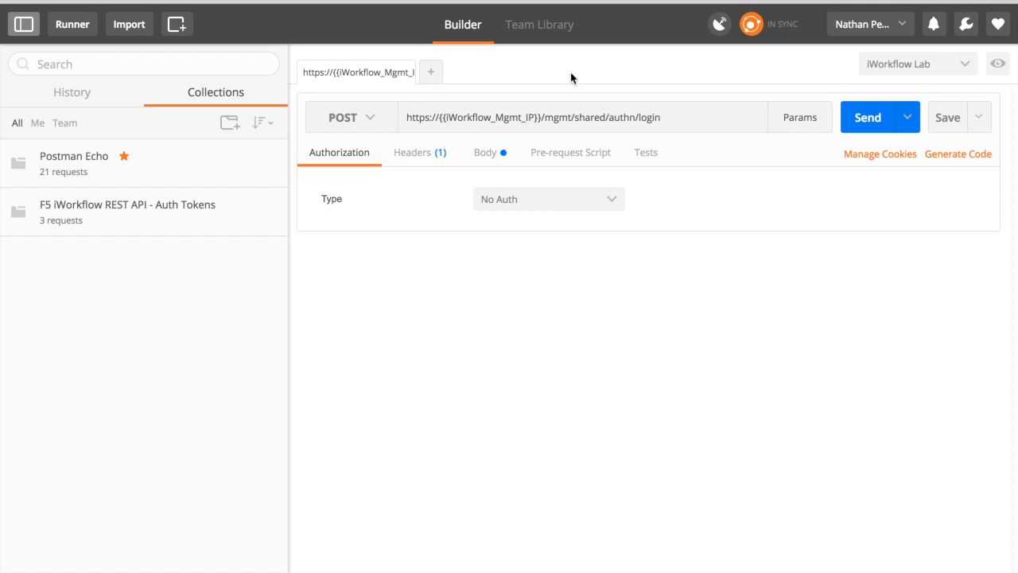
# Step: Expand the F5 iWorkflow REST API - Auth Tokens collection to list its three requests
pyautogui.click(632, 117)
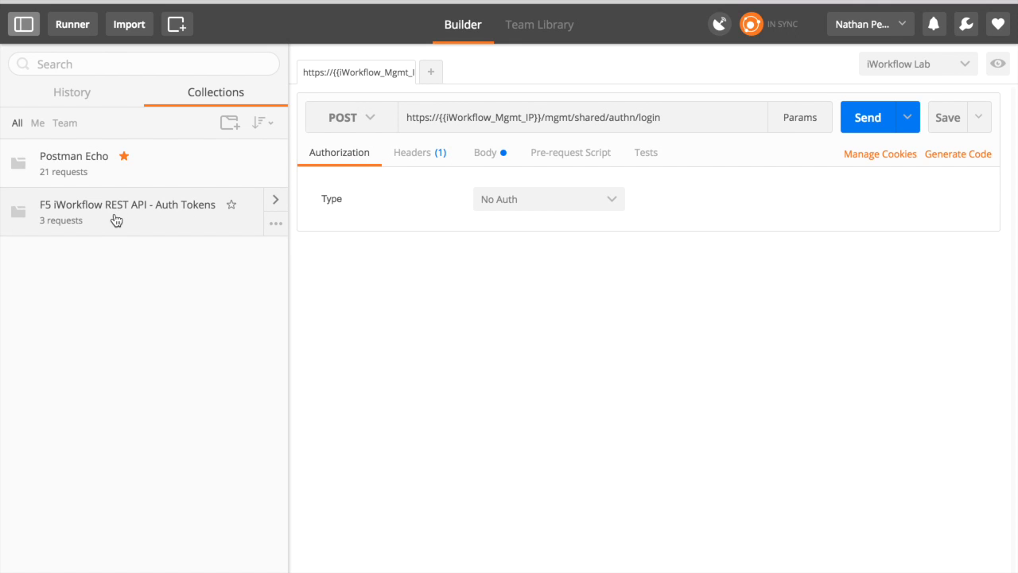
pyautogui.click(127, 204)
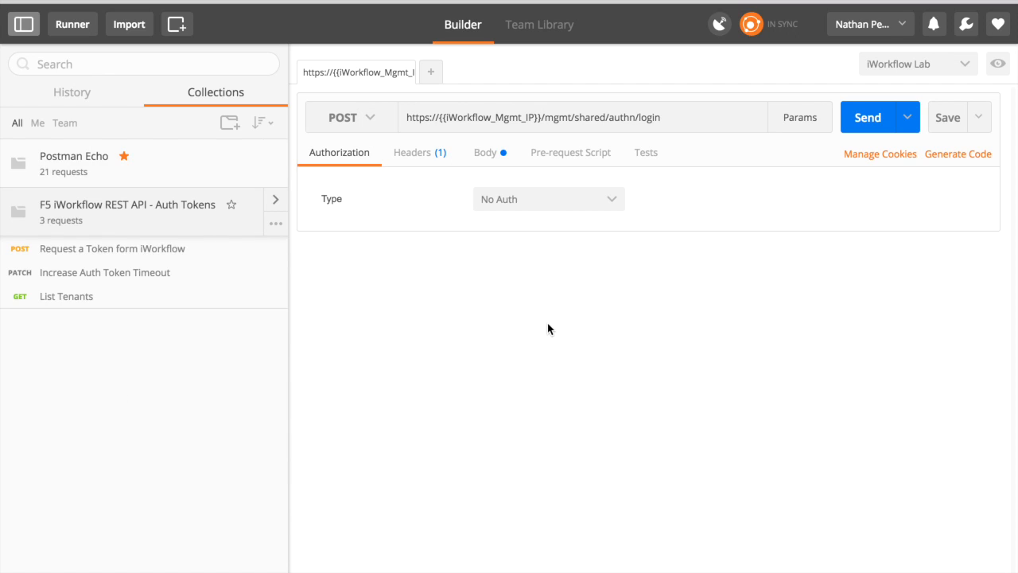
pyautogui.moveTo(116, 248)
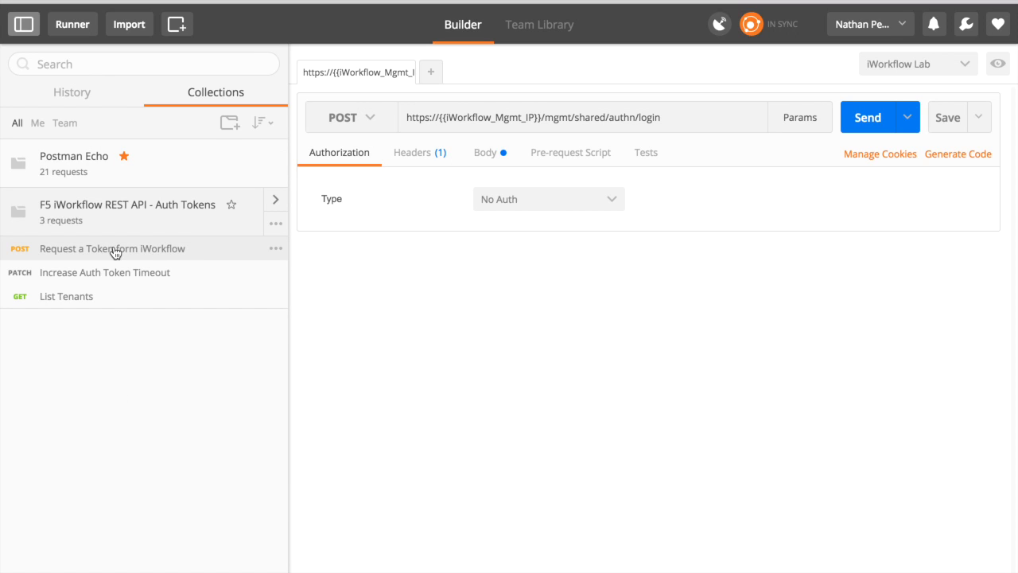
pyautogui.moveTo(479, 319)
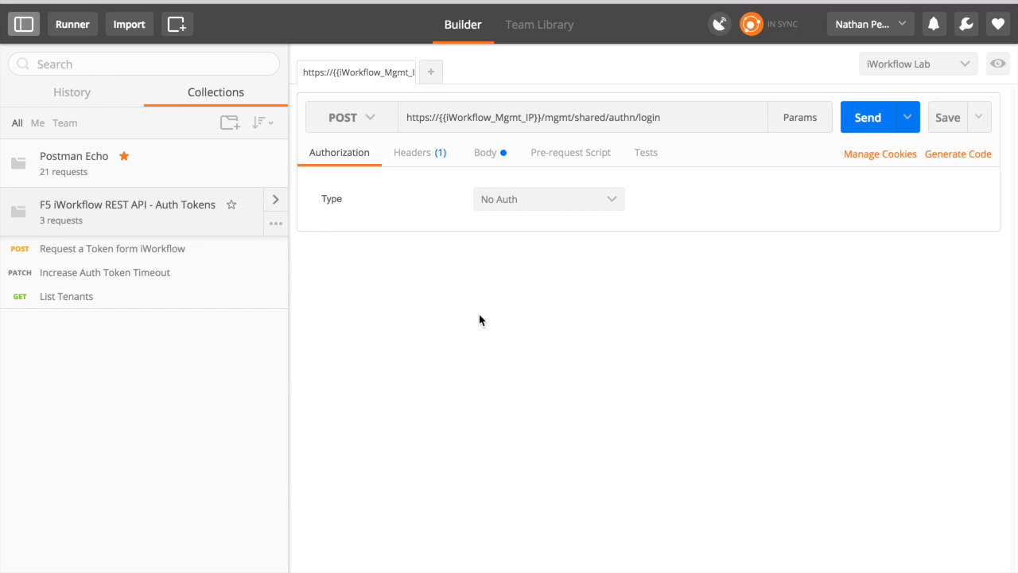
pyautogui.moveTo(613, 260)
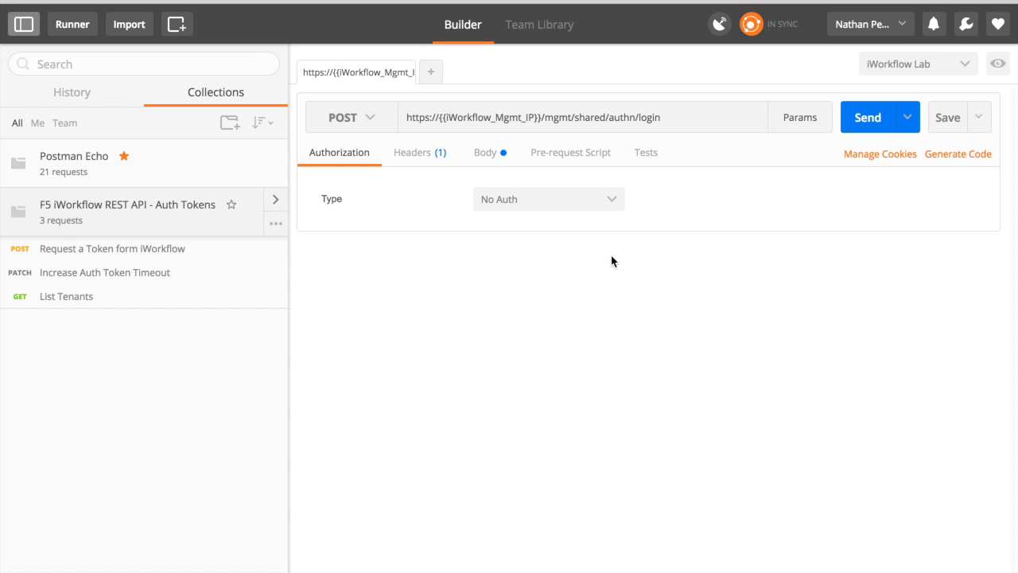
pyautogui.moveTo(532, 414)
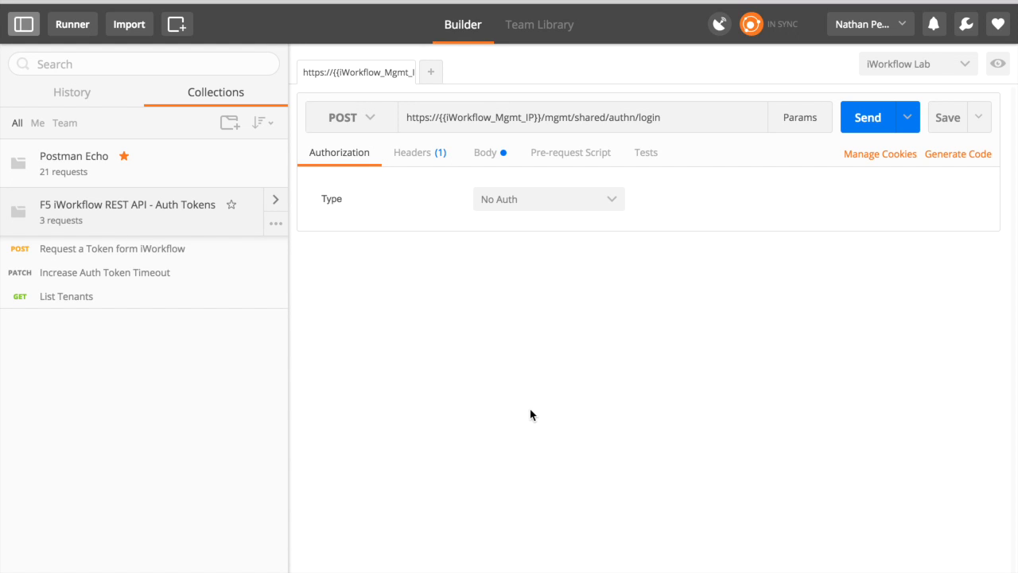
pyautogui.moveTo(612, 401)
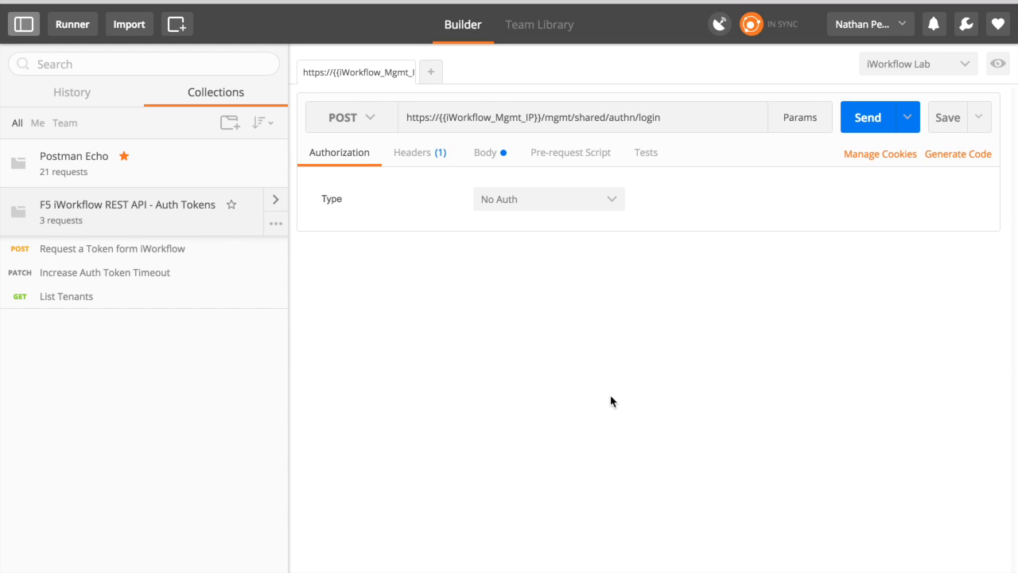
pyautogui.moveTo(679, 345)
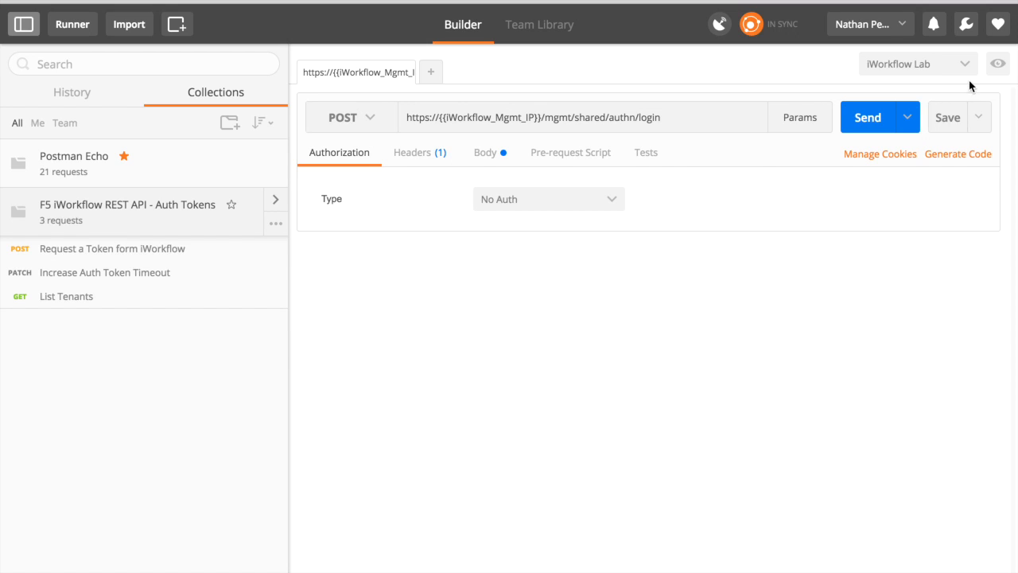
pyautogui.click(916, 64)
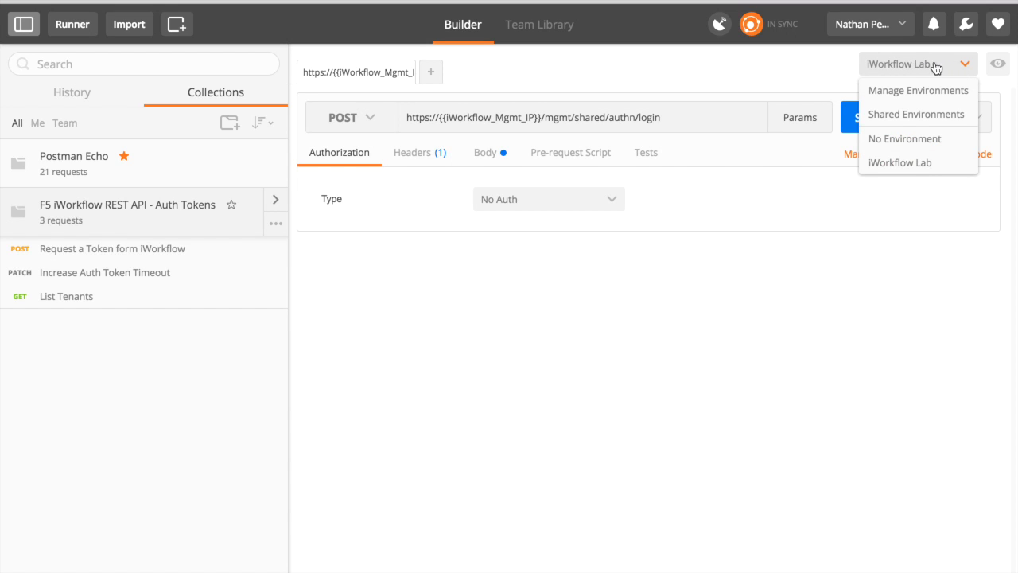
pyautogui.moveTo(916, 114)
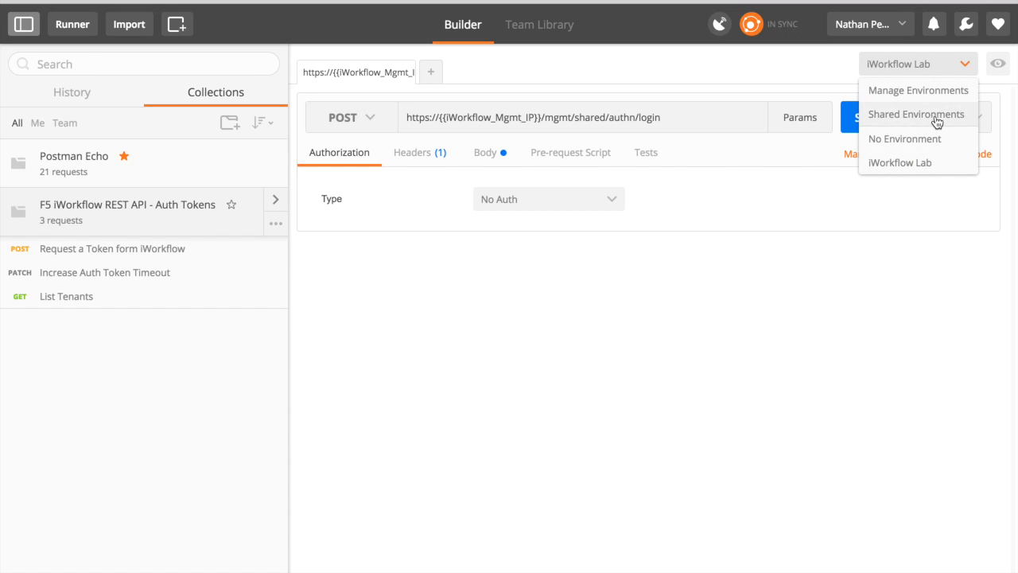
pyautogui.click(918, 89)
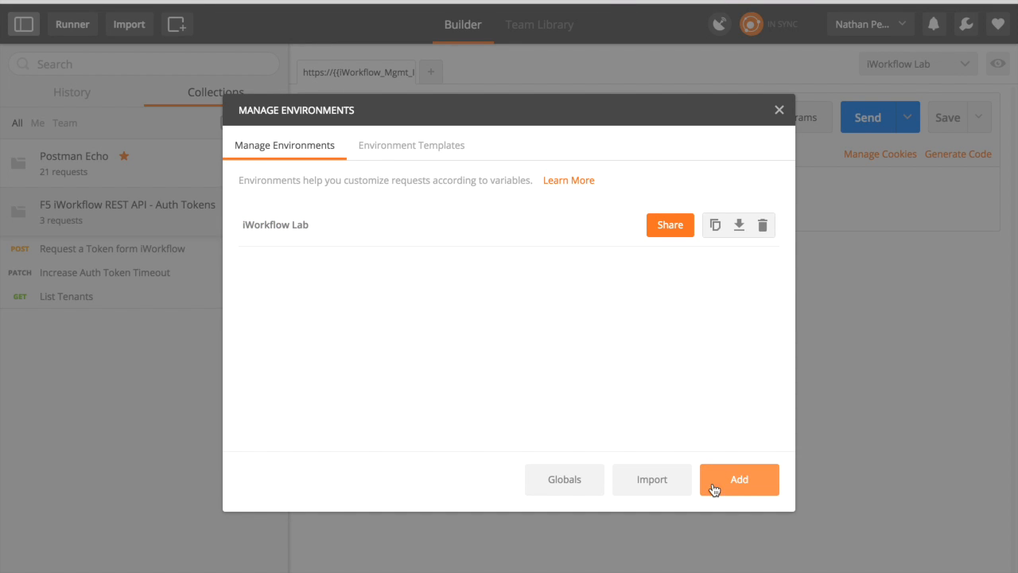
pyautogui.moveTo(287, 239)
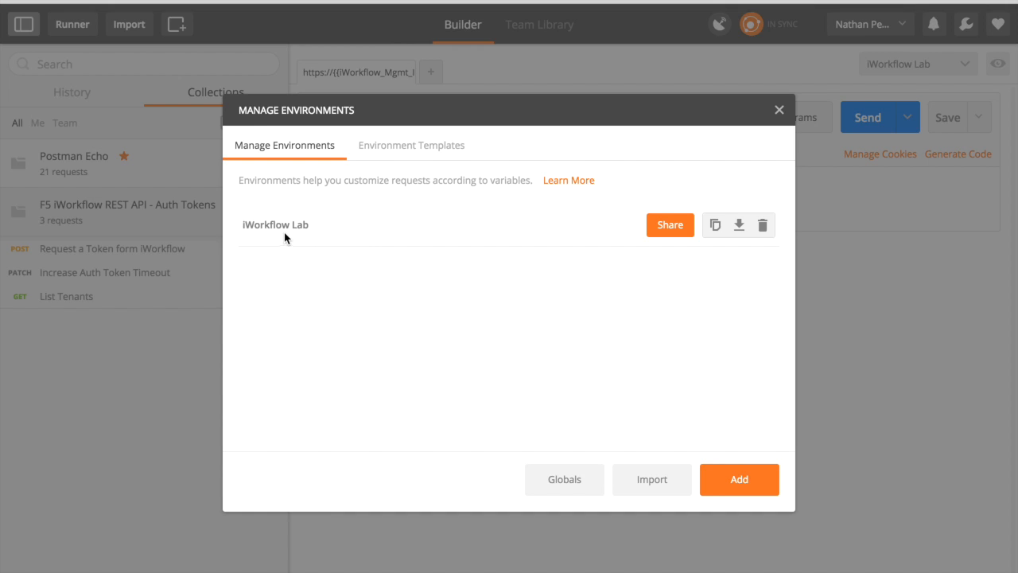
pyautogui.click(275, 224)
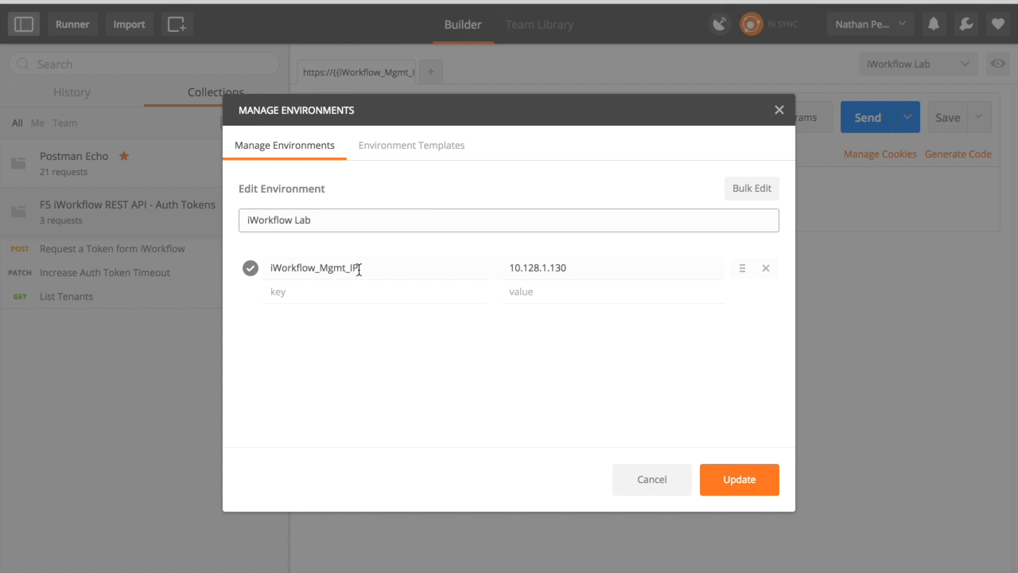
pyautogui.doubleClick(315, 268)
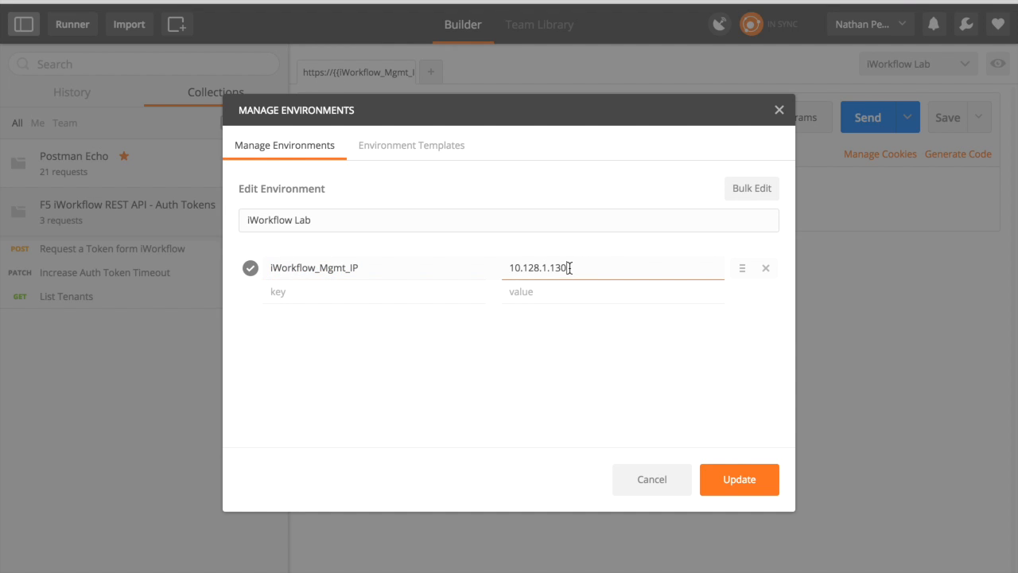
pyautogui.tripleClick(538, 267)
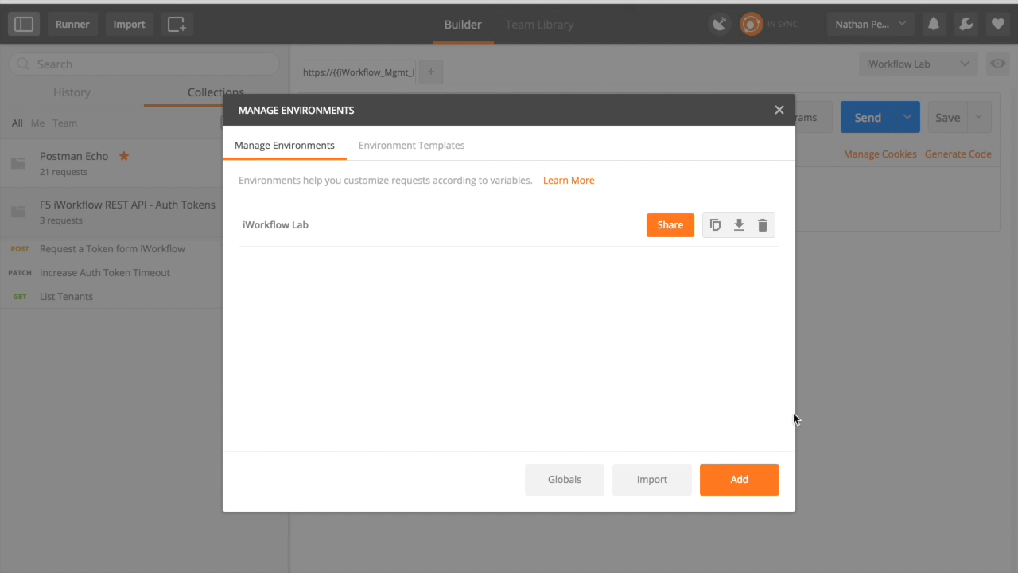
pyautogui.click(778, 109)
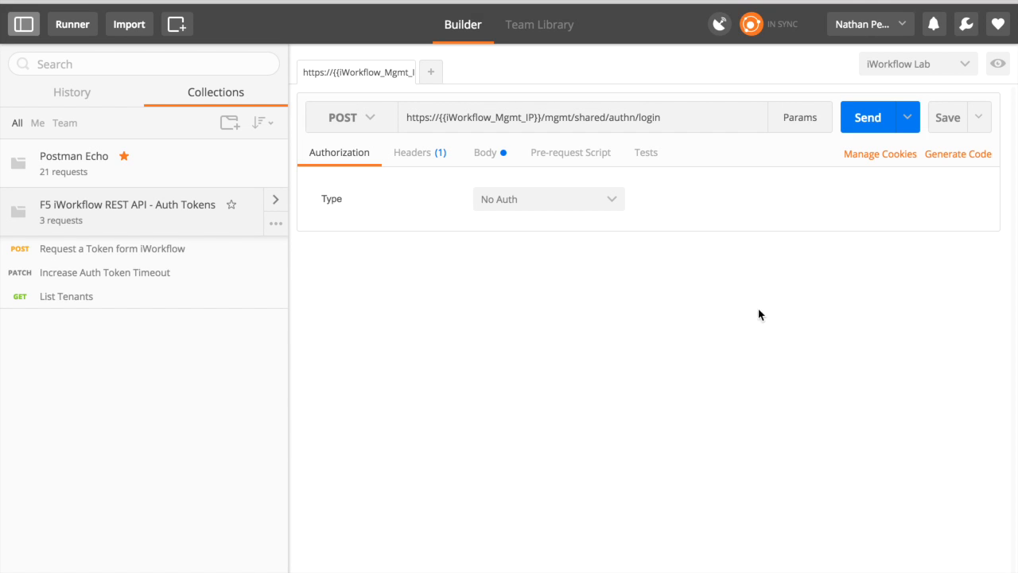
pyautogui.click(917, 64)
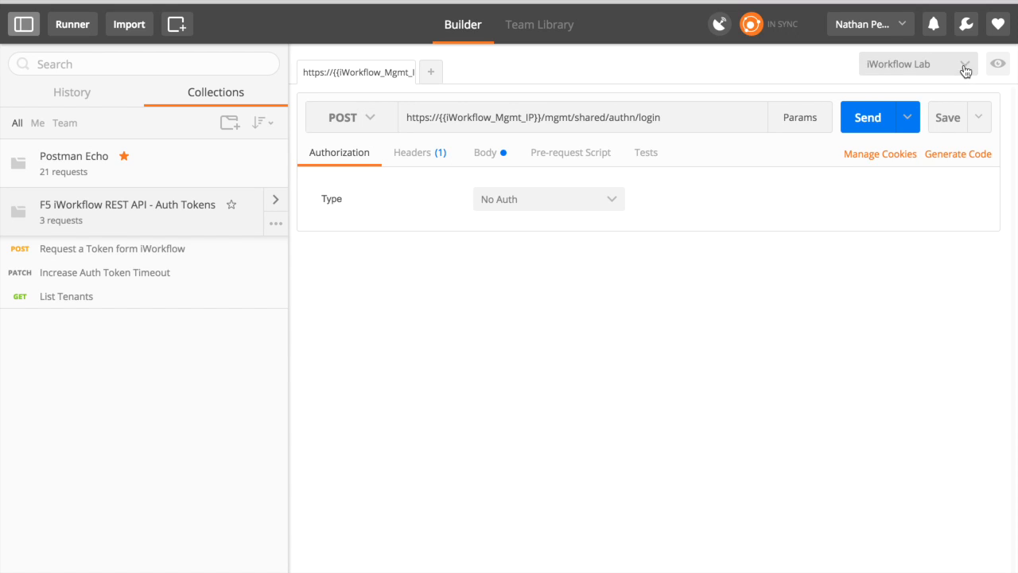
pyautogui.click(965, 64)
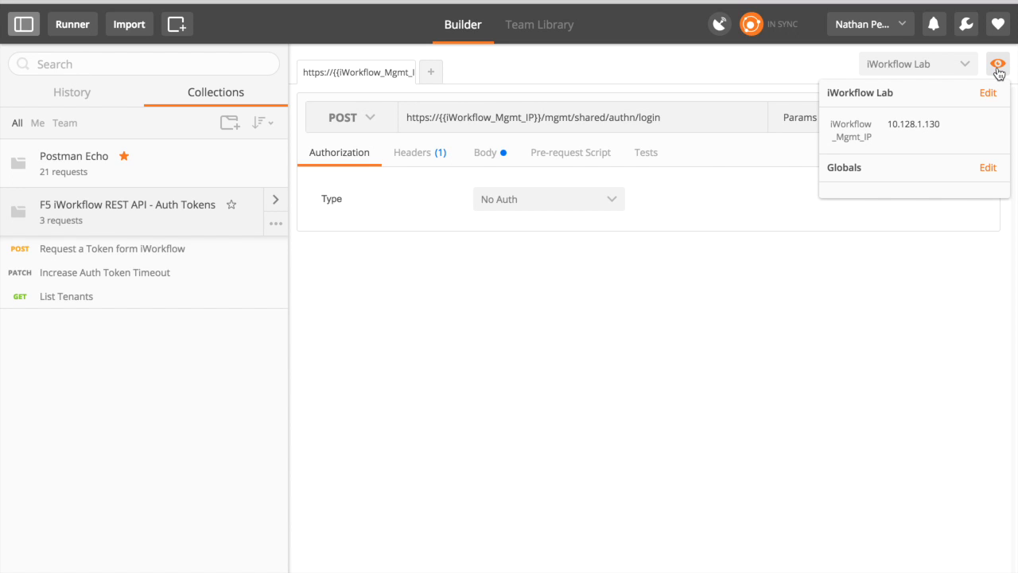
pyautogui.moveTo(835, 127)
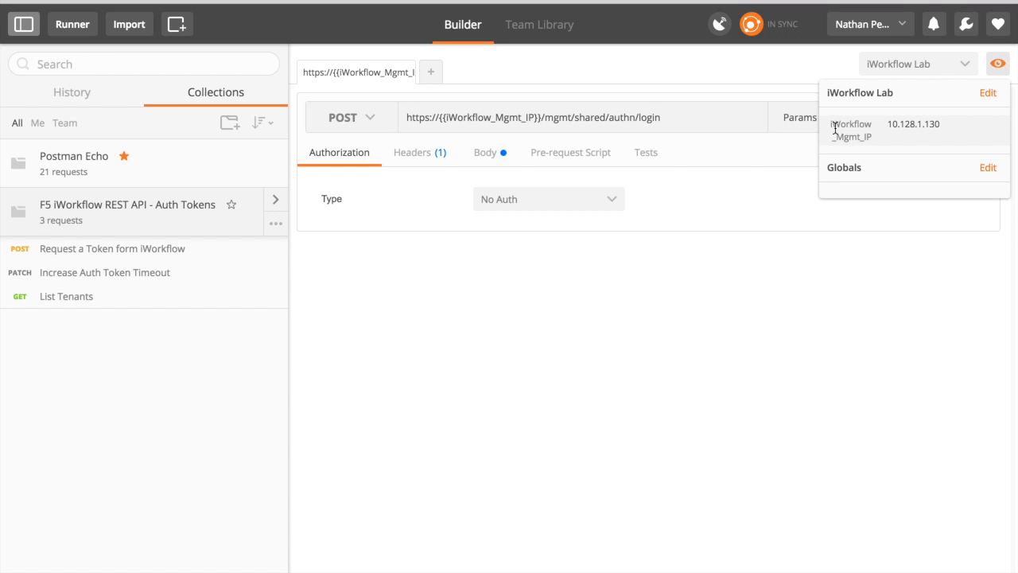
pyautogui.moveTo(887, 128)
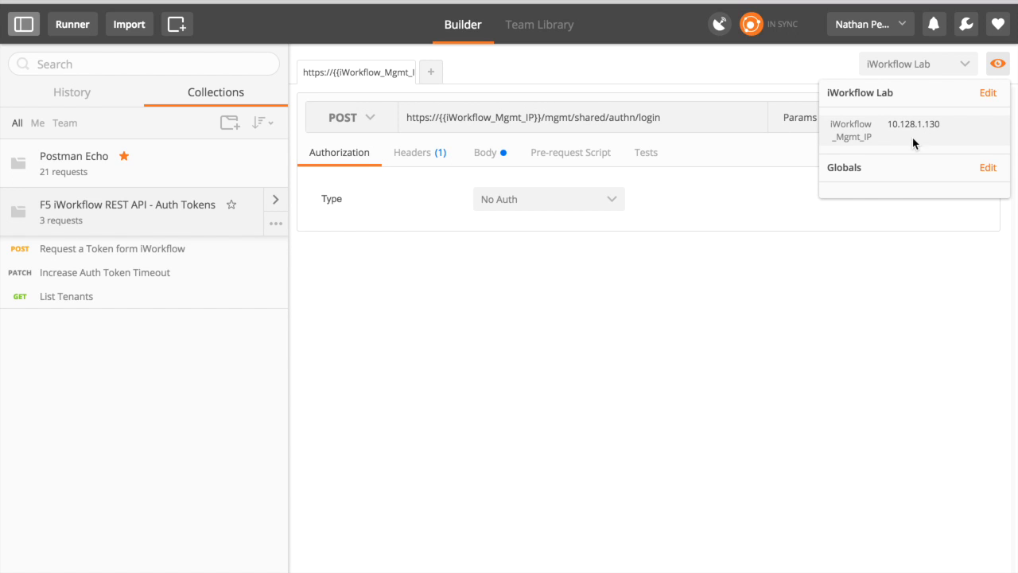
pyautogui.moveTo(888, 129)
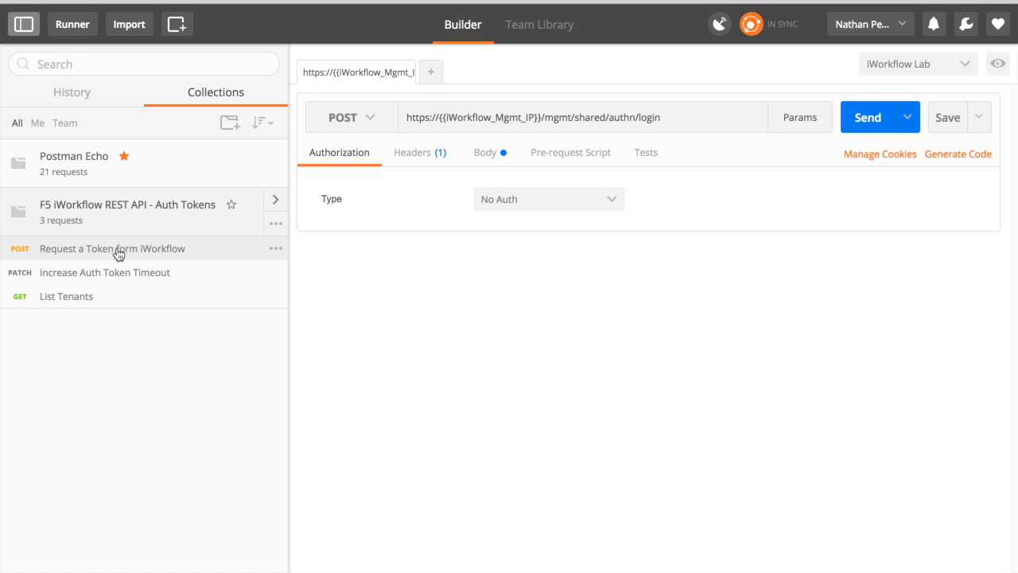
pyautogui.moveTo(94, 280)
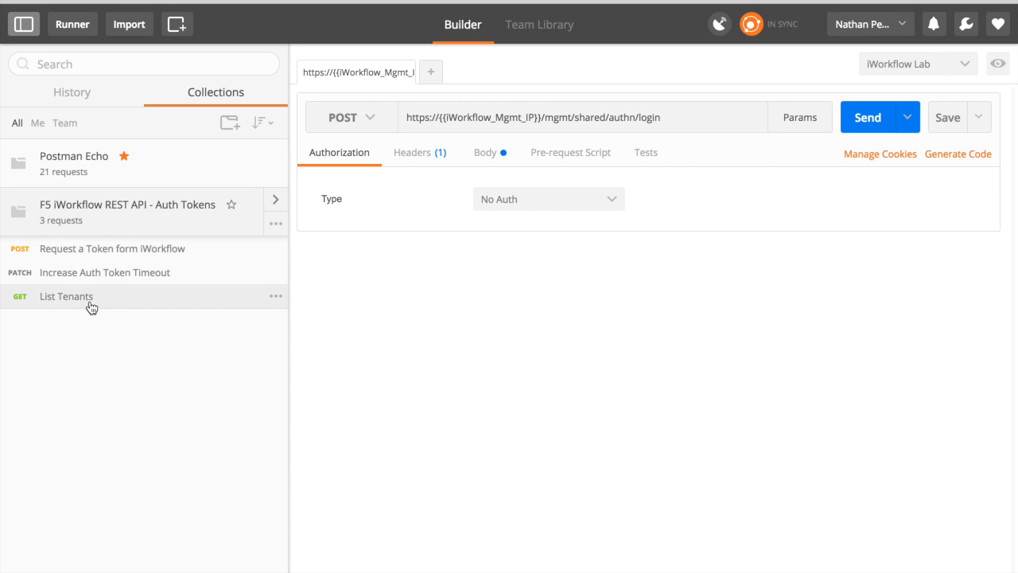
pyautogui.moveTo(116, 254)
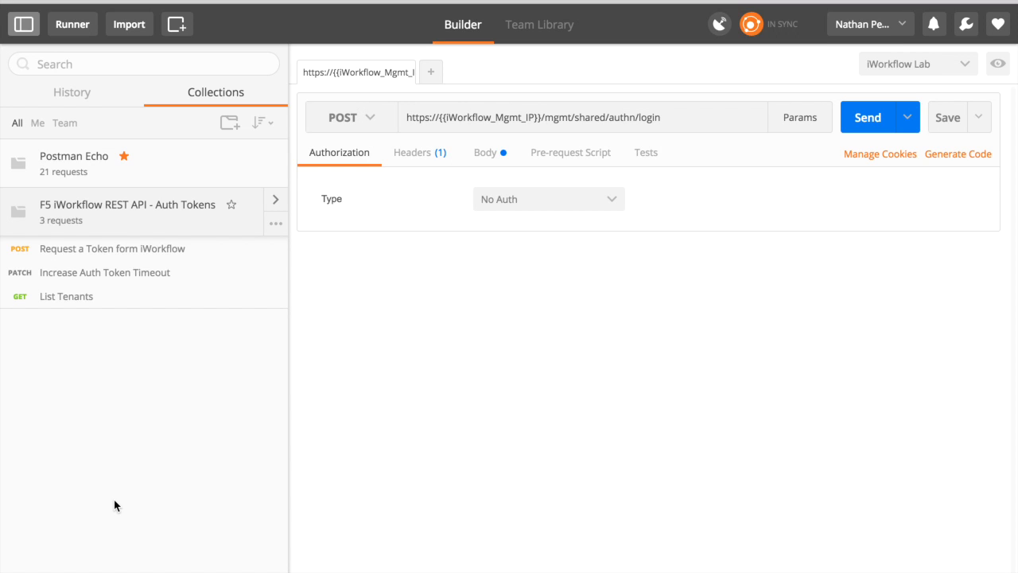
pyautogui.moveTo(143, 501)
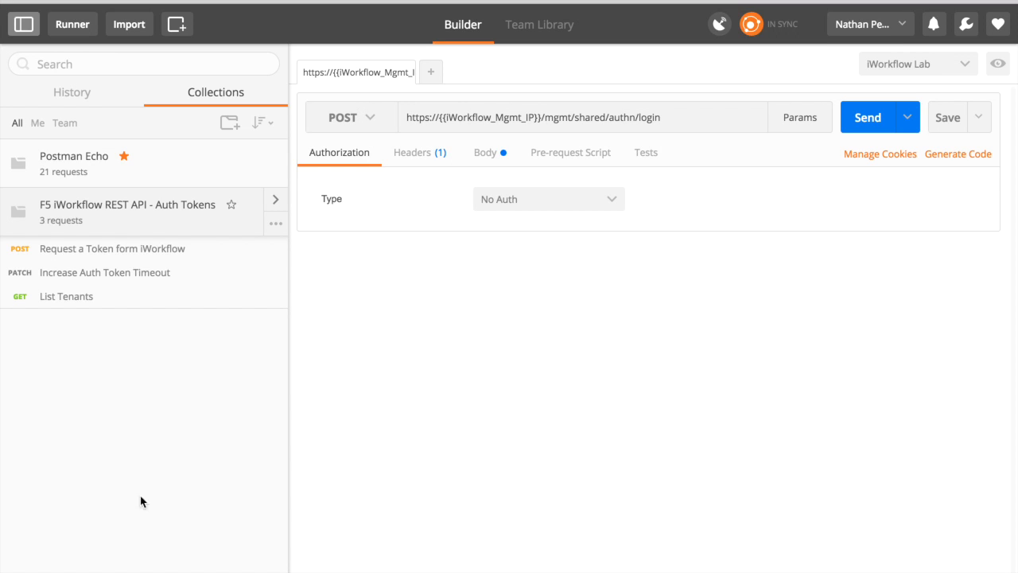
pyautogui.click(540, 117)
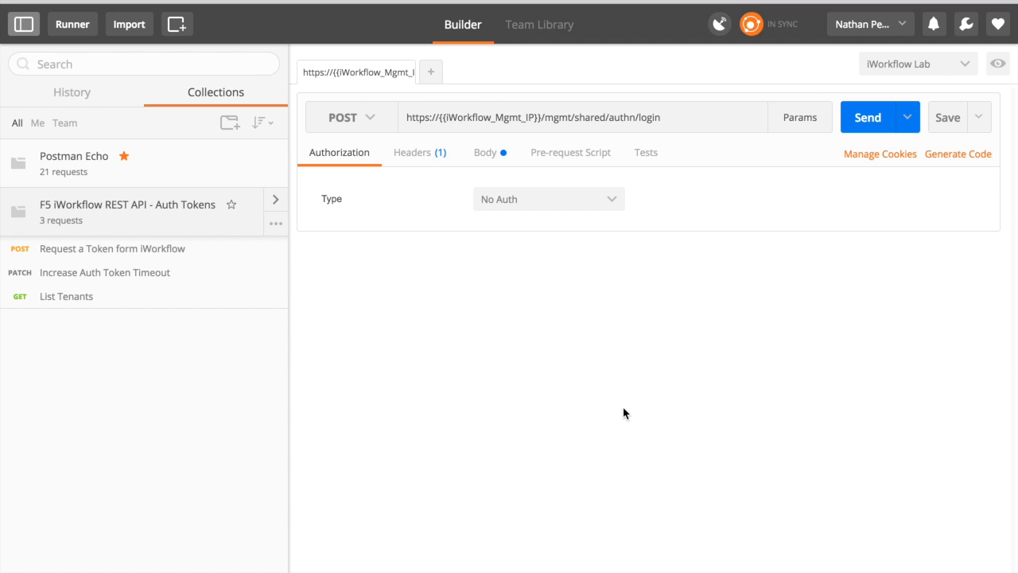
pyautogui.moveTo(620, 286)
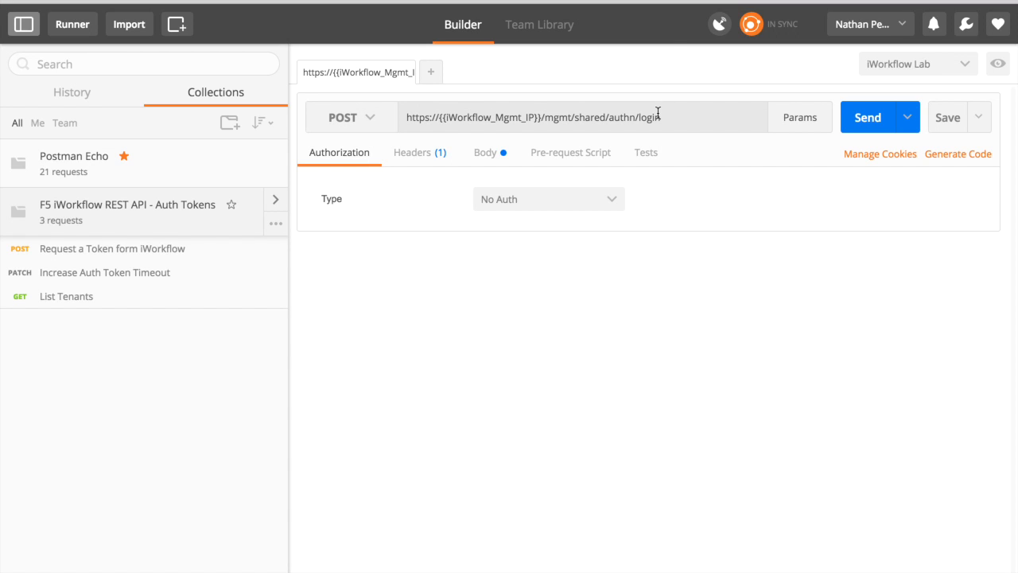
# Step: Review the login request's application/json header and raw JSON body with admin credentials and tmos provider
pyautogui.moveTo(545, 117); pyautogui.dragTo(658, 117)
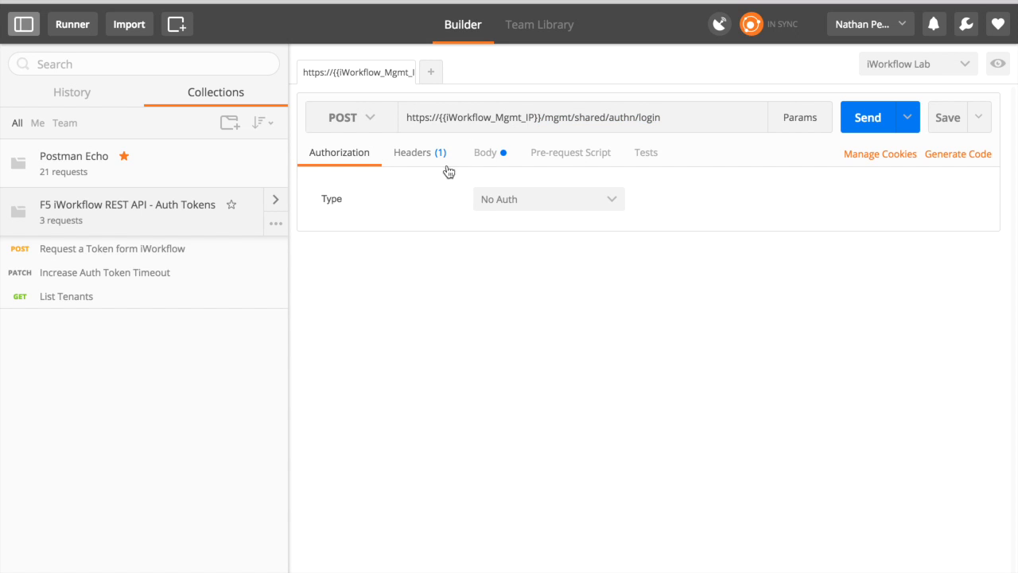
pyautogui.moveTo(448, 167)
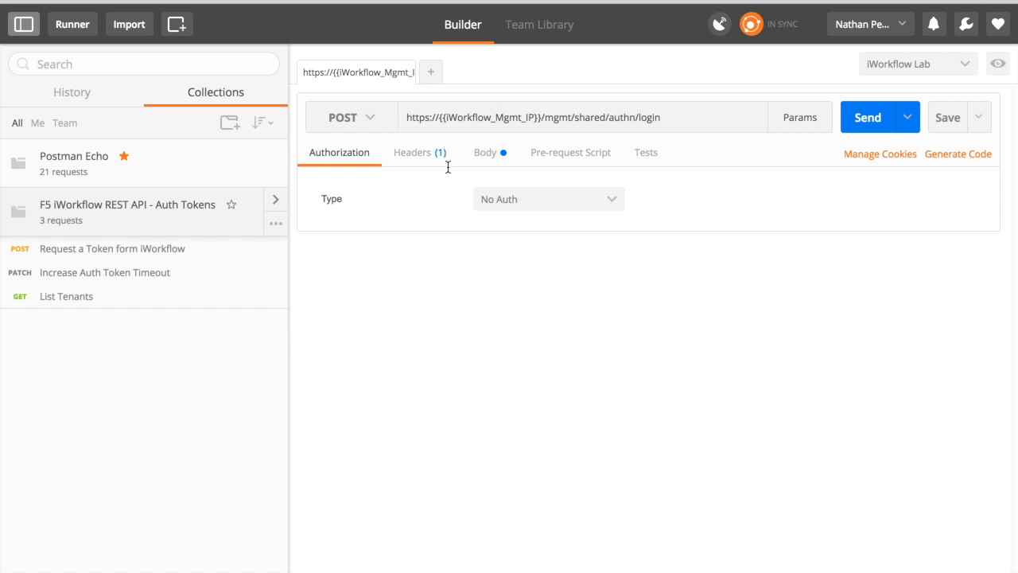
pyautogui.click(421, 152)
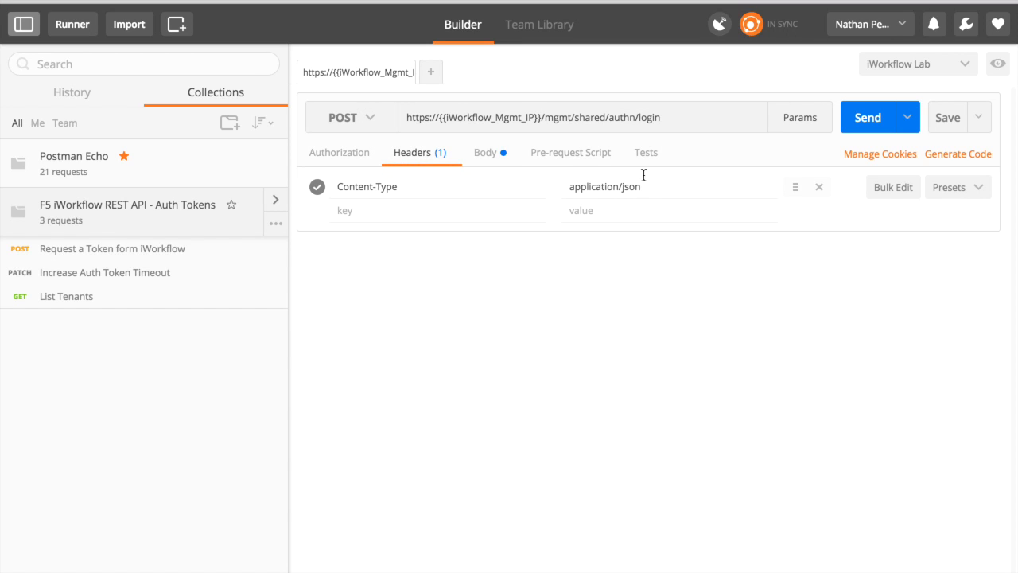
pyautogui.moveTo(476, 180)
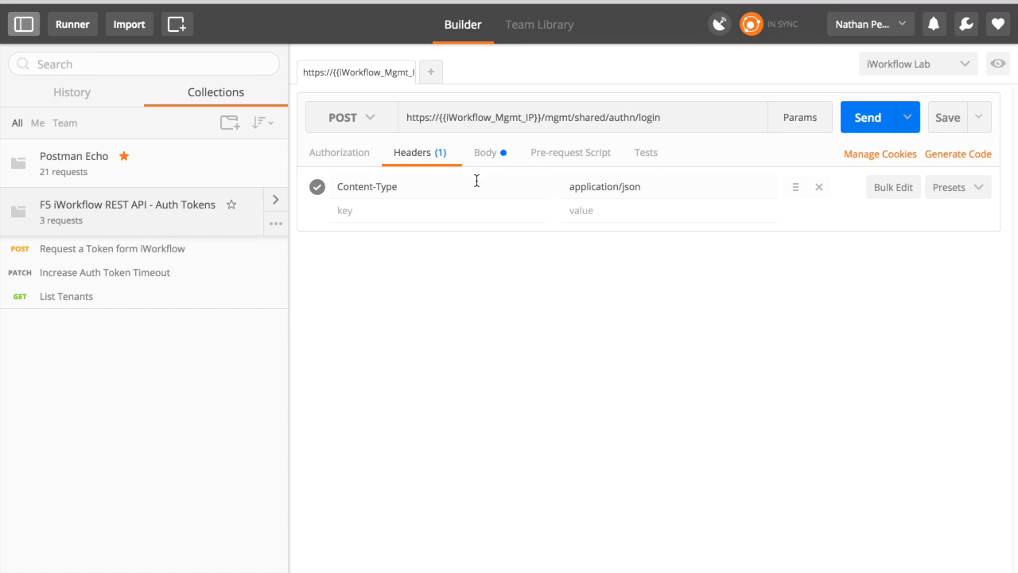
pyautogui.click(485, 151)
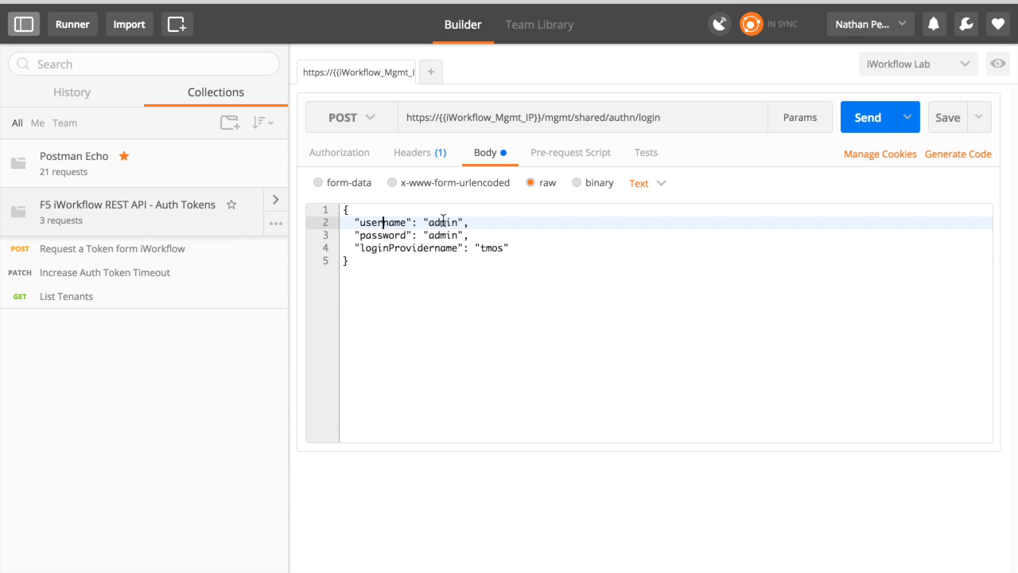
pyautogui.click(446, 234)
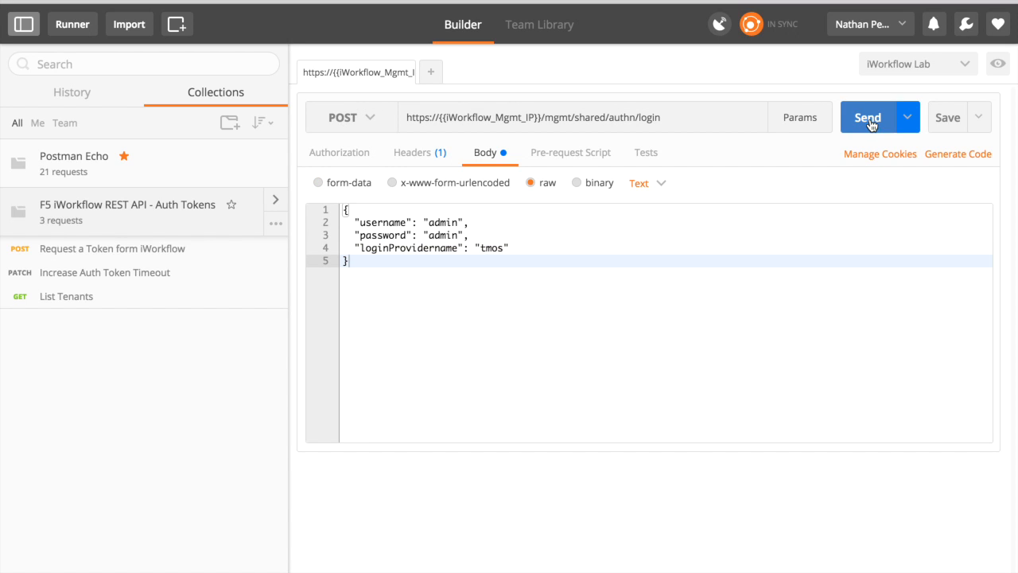
# Step: Send the login request and copy the returned auth token value from the 200 OK response
pyautogui.click(867, 117)
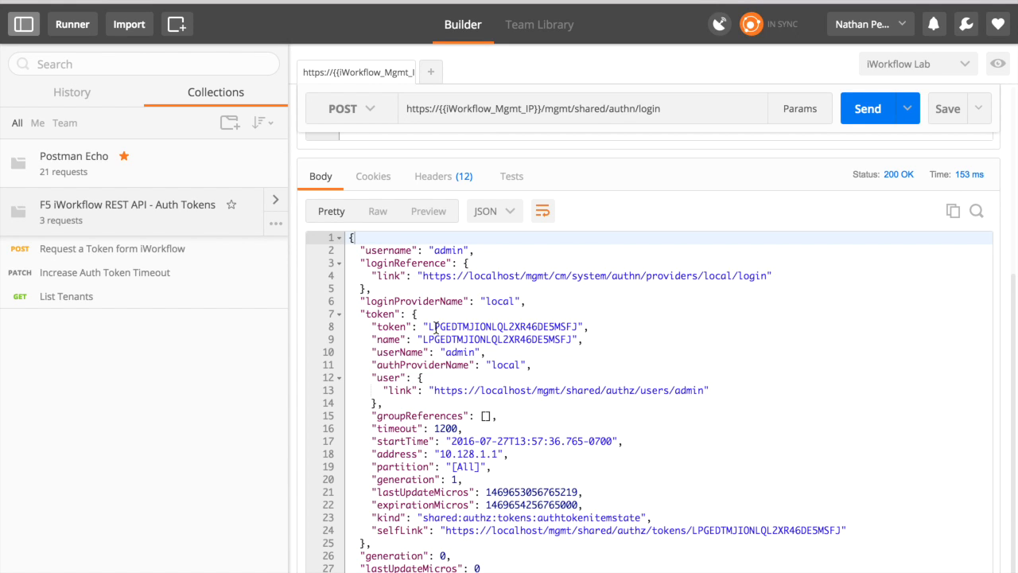
pyautogui.doubleClick(505, 326)
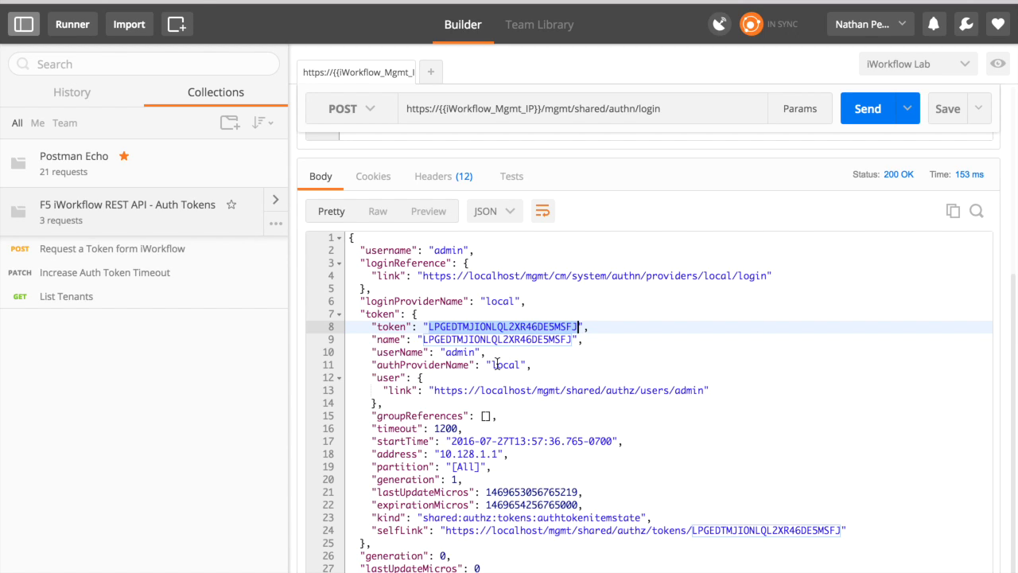
pyautogui.moveTo(490, 451)
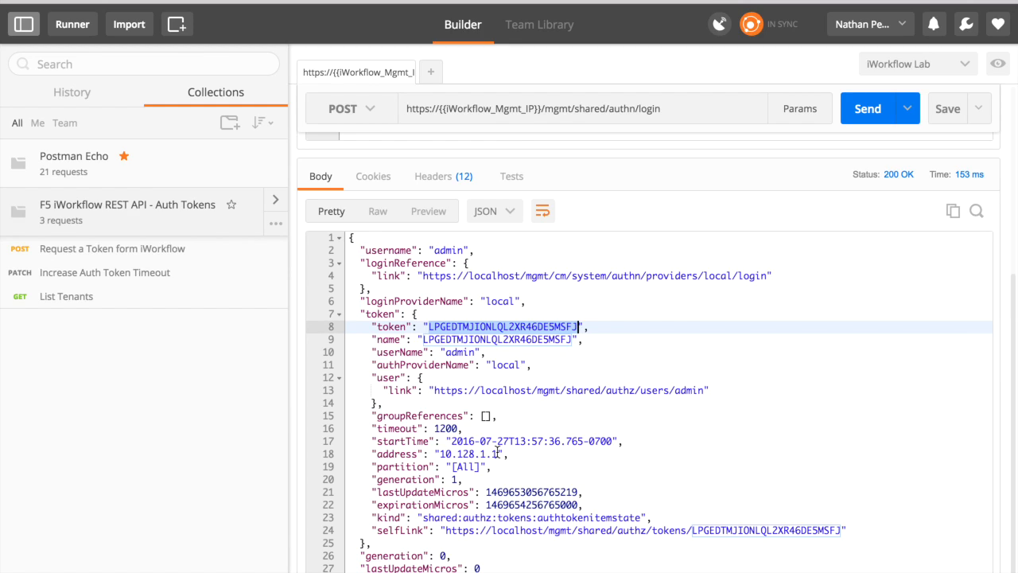
pyautogui.moveTo(586, 450)
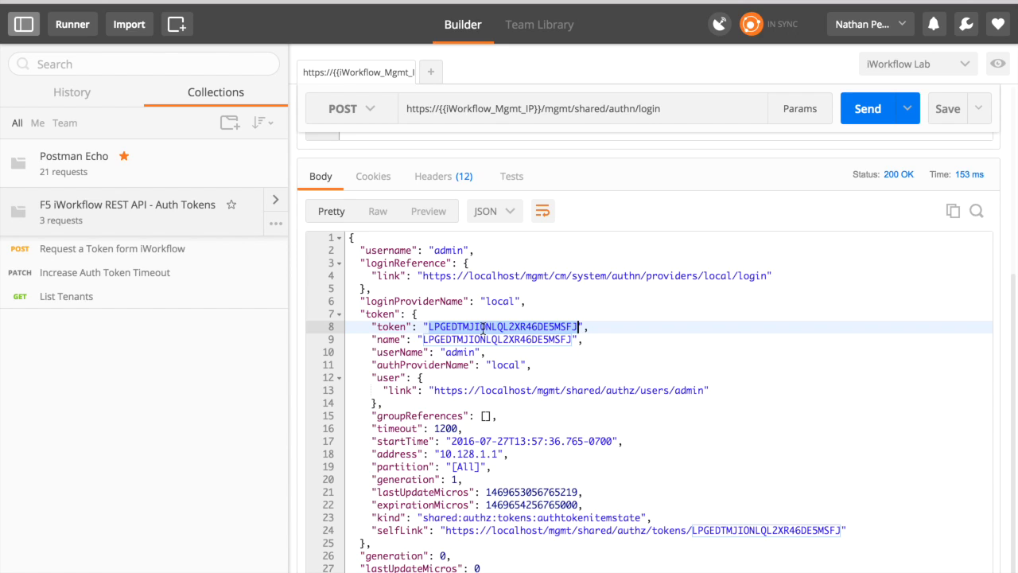
pyautogui.rightClick(500, 326)
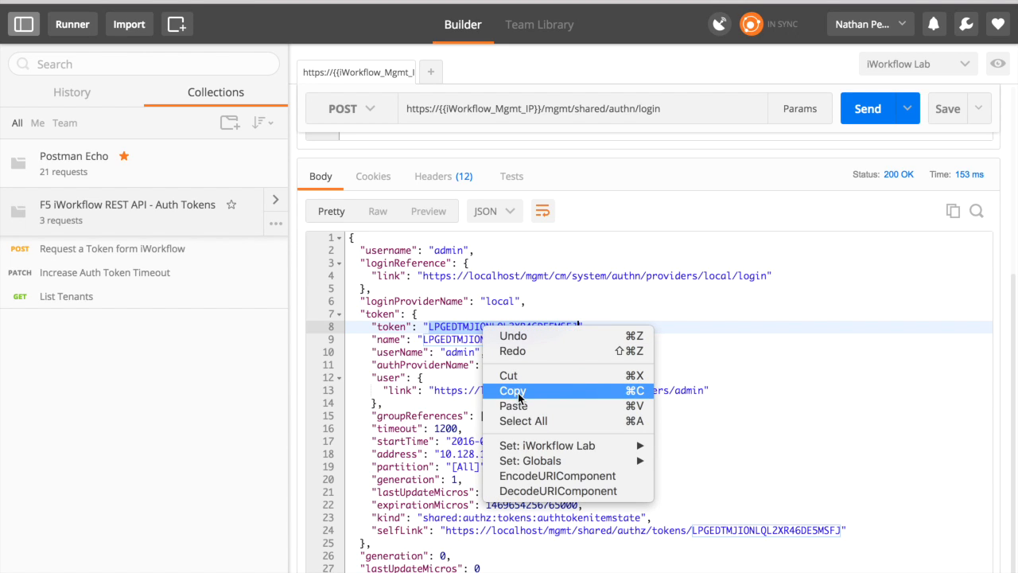
pyautogui.click(512, 390)
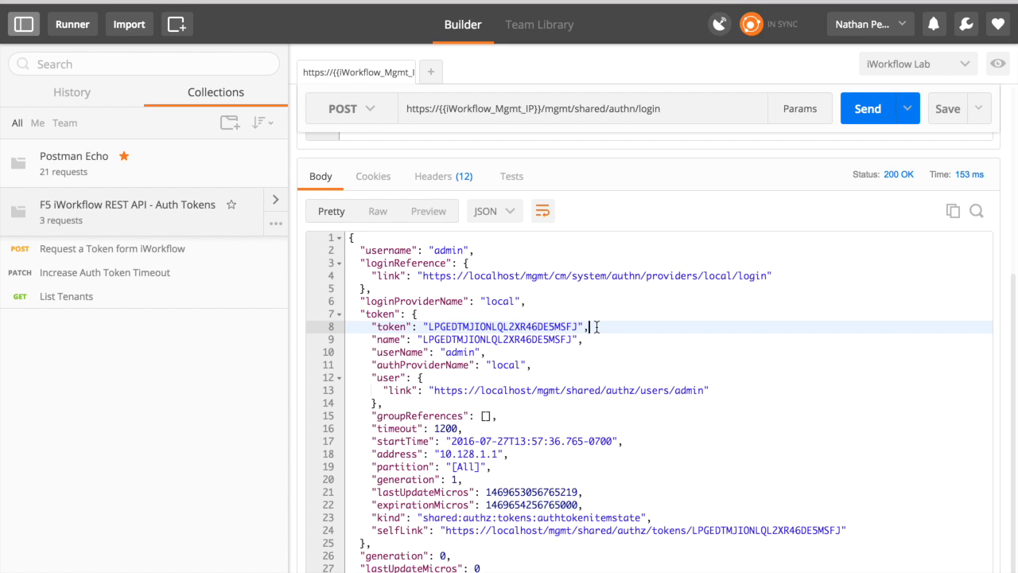
pyautogui.moveTo(104, 272)
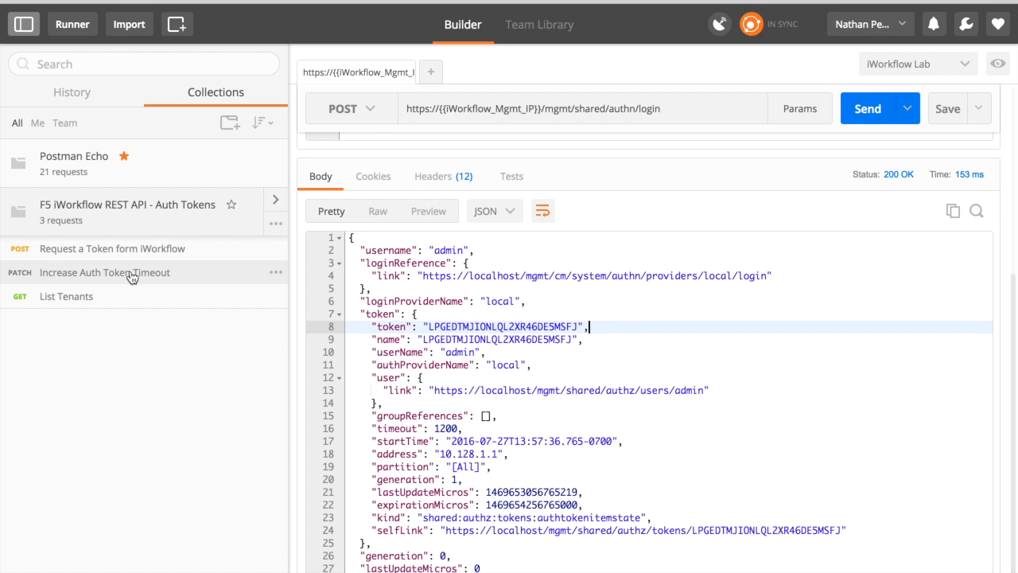
# Step: Review the Increase Auth Token Timeout request's URL token variable and the iWorkflow Lab environment variables
pyautogui.click(104, 272)
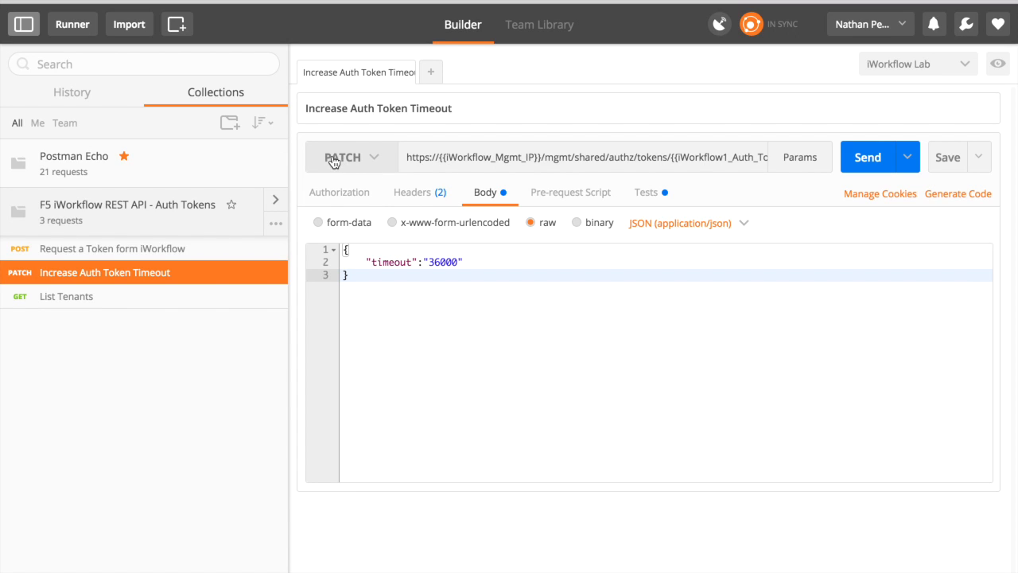
pyautogui.moveTo(348, 167)
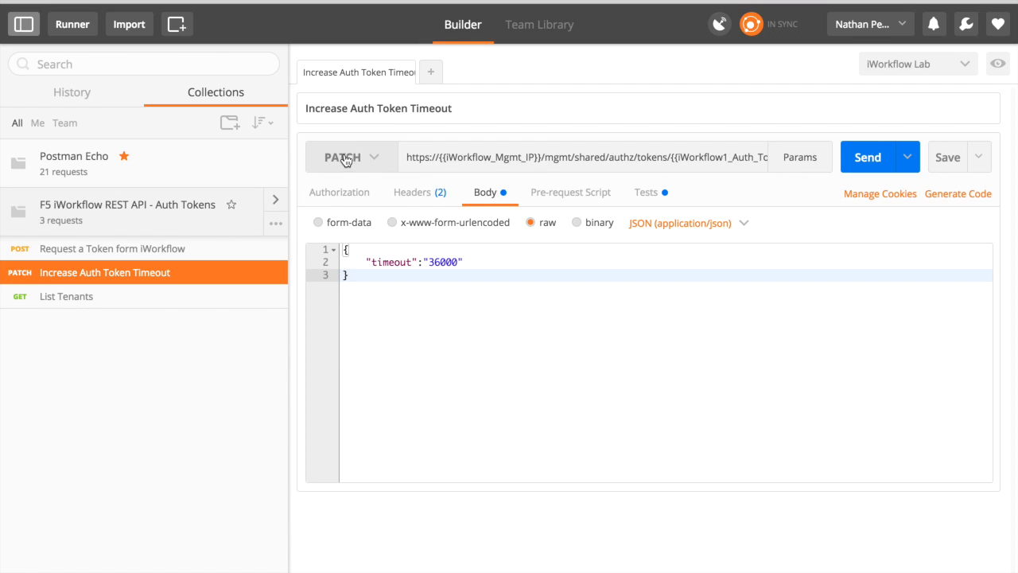
pyautogui.moveTo(354, 159)
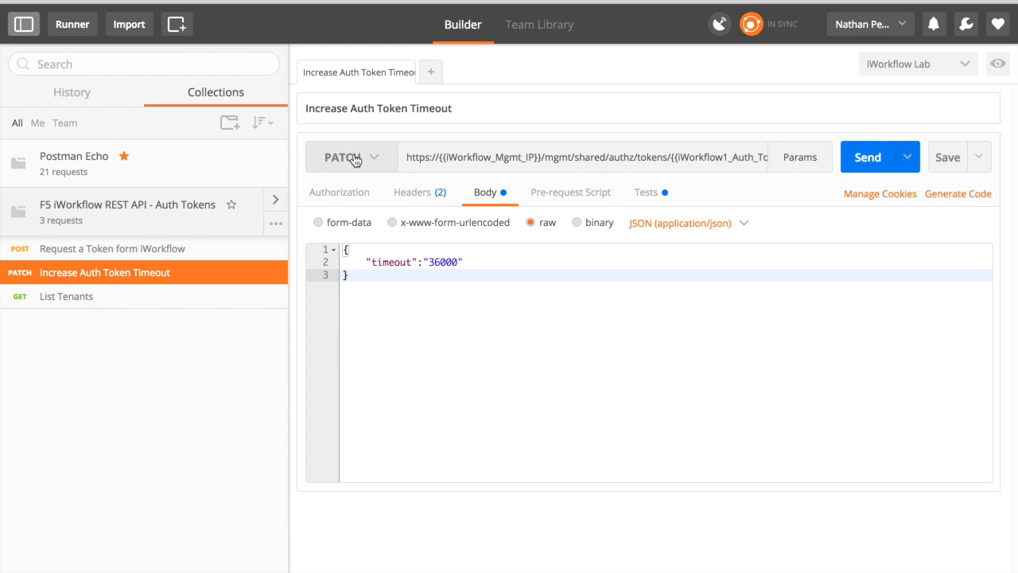
pyautogui.moveTo(455, 261)
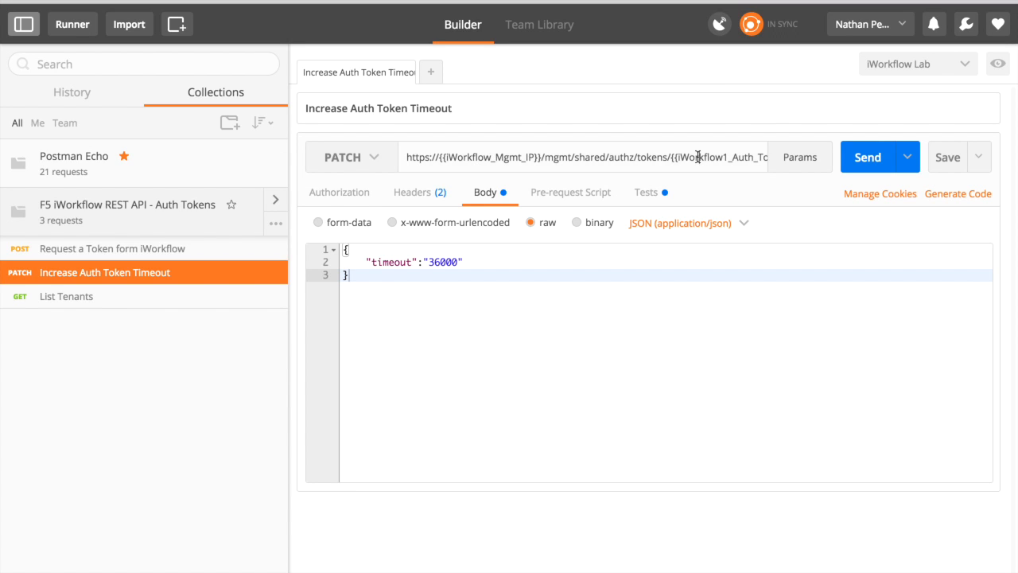
pyautogui.doubleClick(708, 157)
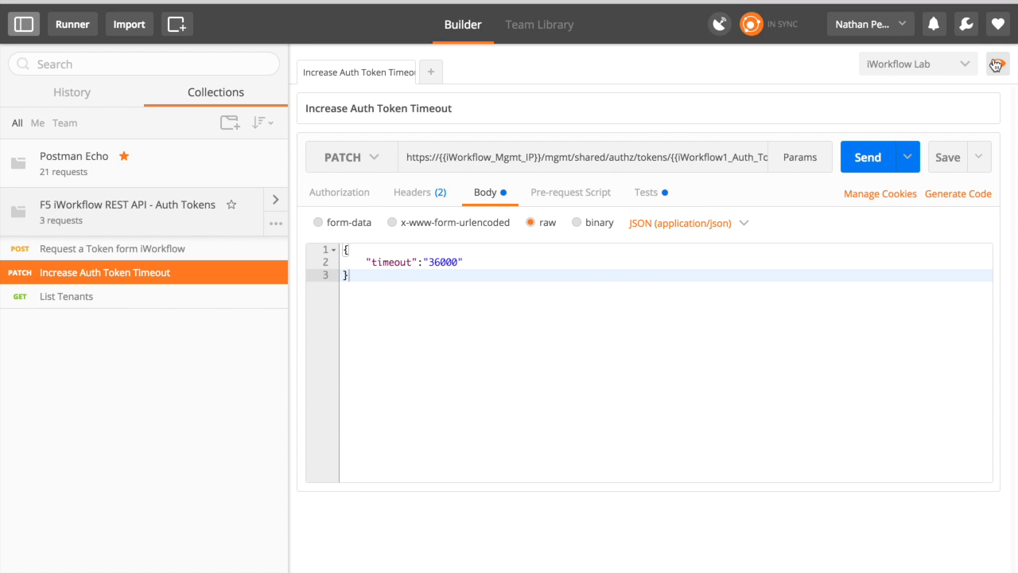
pyautogui.click(996, 63)
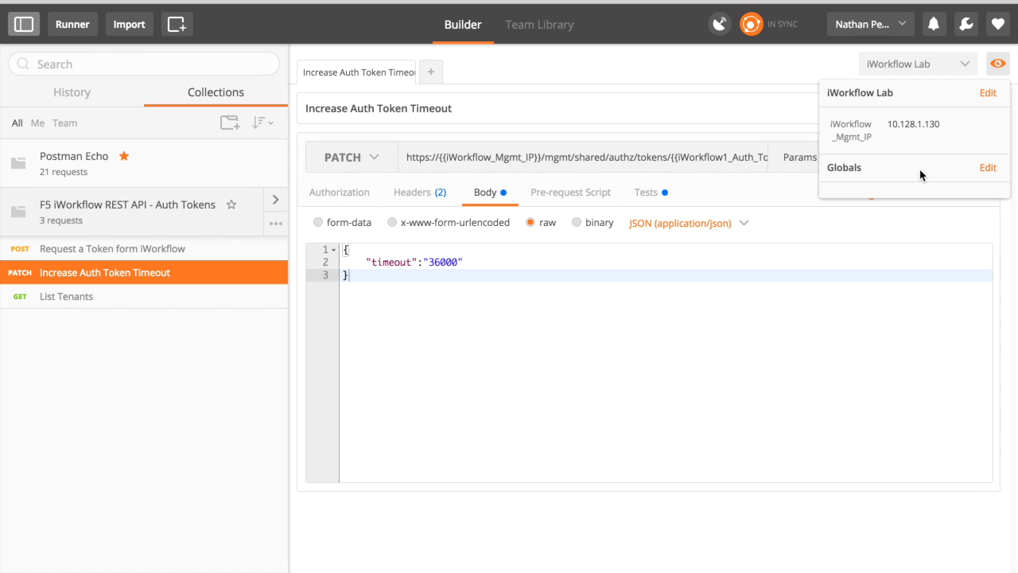
pyautogui.moveTo(756, 391)
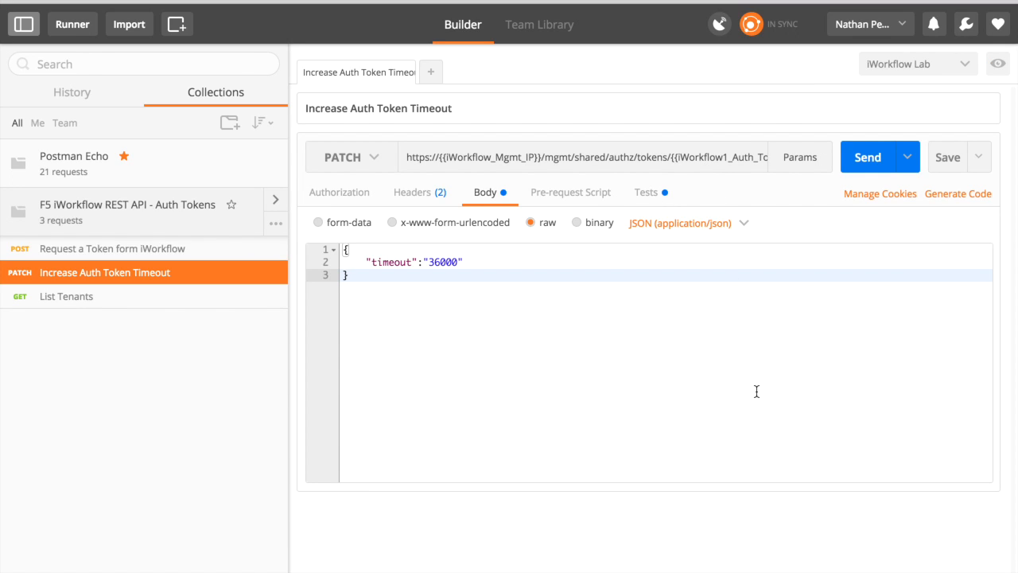
pyautogui.moveTo(272, 391)
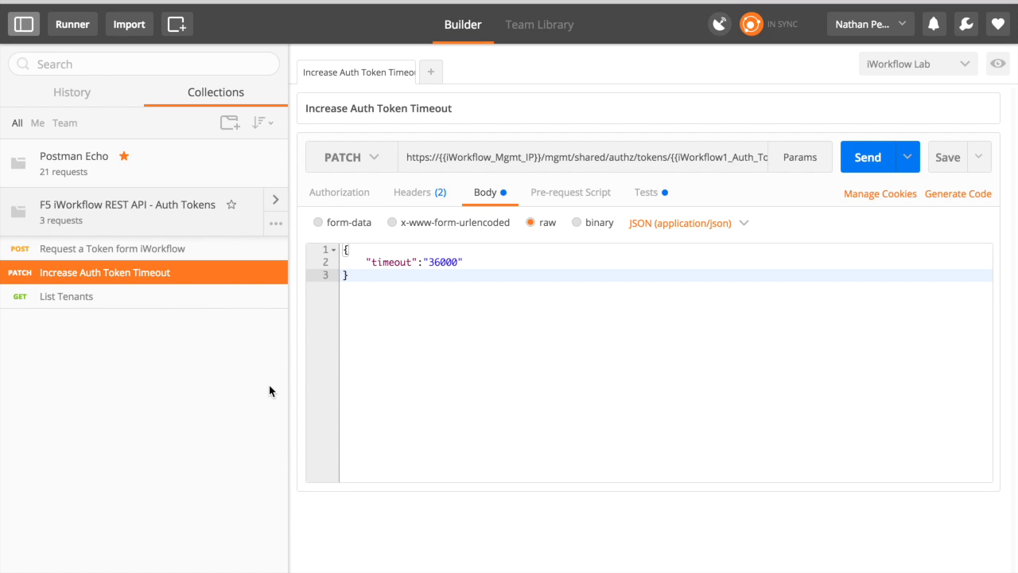
pyautogui.click(111, 248)
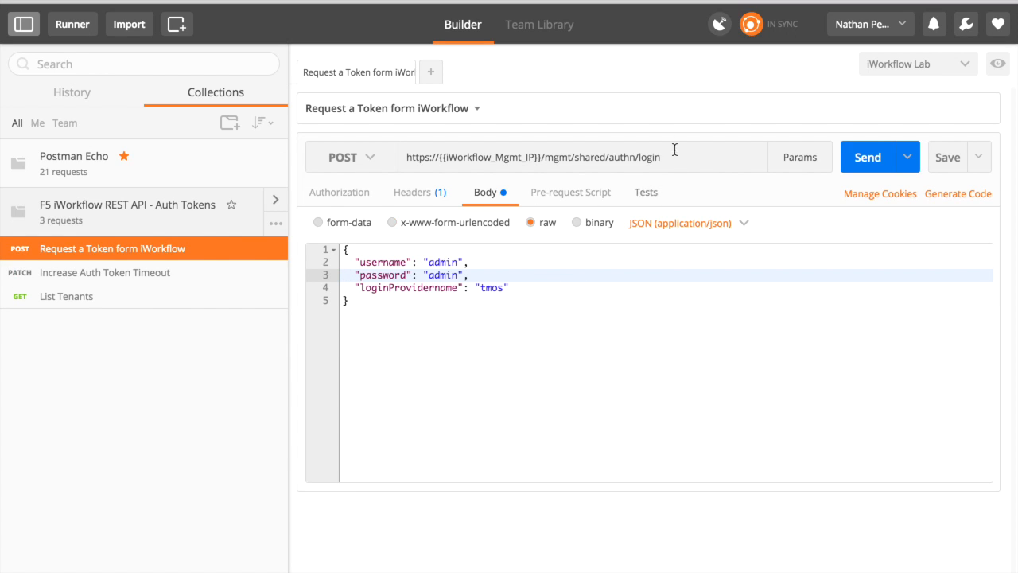
# Step: Return to the timeout request, select its URL token variable and show the environment list
pyautogui.click(67, 296)
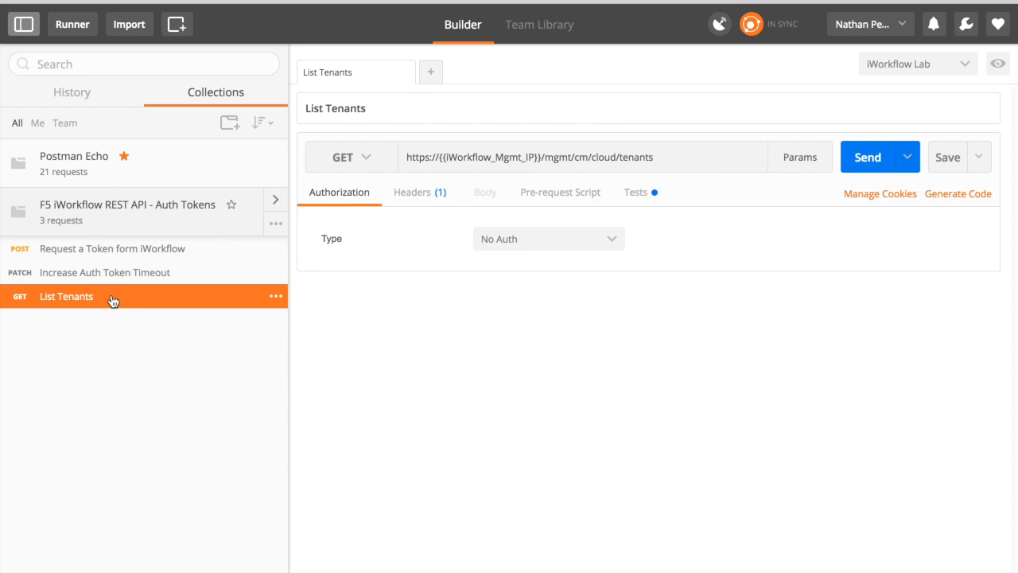
pyautogui.click(104, 272)
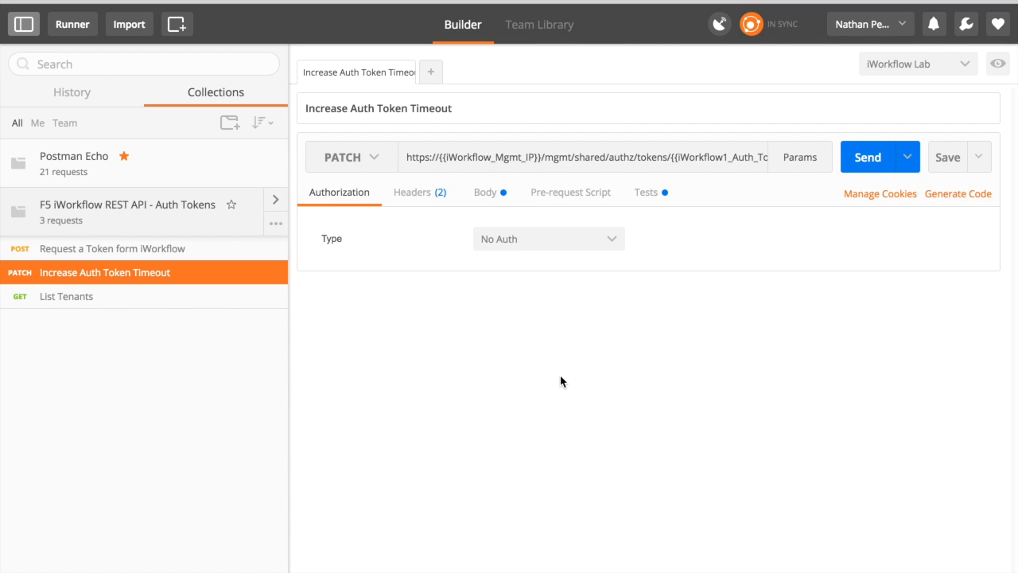
pyautogui.moveTo(747, 116)
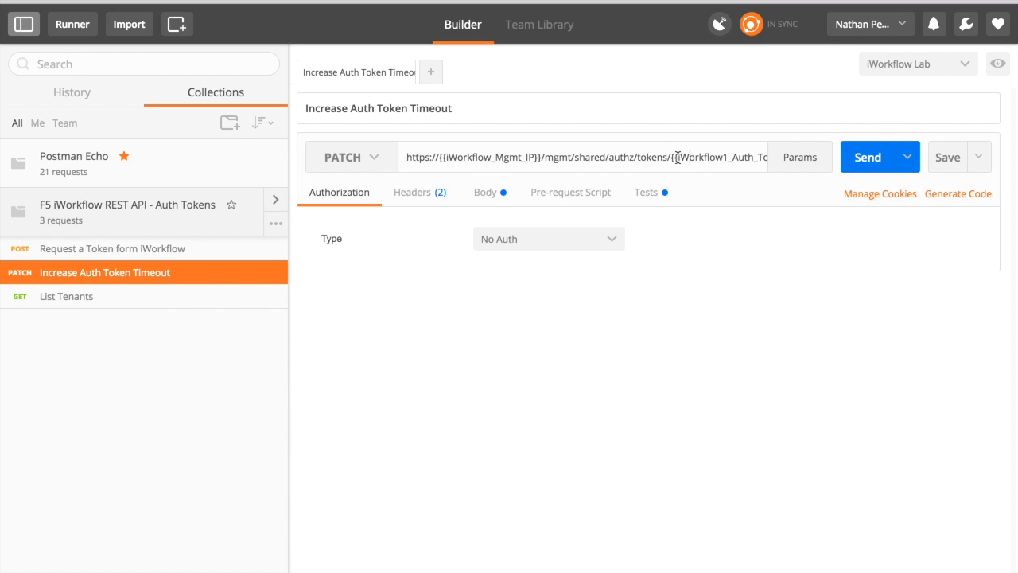
pyautogui.doubleClick(707, 157)
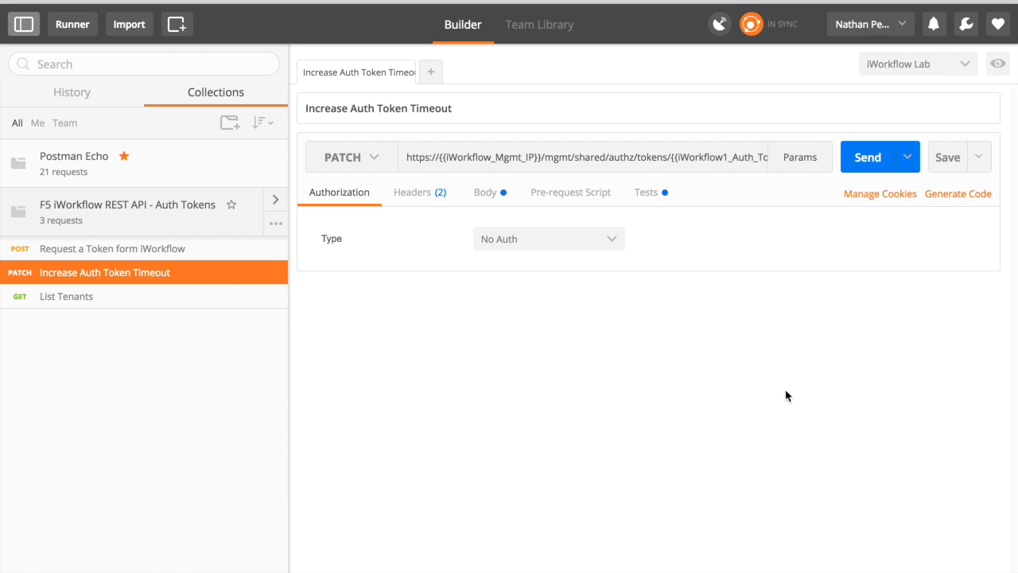
pyautogui.click(916, 63)
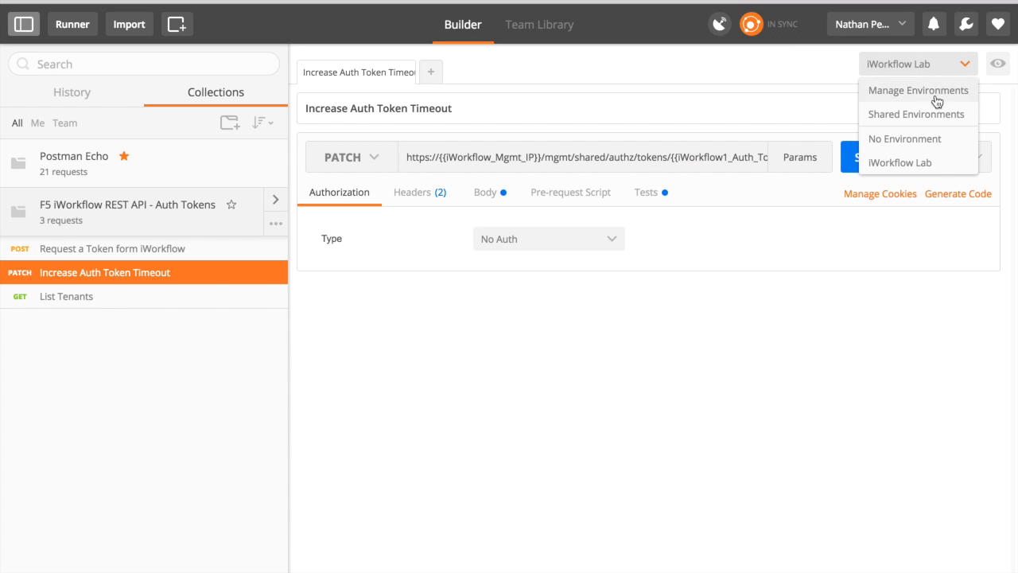
pyautogui.click(918, 90)
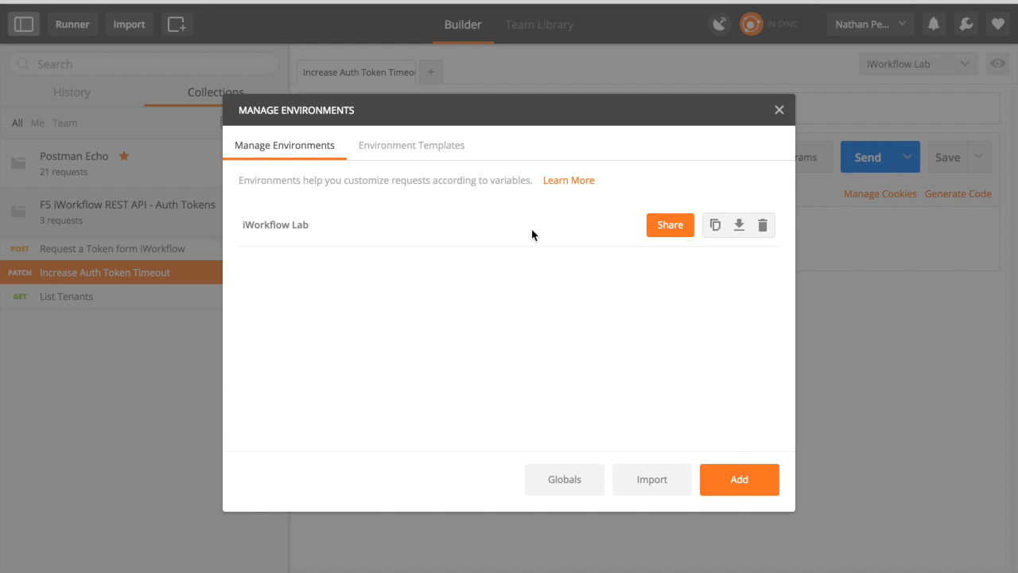
pyautogui.click(276, 224)
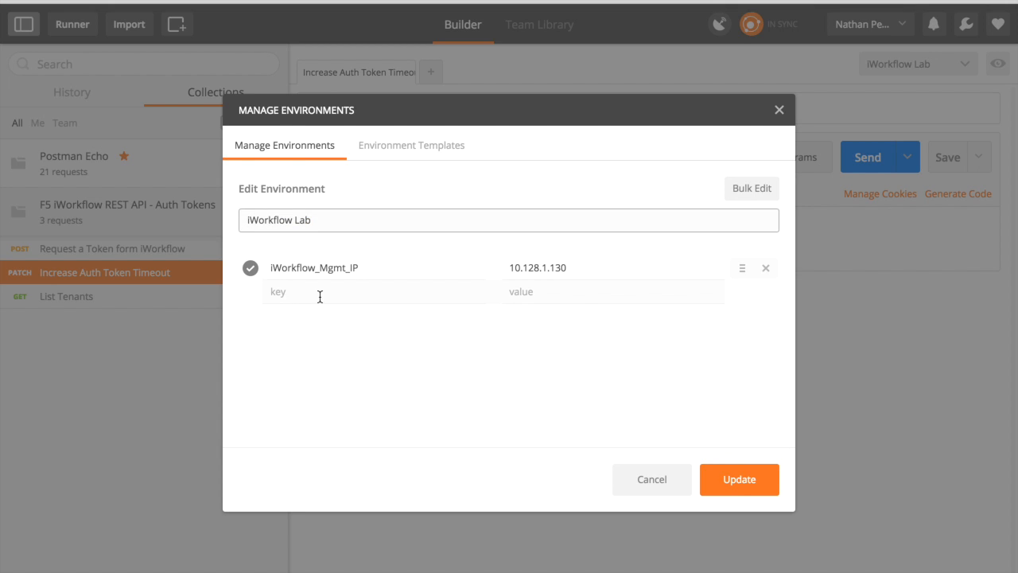
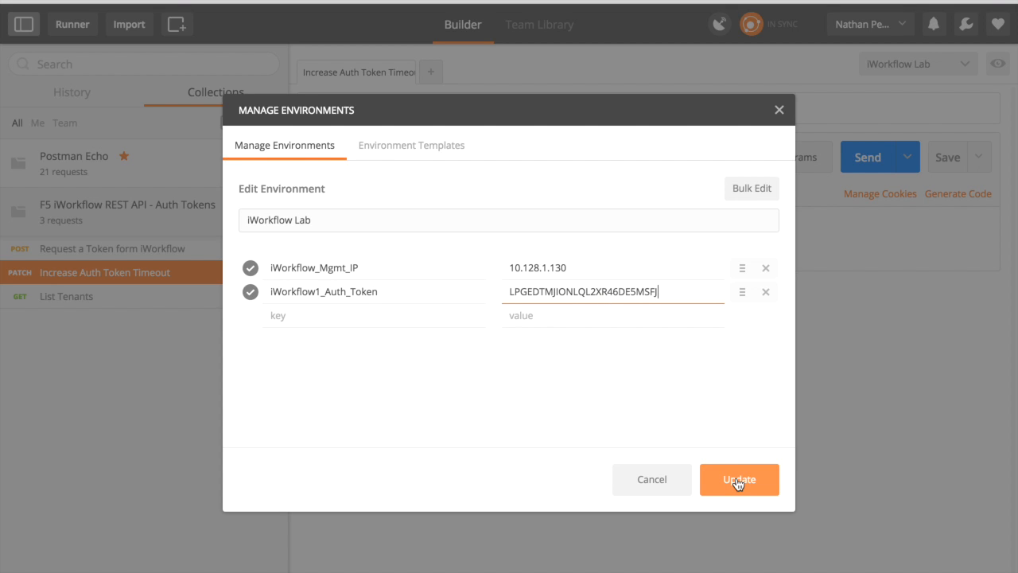
pyautogui.click(738, 479)
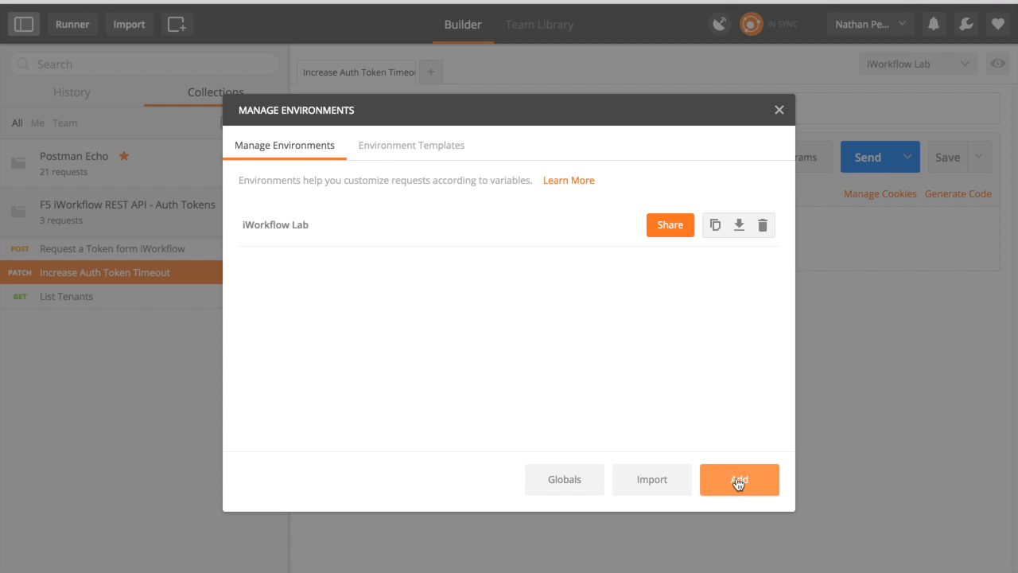
pyautogui.click(778, 110)
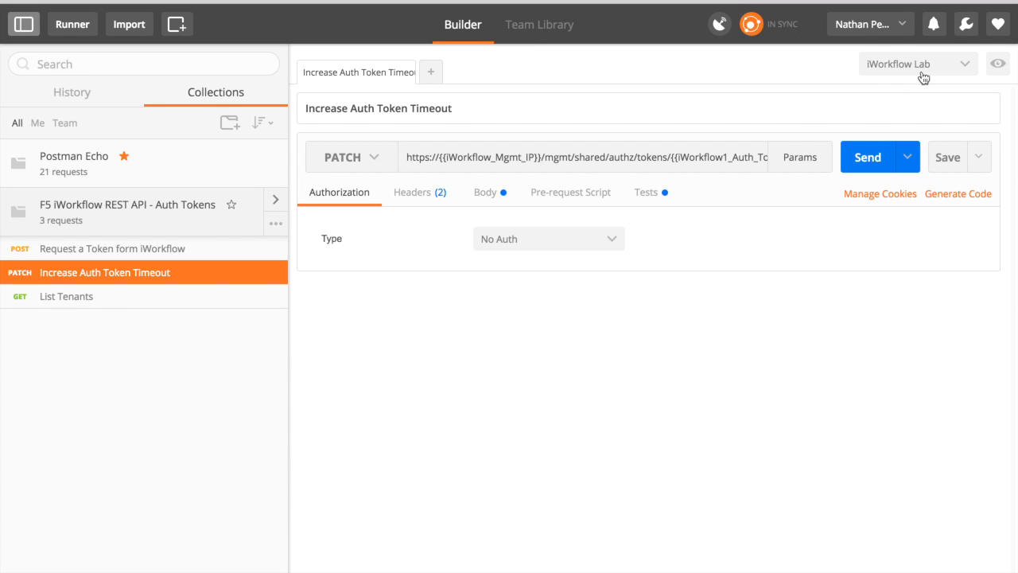
# Step: Preview the environment variables and check the X-F5-Auth-Token header uses the token variable
pyautogui.click(997, 64)
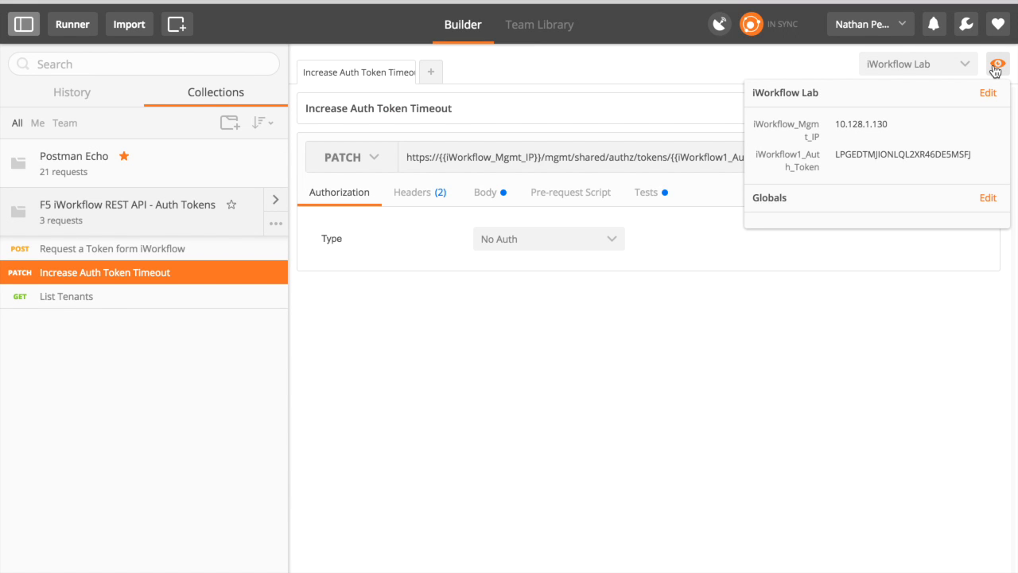
pyautogui.click(997, 63)
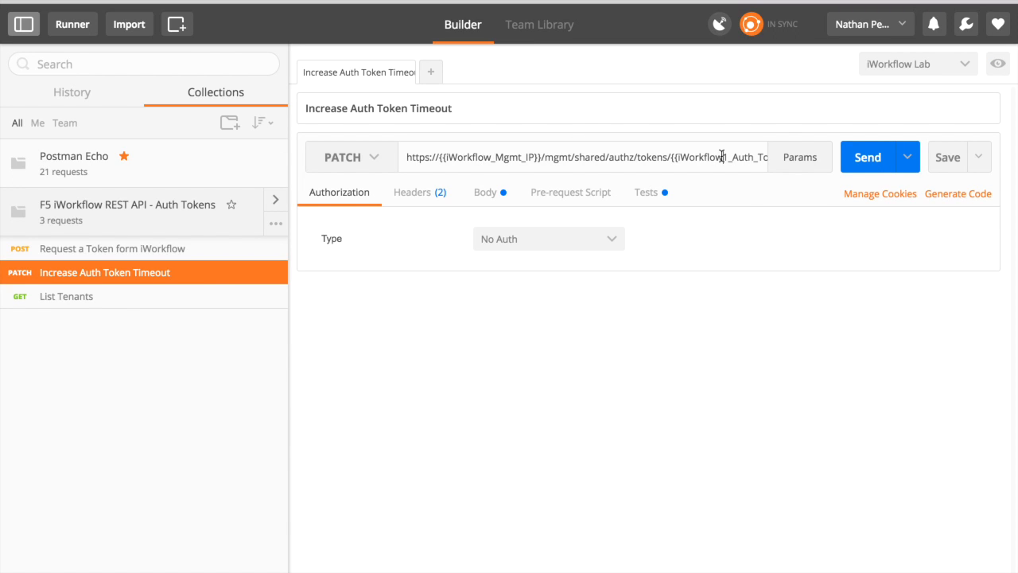
pyautogui.doubleClick(708, 156)
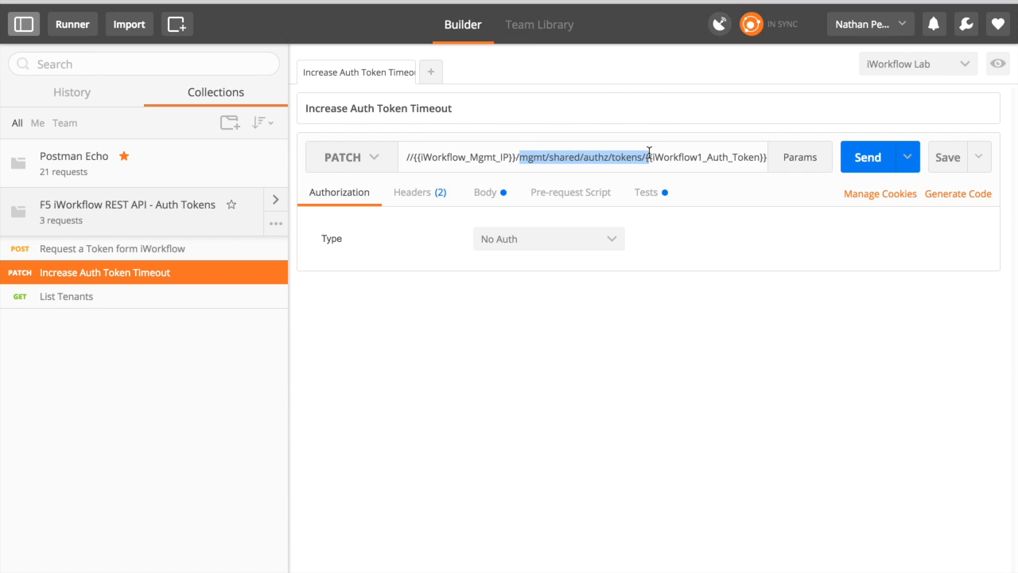
pyautogui.click(412, 192)
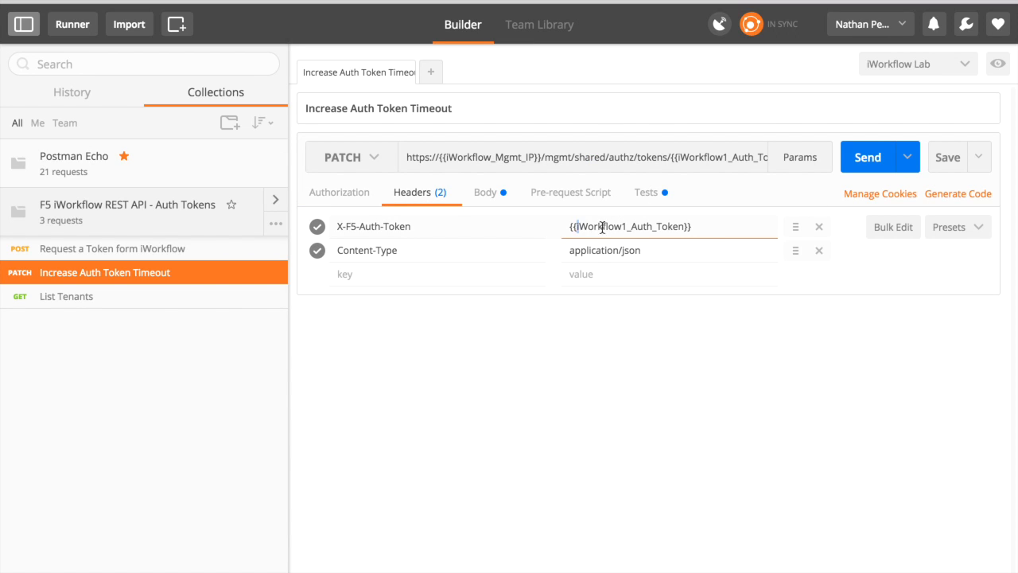
pyautogui.doubleClick(630, 227)
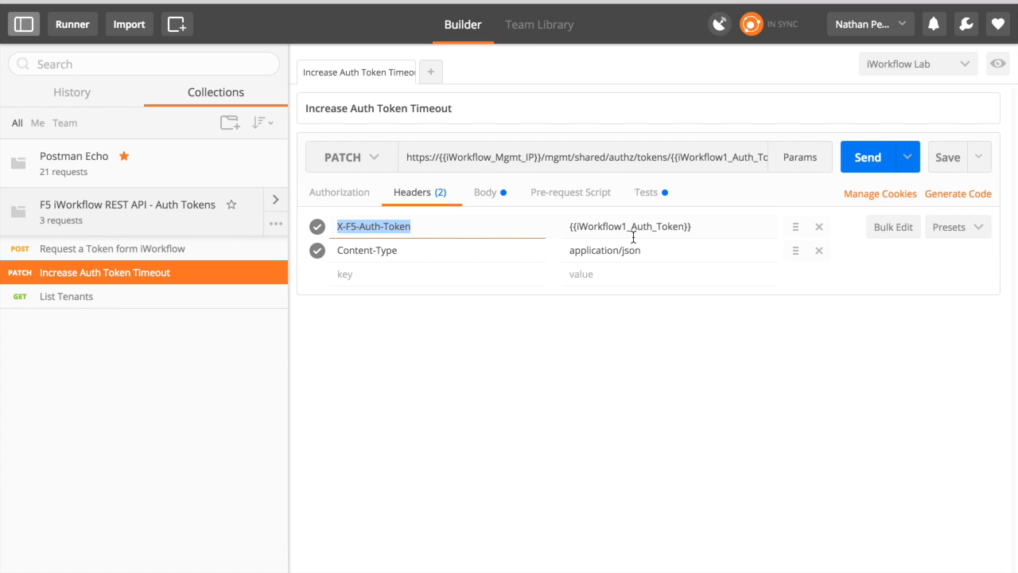
# Step: Review the body setting timeout 36000 and the Authorization settings, ending on Headers
pyautogui.click(485, 192)
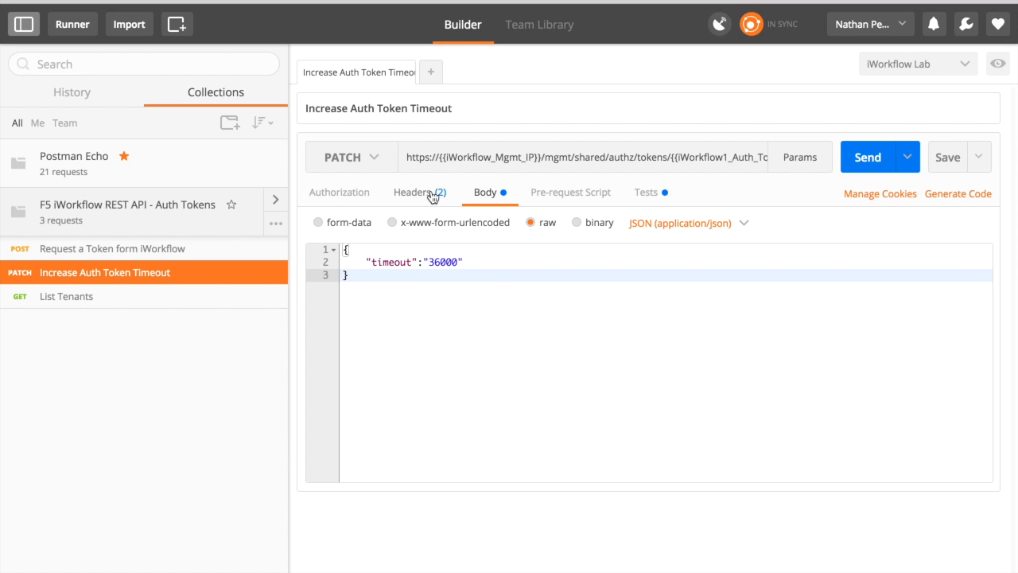
pyautogui.click(412, 192)
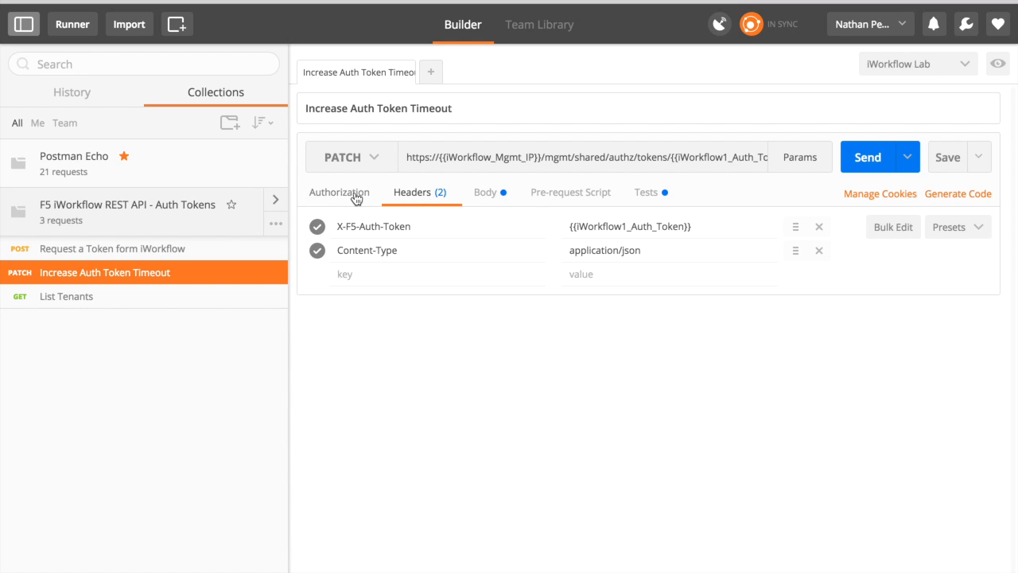
pyautogui.click(338, 192)
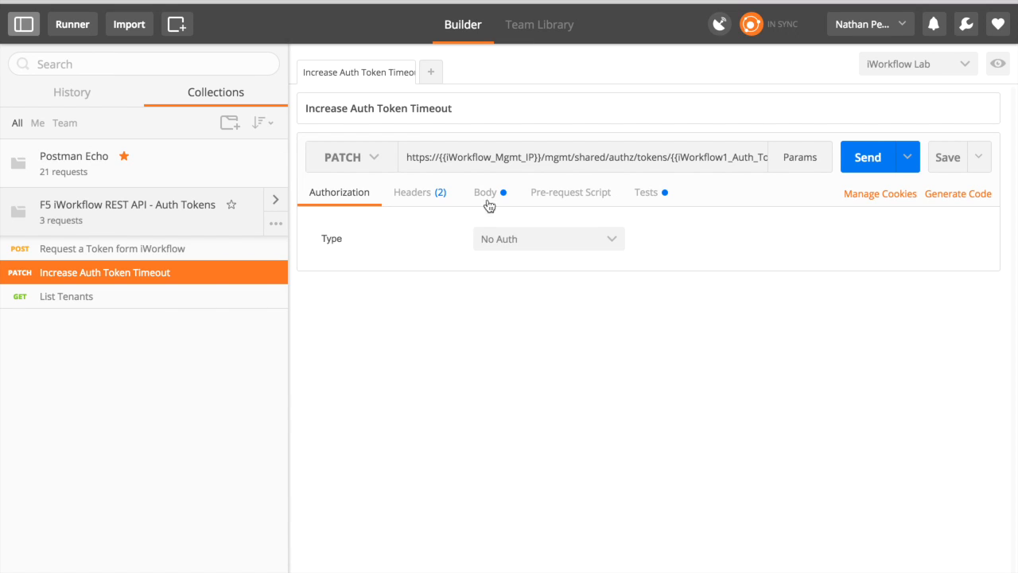
pyautogui.click(412, 191)
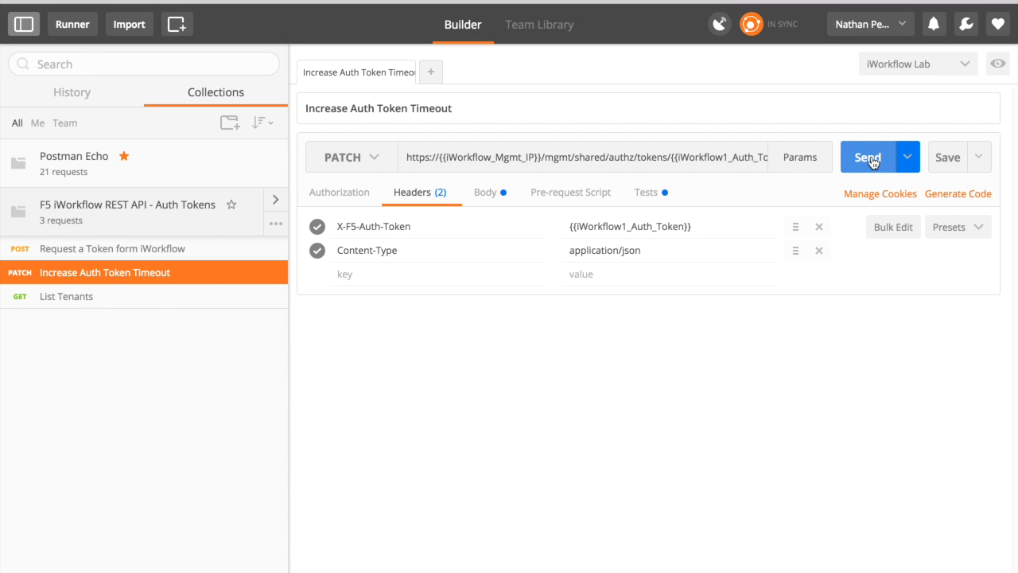
# Step: Send the PATCH timeout request and review the 200 OK response showing timeout 36000 with tests passing
pyautogui.click(868, 156)
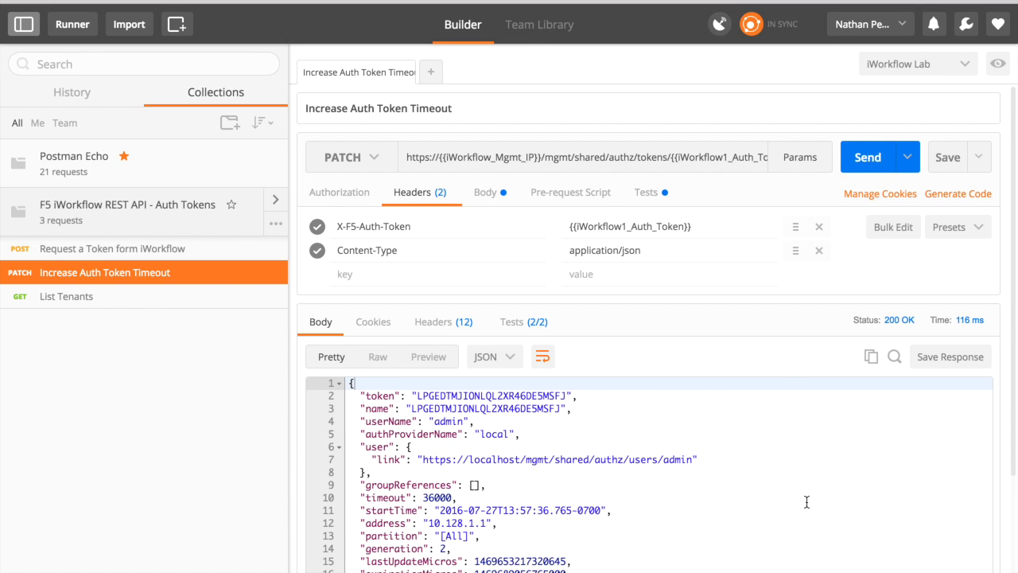
pyautogui.scroll(-3)
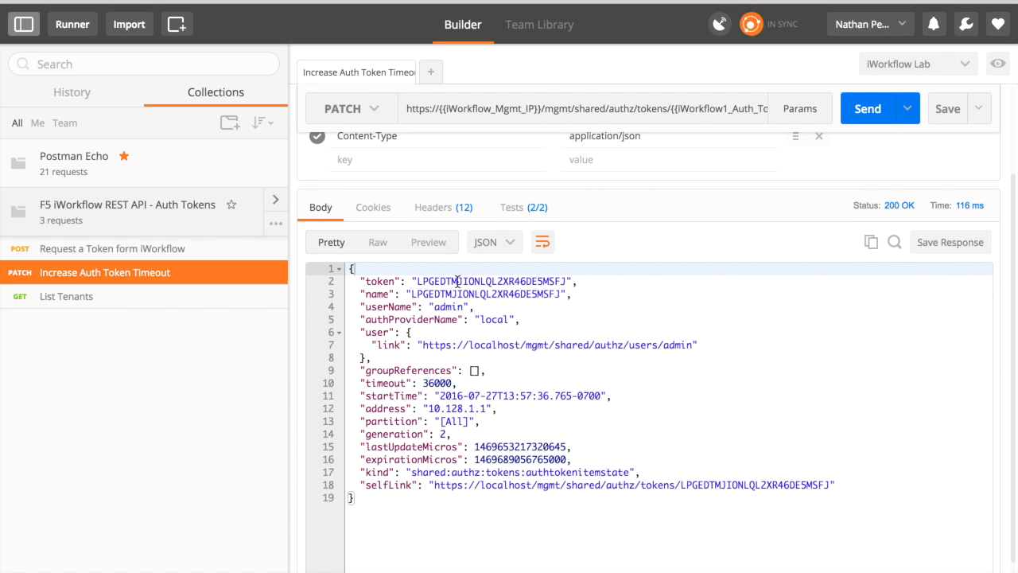
pyautogui.moveTo(685, 135)
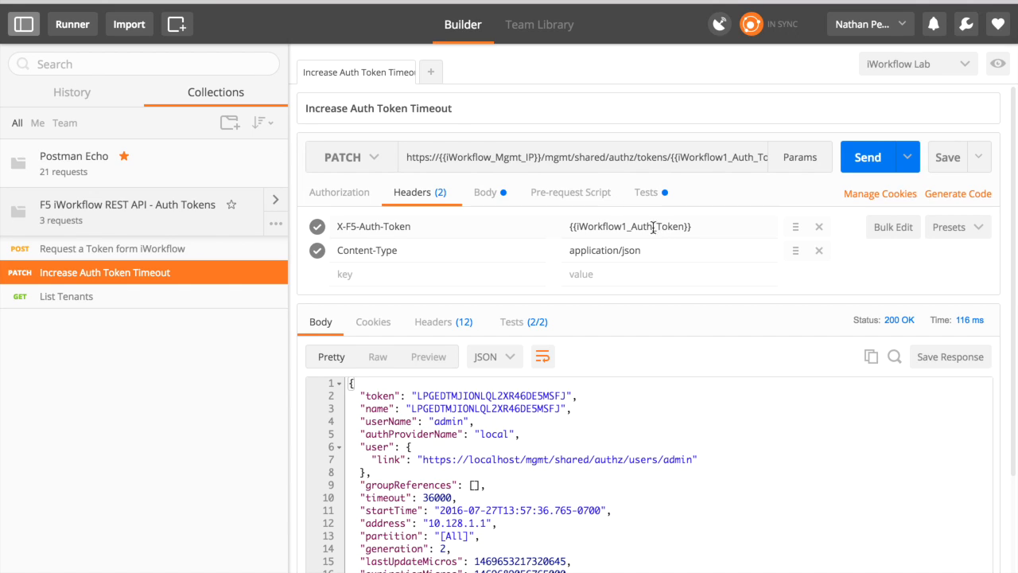
pyautogui.moveTo(636, 231)
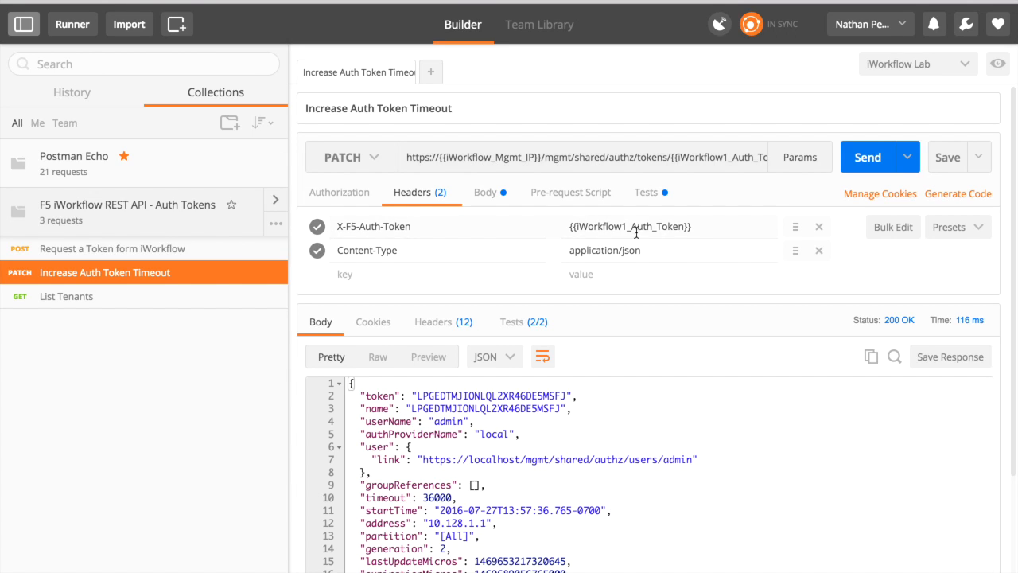
pyautogui.scroll(-3)
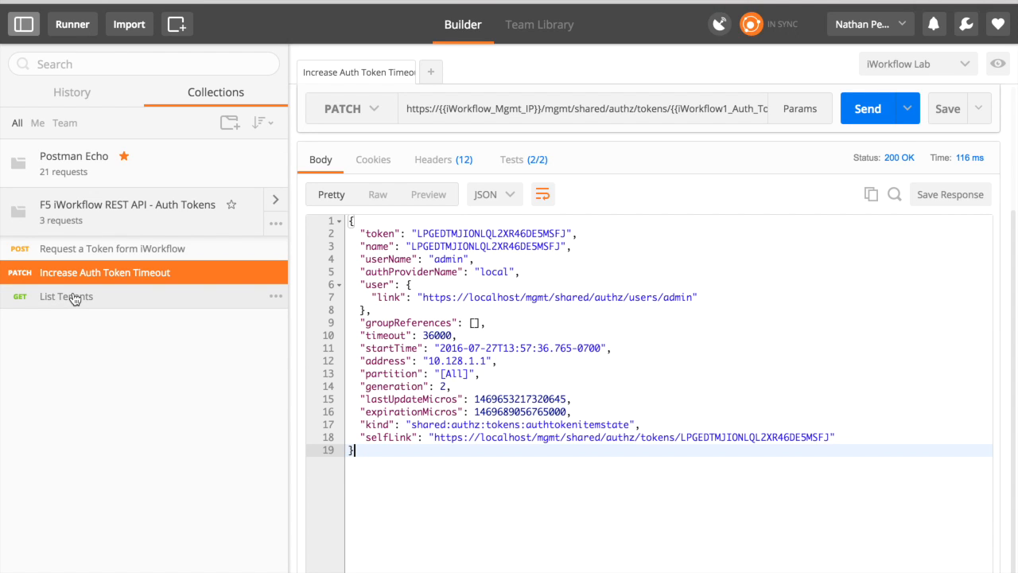
# Step: Check the List Tenants request's X-F5-Auth-Token header against the environment's token variable
pyautogui.click(66, 296)
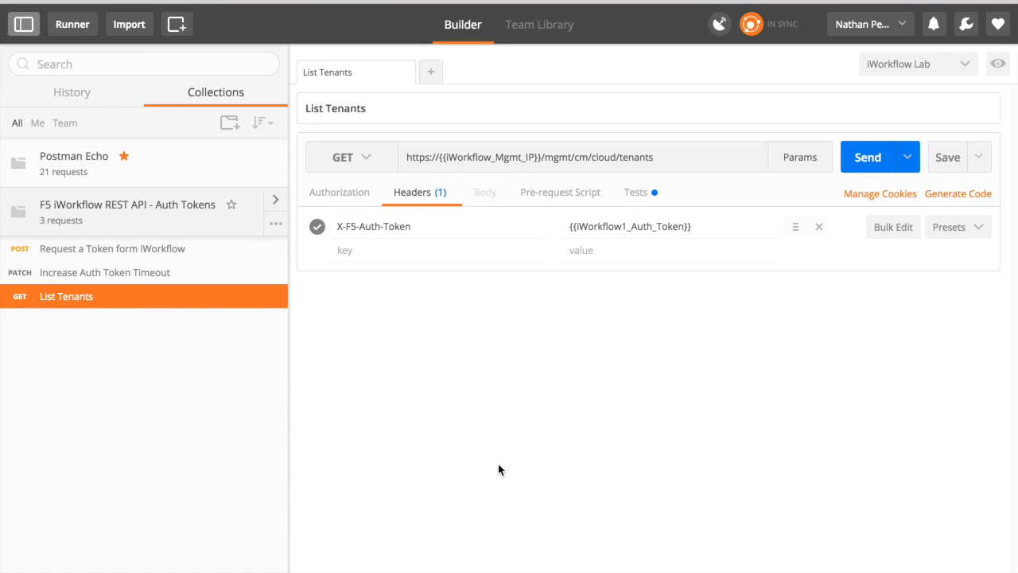
pyautogui.moveTo(569, 385)
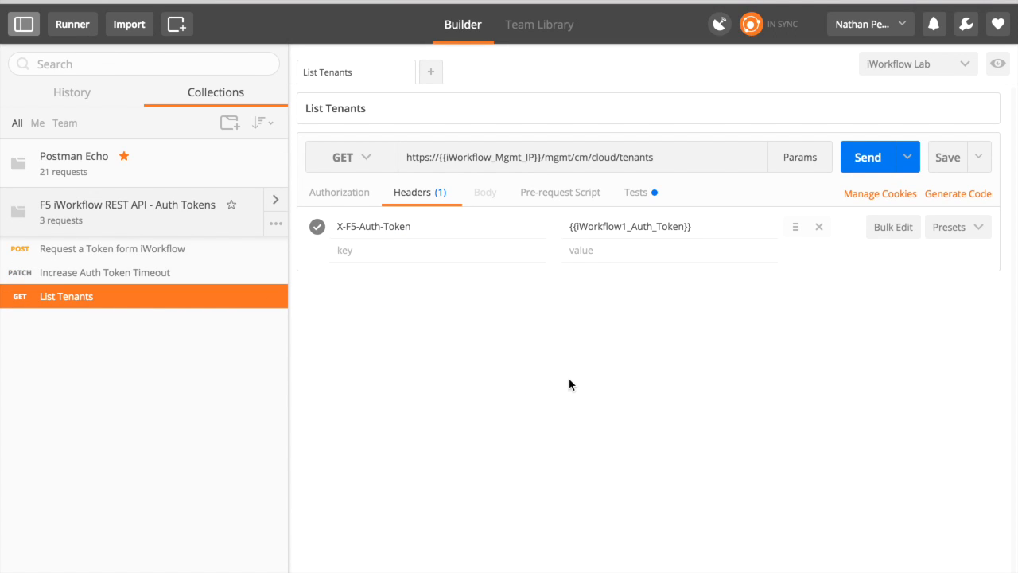
pyautogui.click(586, 157)
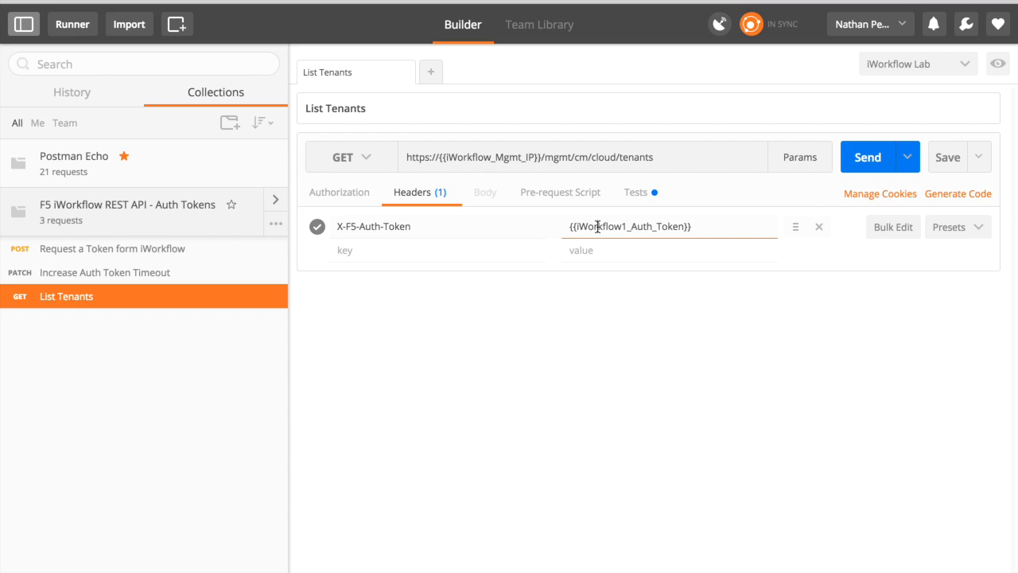
pyautogui.moveTo(501, 200)
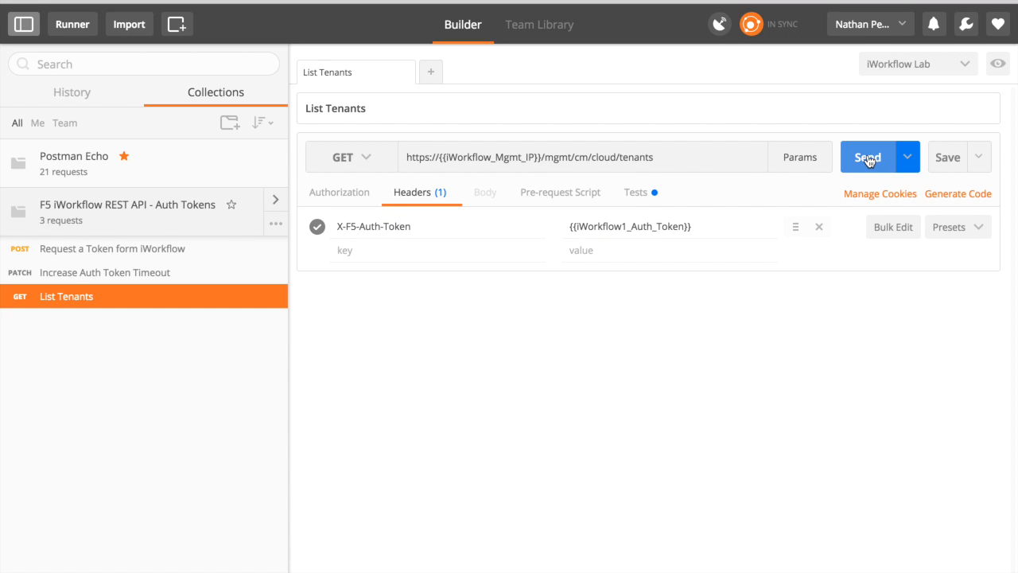
pyautogui.click(997, 64)
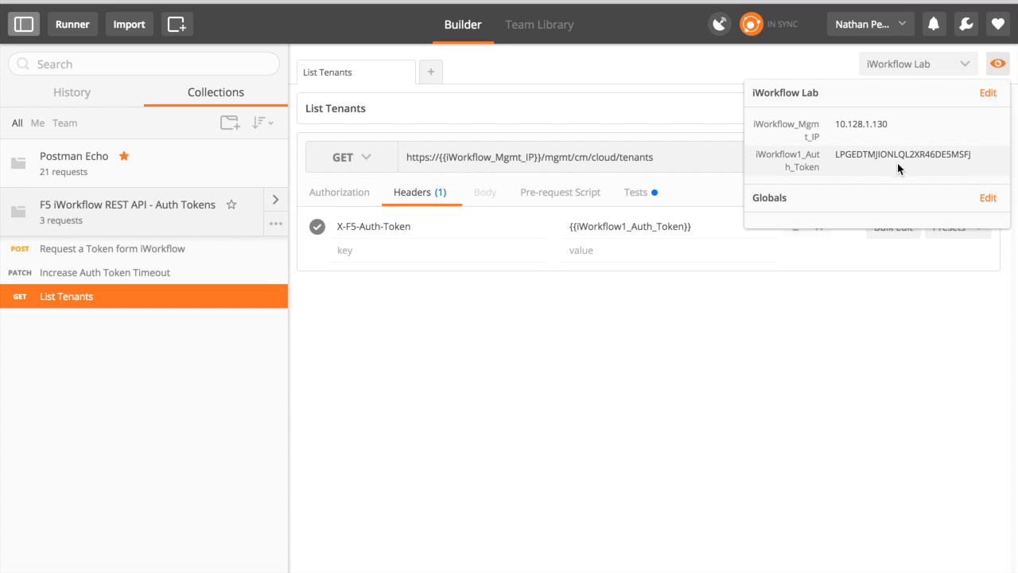
pyautogui.click(996, 64)
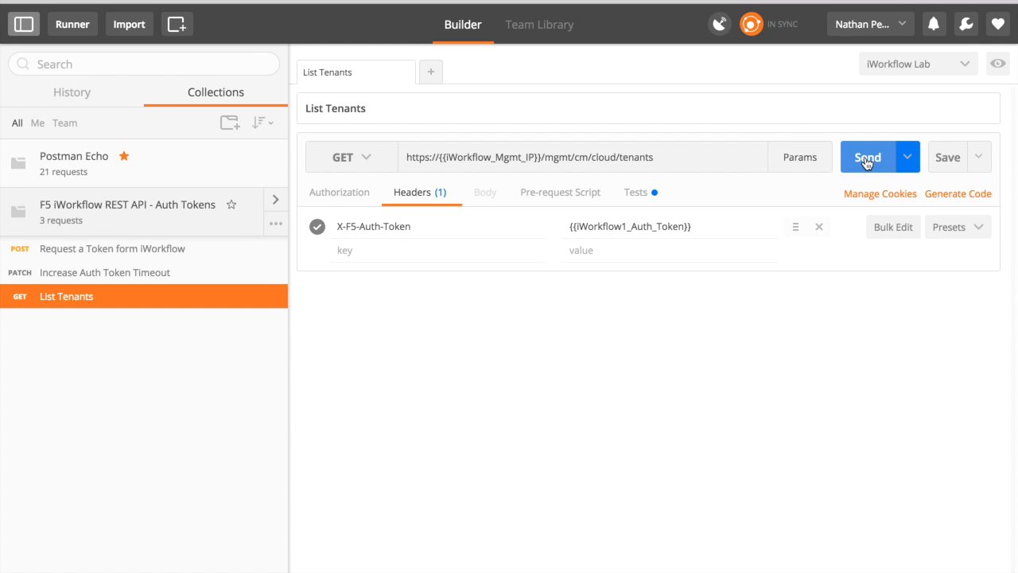
# Step: Send the List Tenants request and highlight myTenant1 in the 200 OK response
pyautogui.click(866, 157)
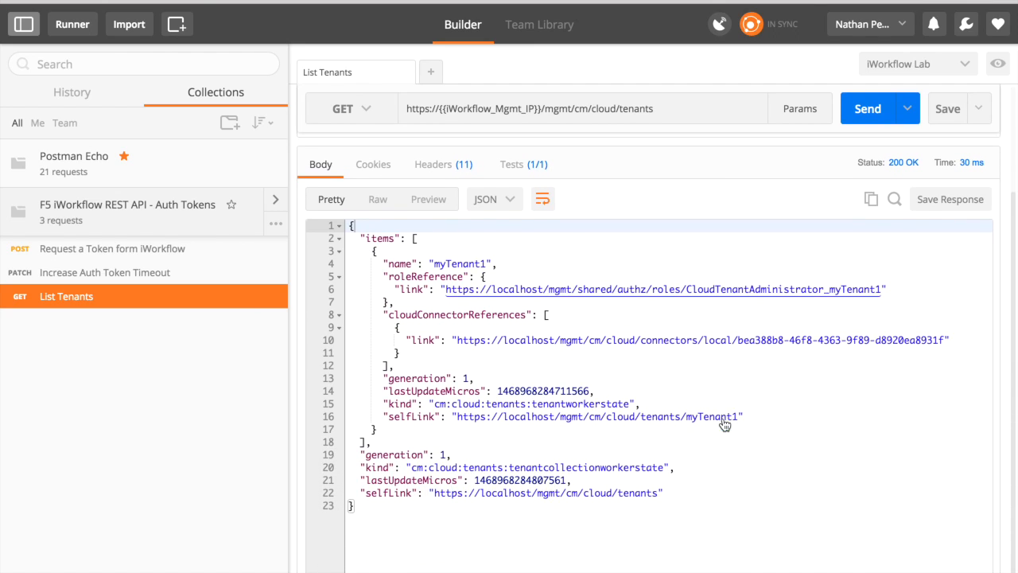
pyautogui.doubleClick(461, 259)
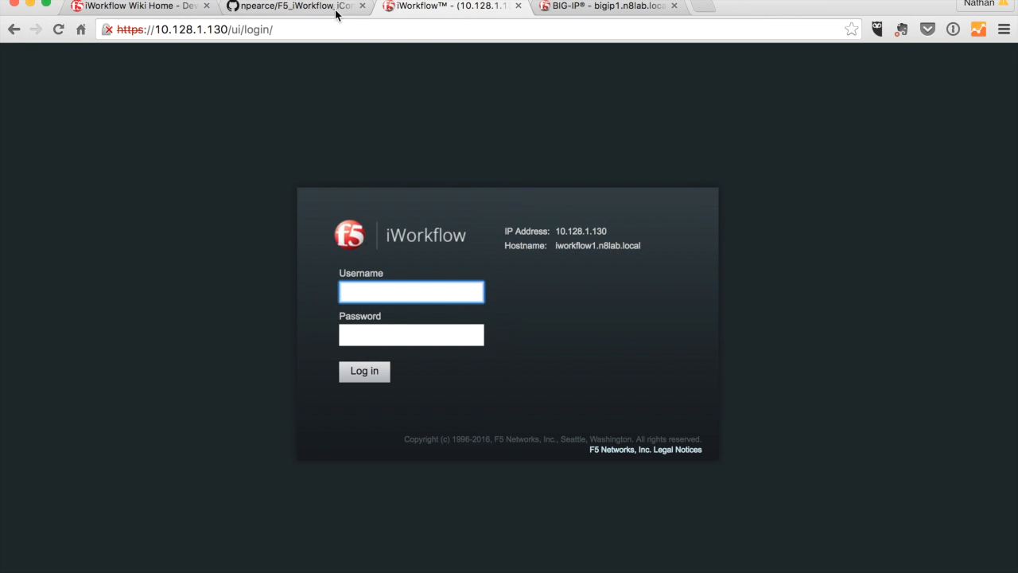
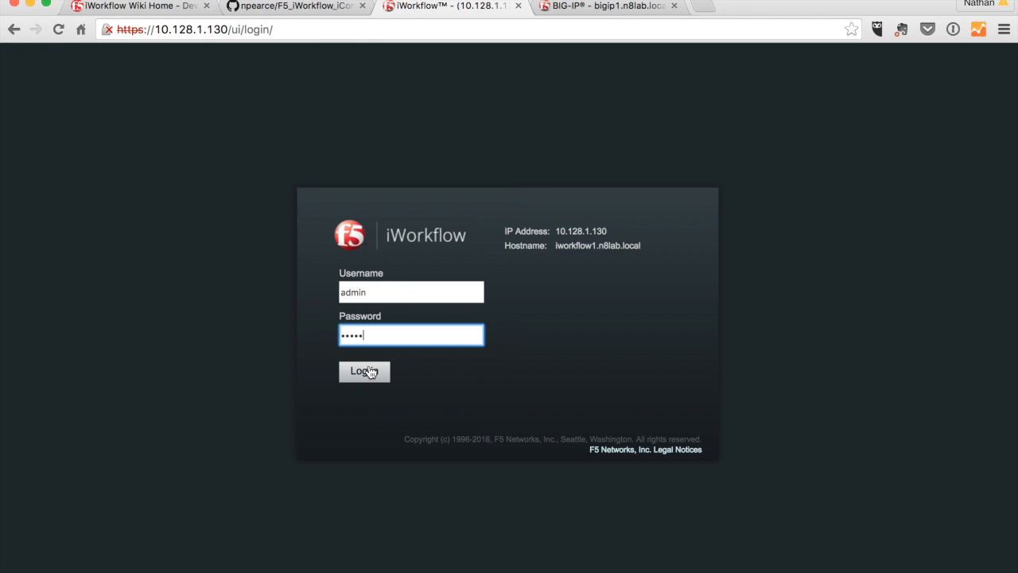
# Step: Log into the iWorkflow web console as admin and view myTenant1 under Tenants
pyautogui.click(363, 371)
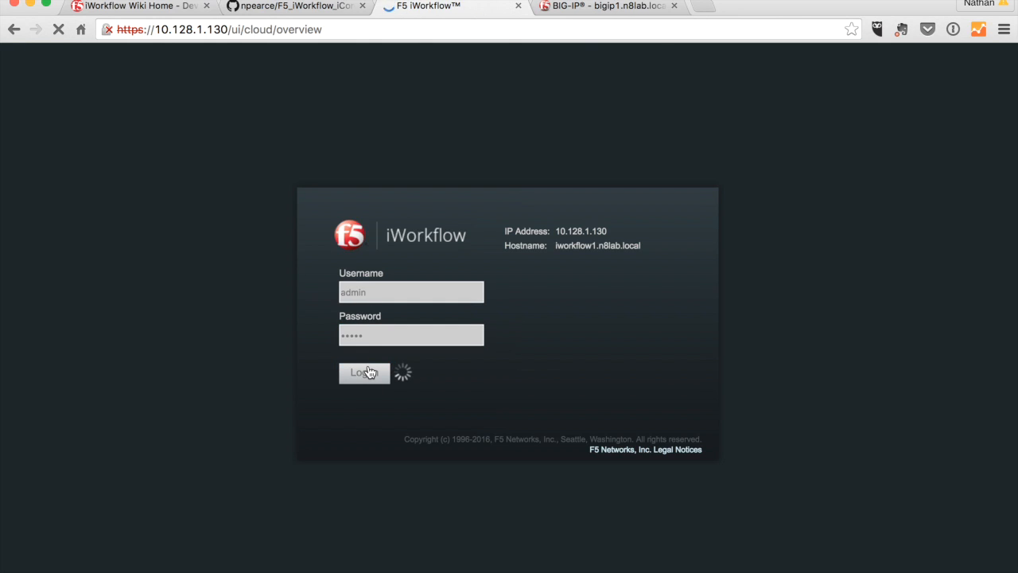
pyautogui.click(364, 372)
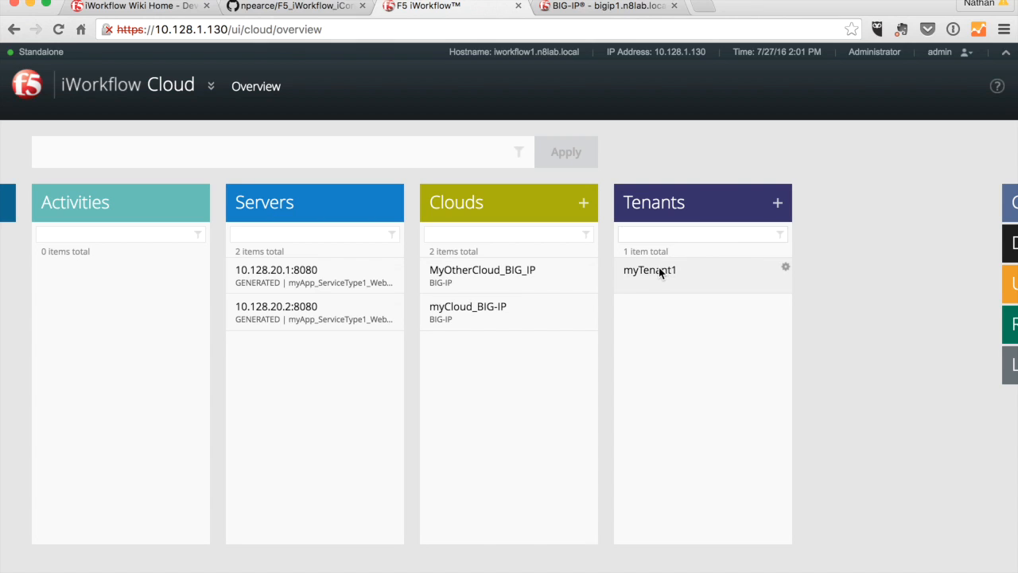
pyautogui.moveTo(880, 281)
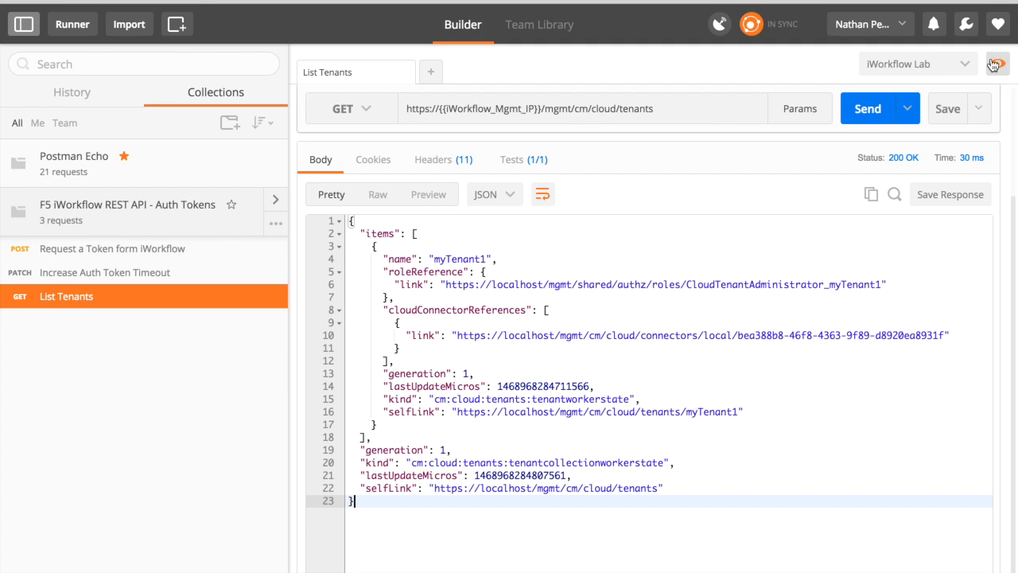
# Step: Delete the iWorkflow Lab environment from Manage Environments, leaving no environment active
pyautogui.click(964, 63)
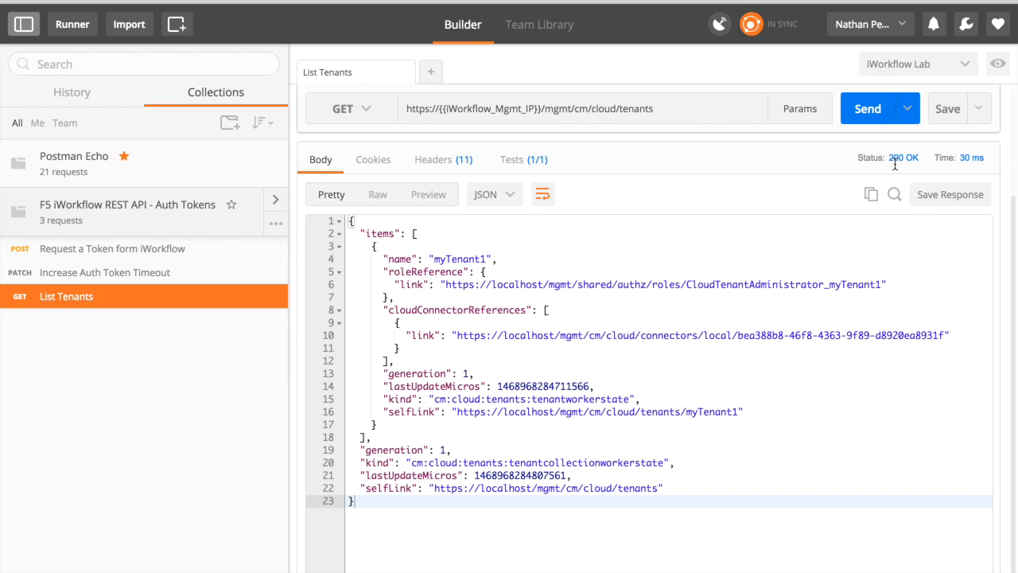
pyautogui.click(918, 64)
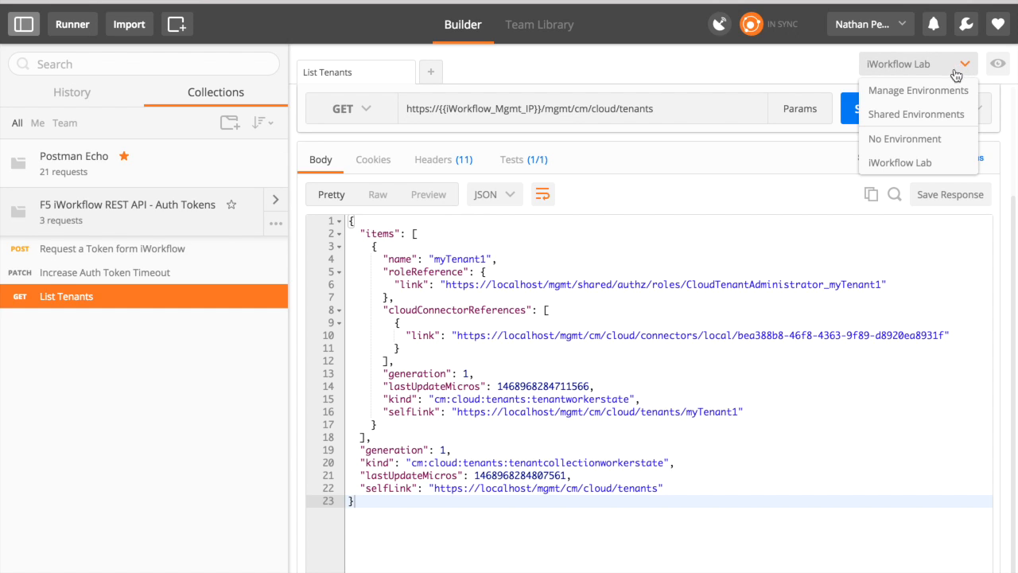
pyautogui.click(917, 89)
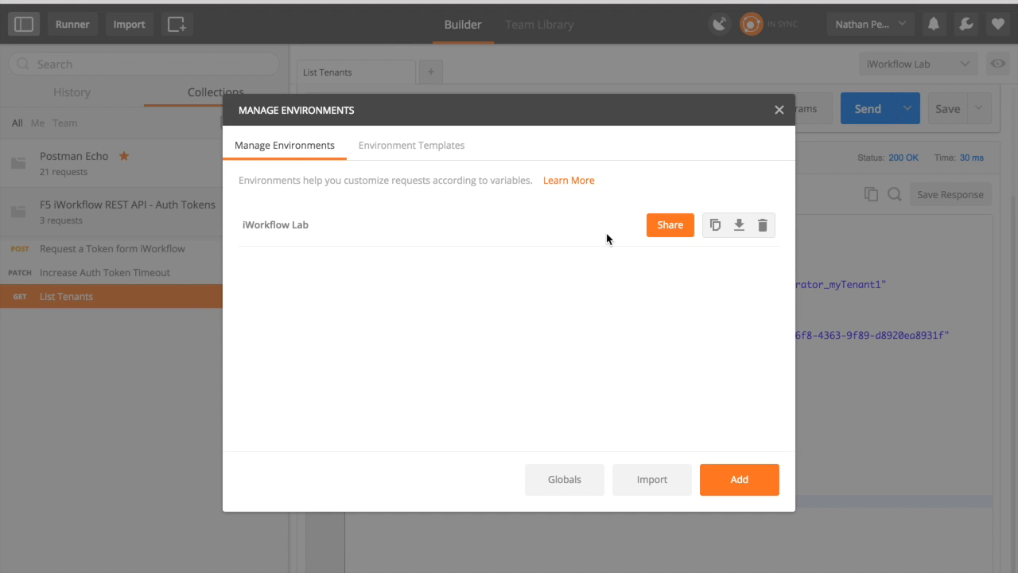
pyautogui.click(761, 224)
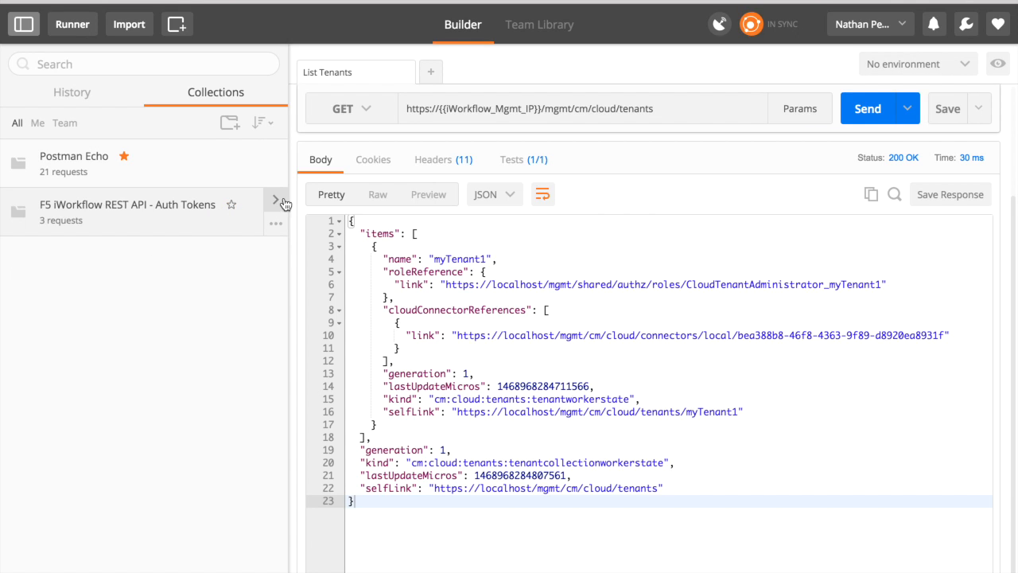
# Step: Delete the F5 iWorkflow REST API - Auth Tokens collection, leaving only Postman Echo
pyautogui.click(276, 199)
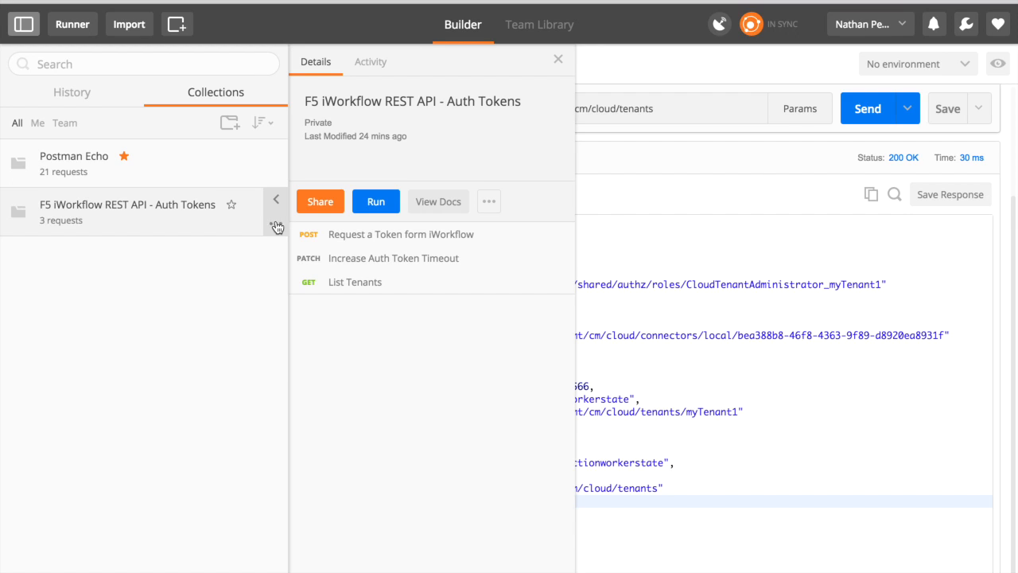
pyautogui.click(276, 223)
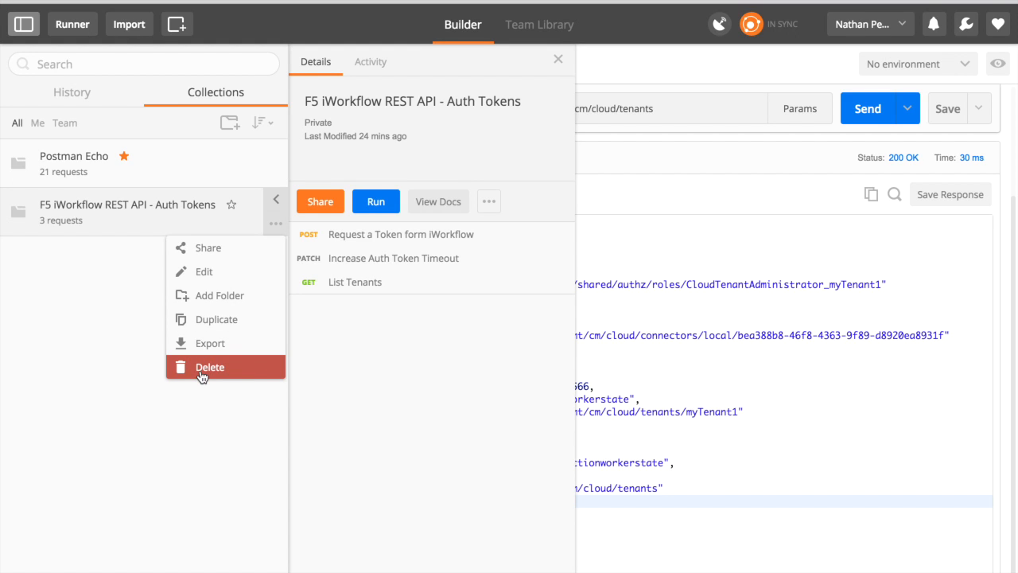
pyautogui.click(209, 366)
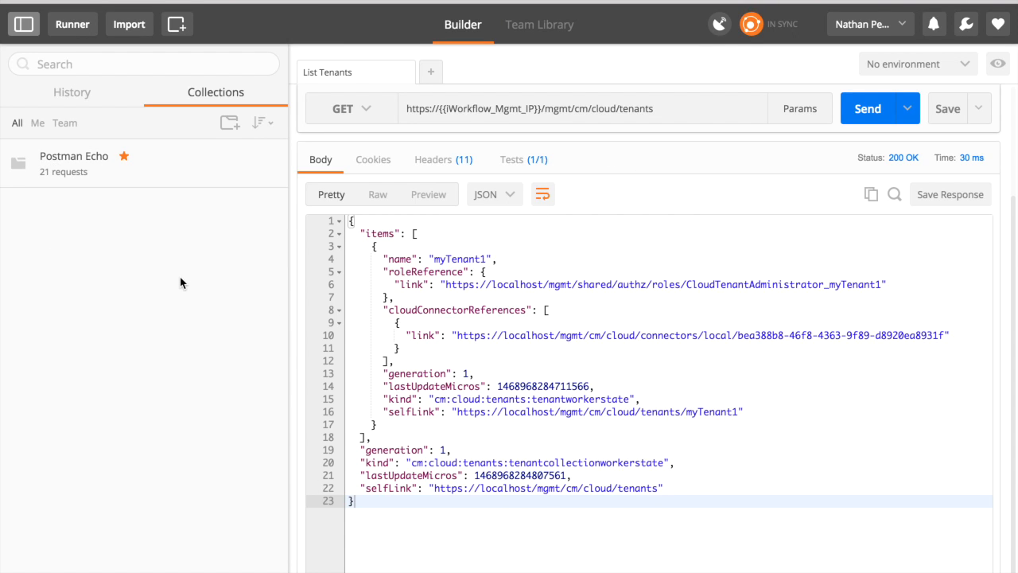
pyautogui.moveTo(129, 24)
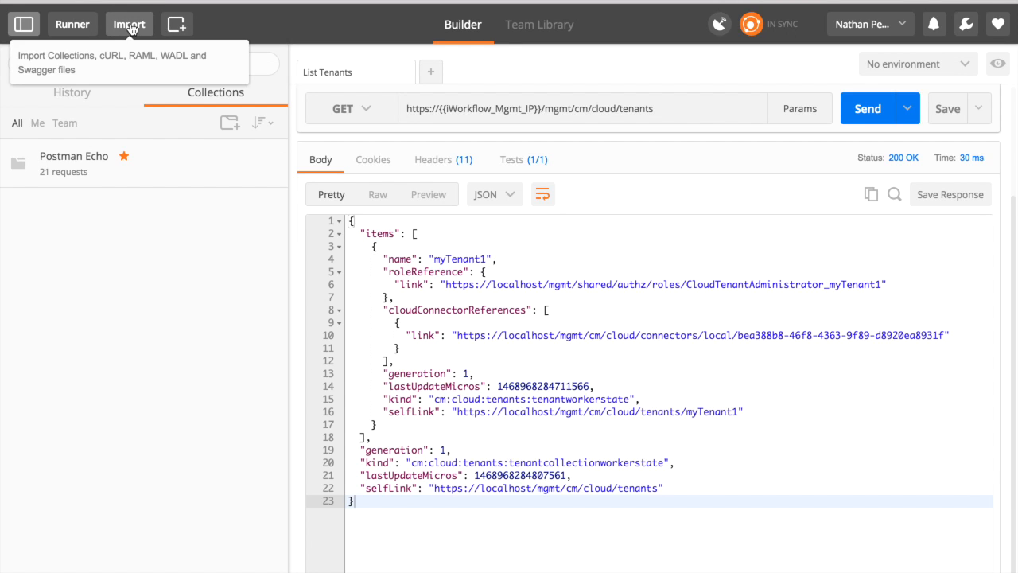
# Step: Bring up the Import dialog set to Import From Link
pyautogui.click(129, 24)
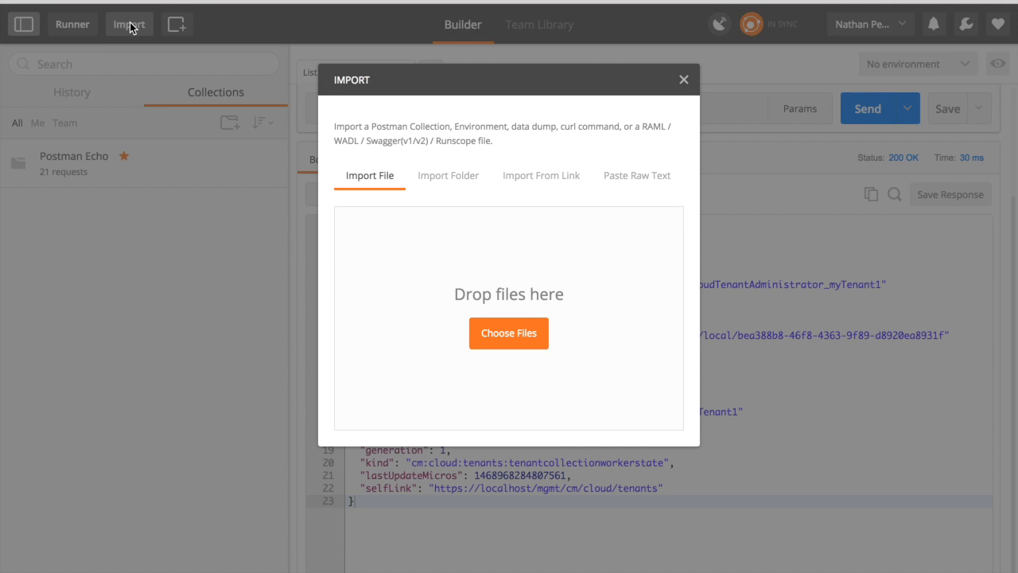
pyautogui.moveTo(540, 176)
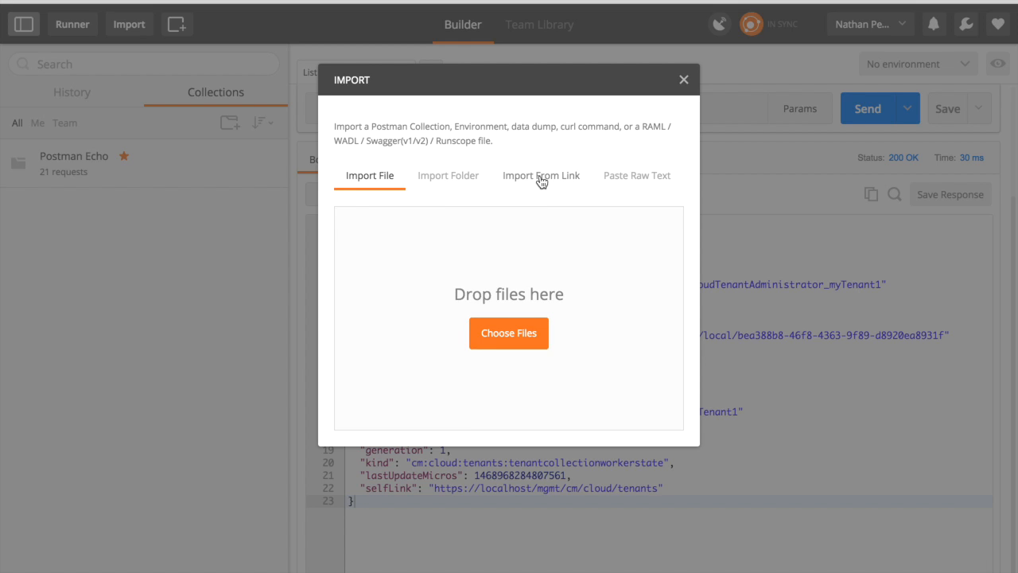
pyautogui.click(541, 175)
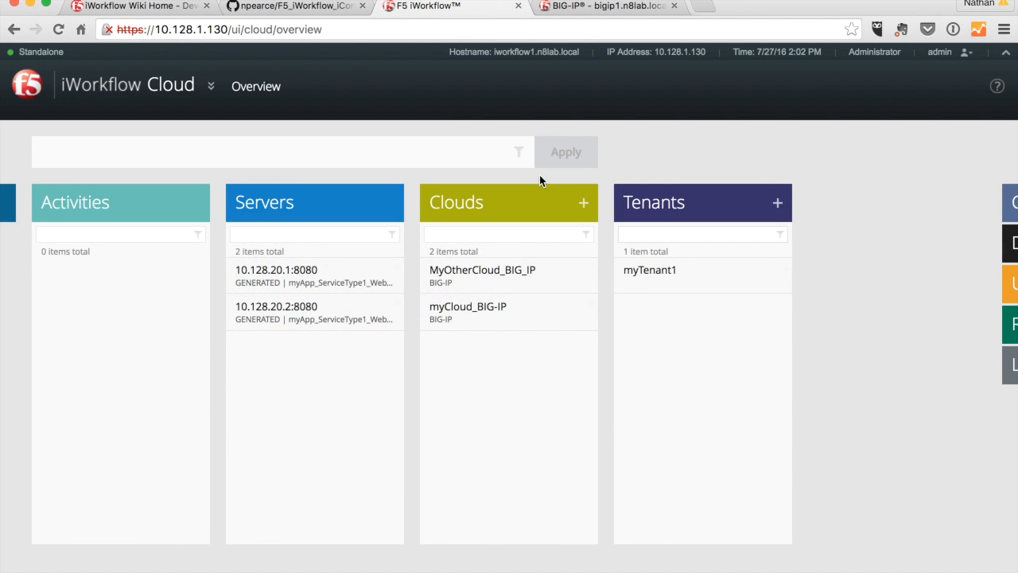
# Step: View iWorkflow Lab.postman_environment.json as raw JSON on GitHub and select its raw URL for copying
pyautogui.click(294, 6)
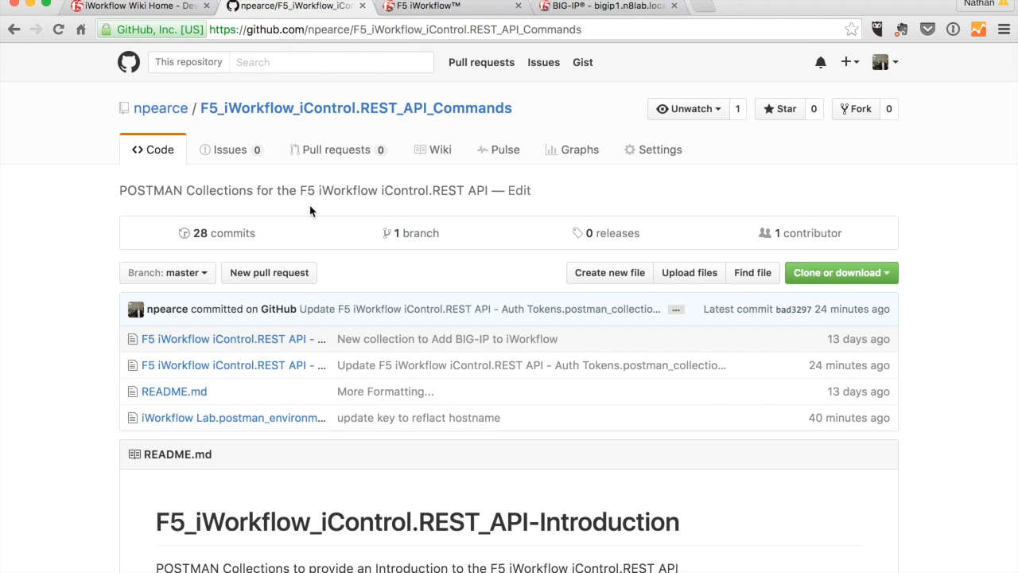
pyautogui.moveTo(160, 108)
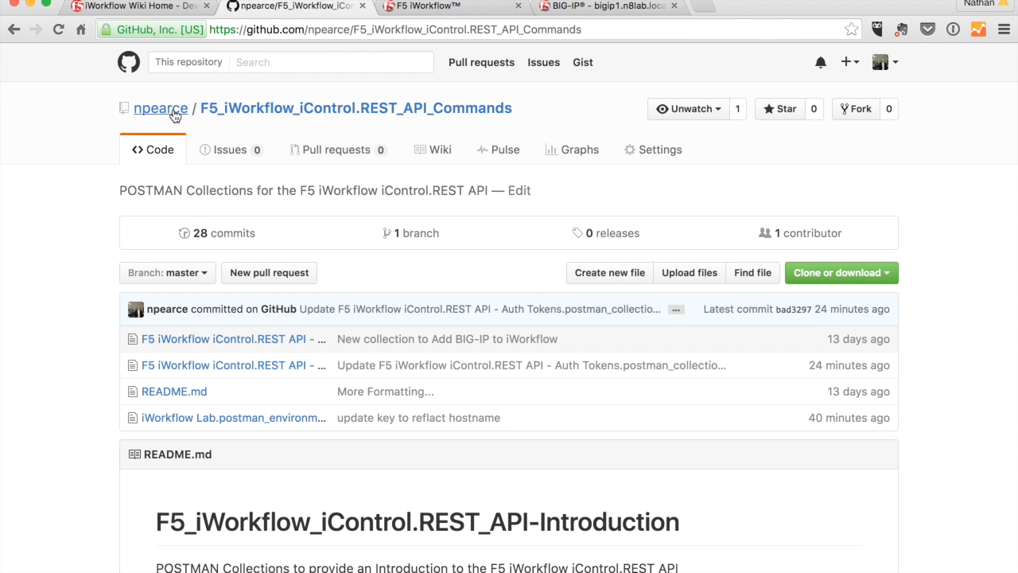
pyautogui.moveTo(257, 86)
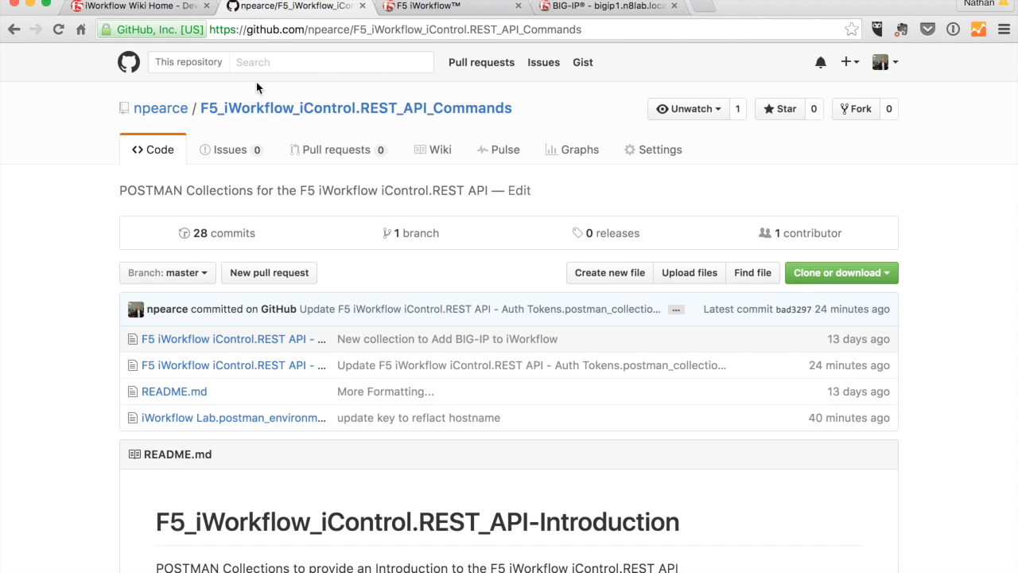
pyautogui.moveTo(374, 108)
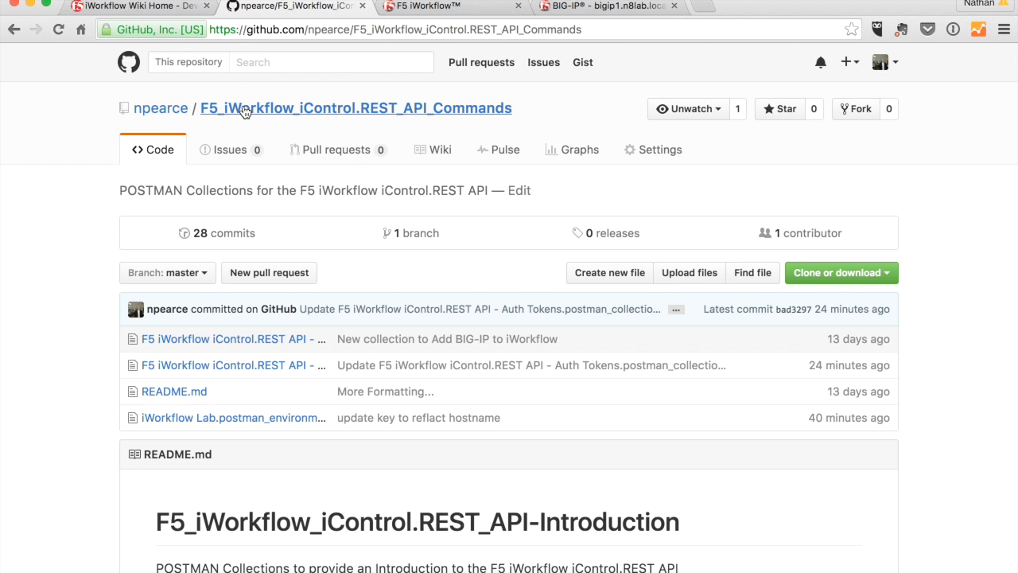
pyautogui.moveTo(451, 252)
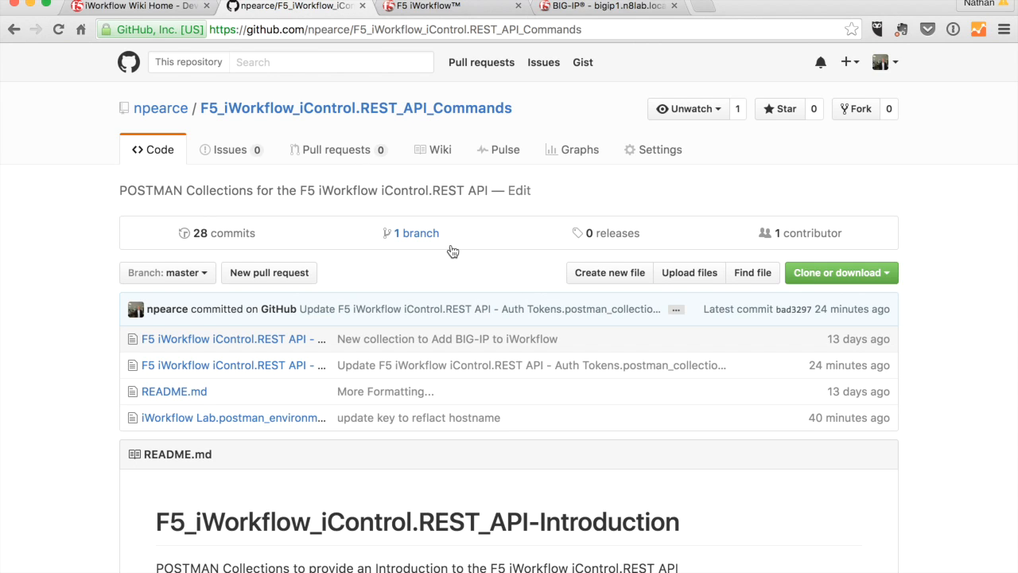
pyautogui.moveTo(203, 418)
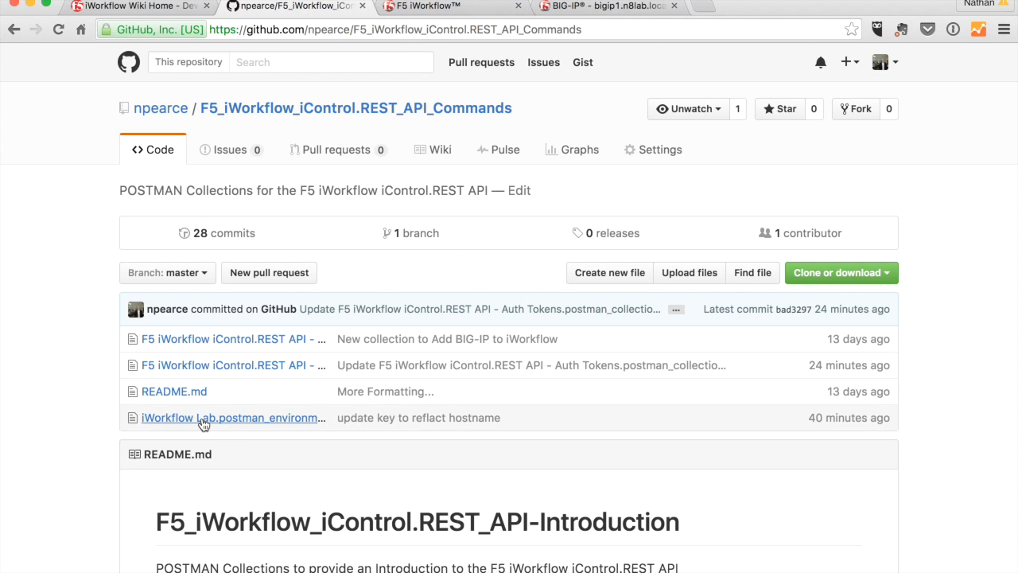
pyautogui.click(230, 417)
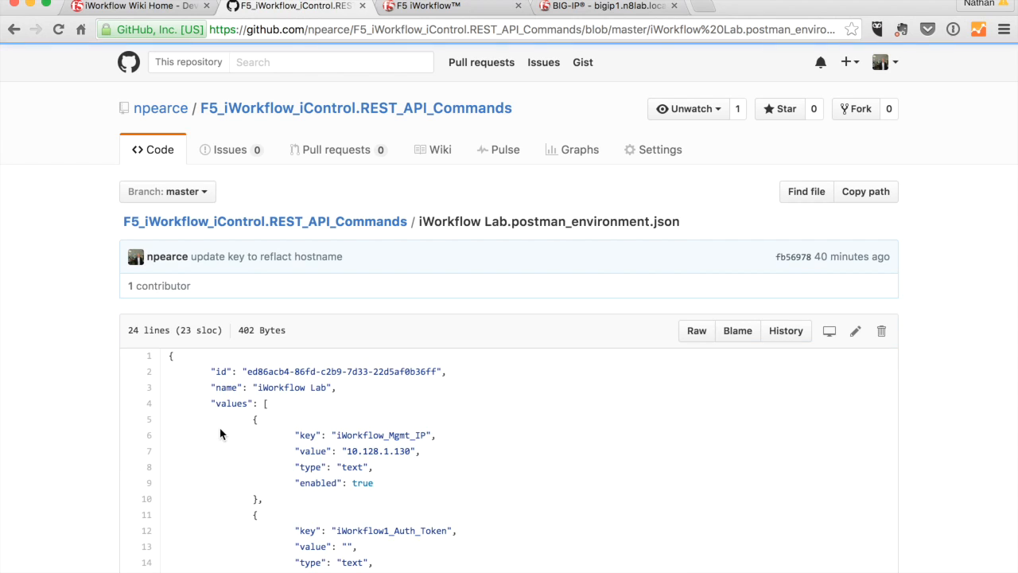
pyautogui.scroll(-3)
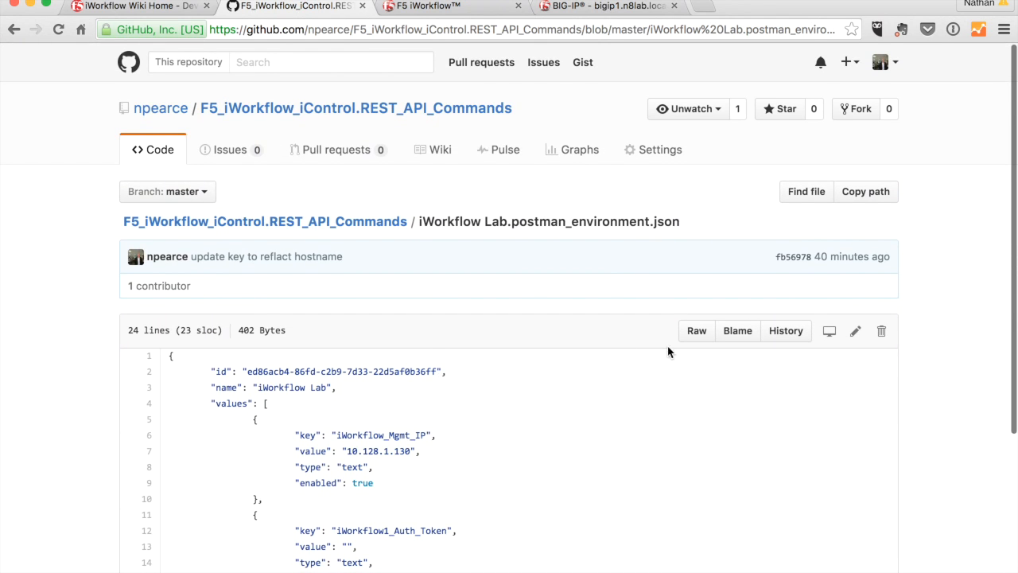
pyautogui.click(696, 330)
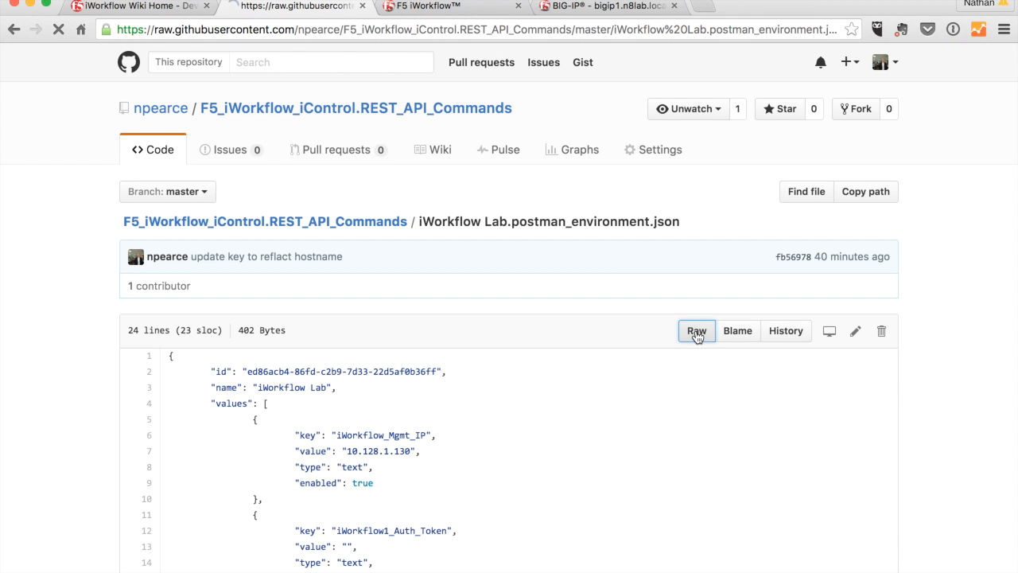
pyautogui.click(696, 330)
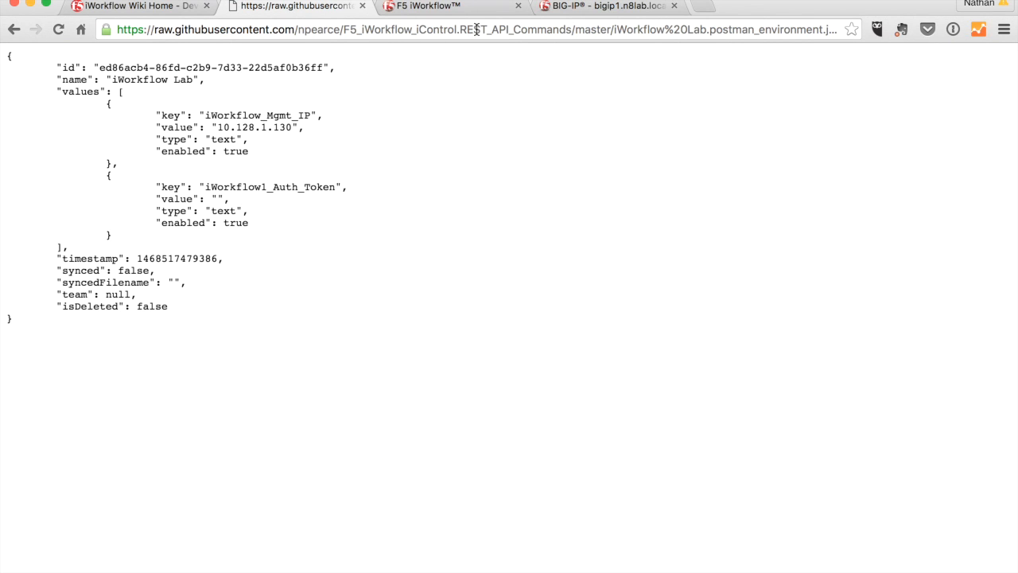
pyautogui.click(477, 29)
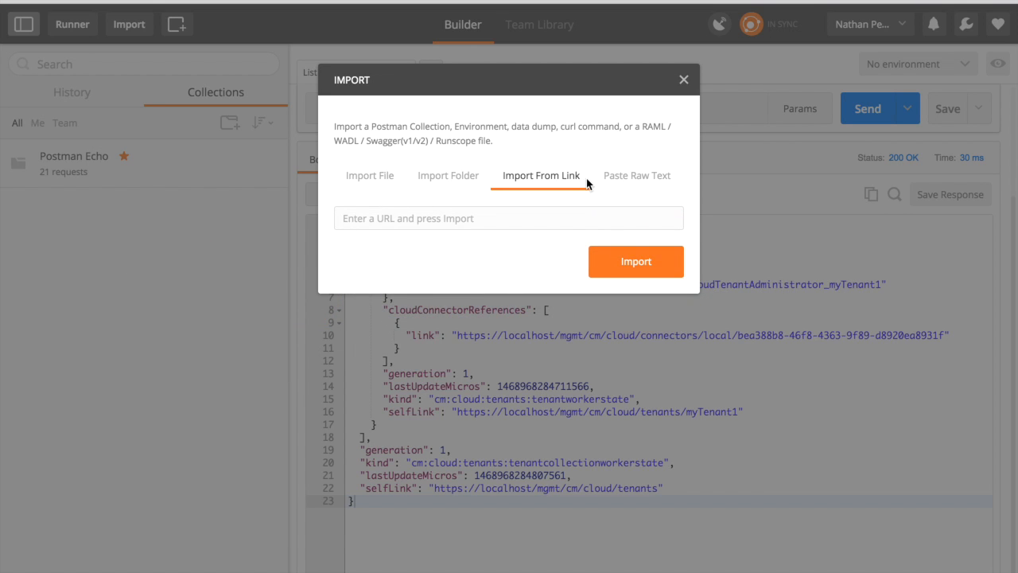
# Step: Import the iWorkflow Lab environment from the pasted raw GitHub link
pyautogui.write('EST_API_Commands/master/iWorkflow%20Lab.postman_environment.json')
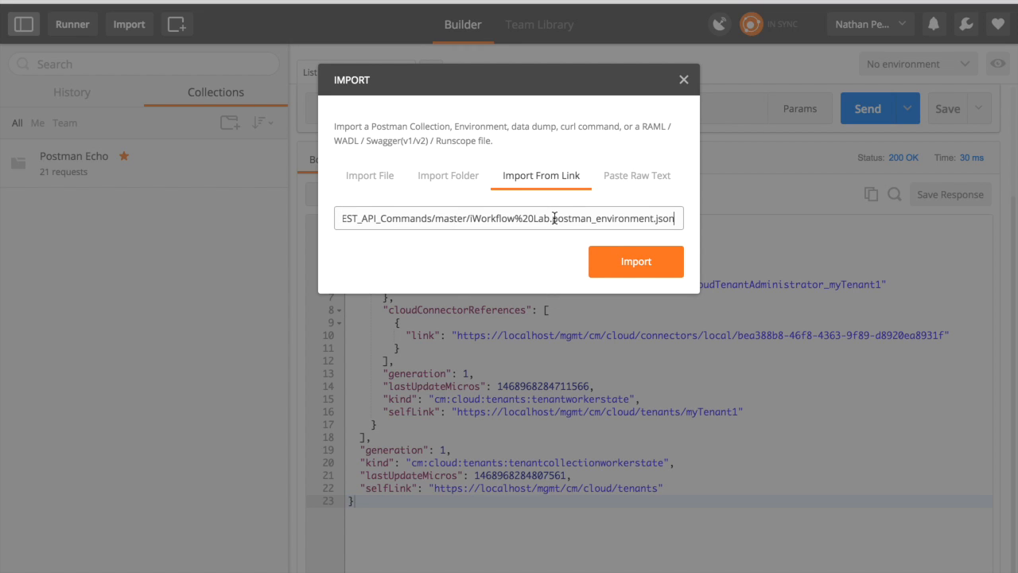
pyautogui.click(635, 261)
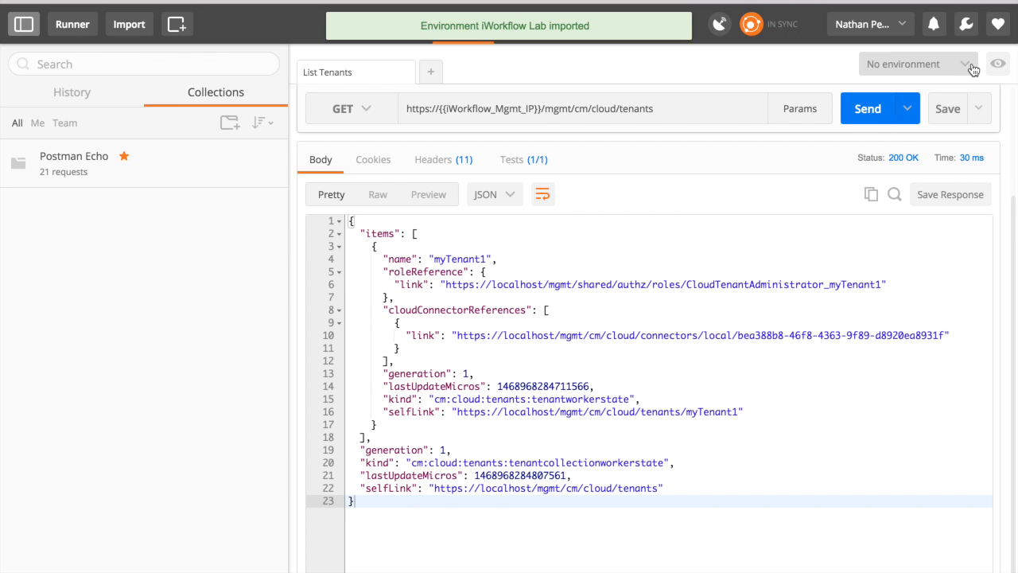
# Step: Make iWorkflow Lab the active environment and preview its iWorkflow_Mgmt_IP and empty auth token variables
pyautogui.click(914, 64)
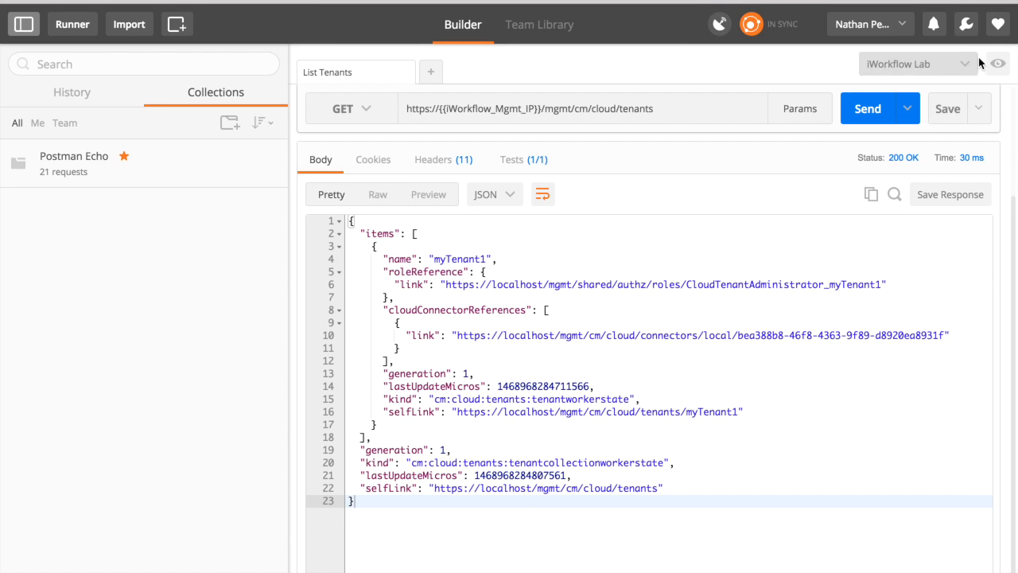
pyautogui.click(996, 64)
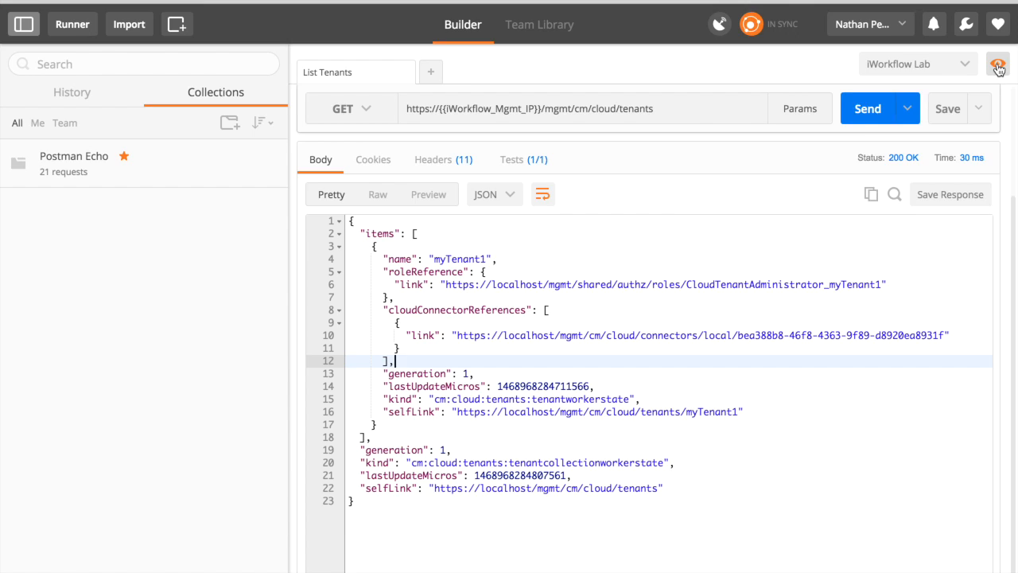
pyautogui.click(998, 64)
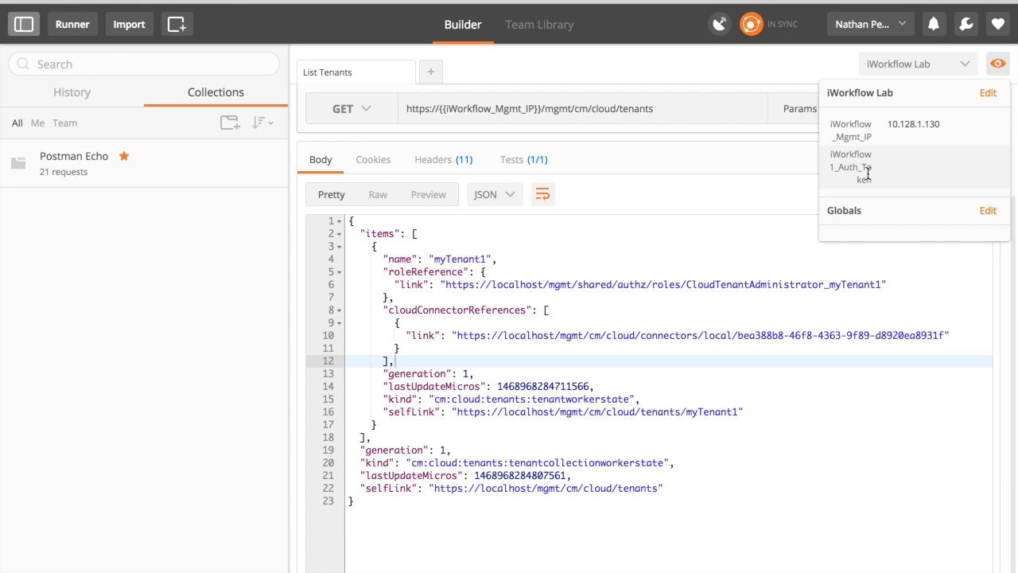
pyautogui.moveTo(863, 175)
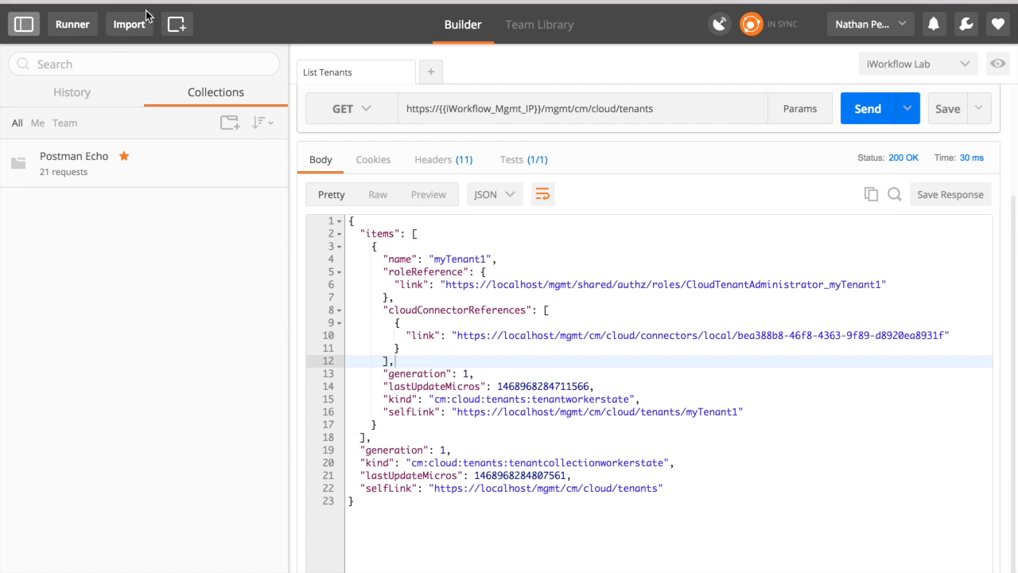
pyautogui.click(129, 23)
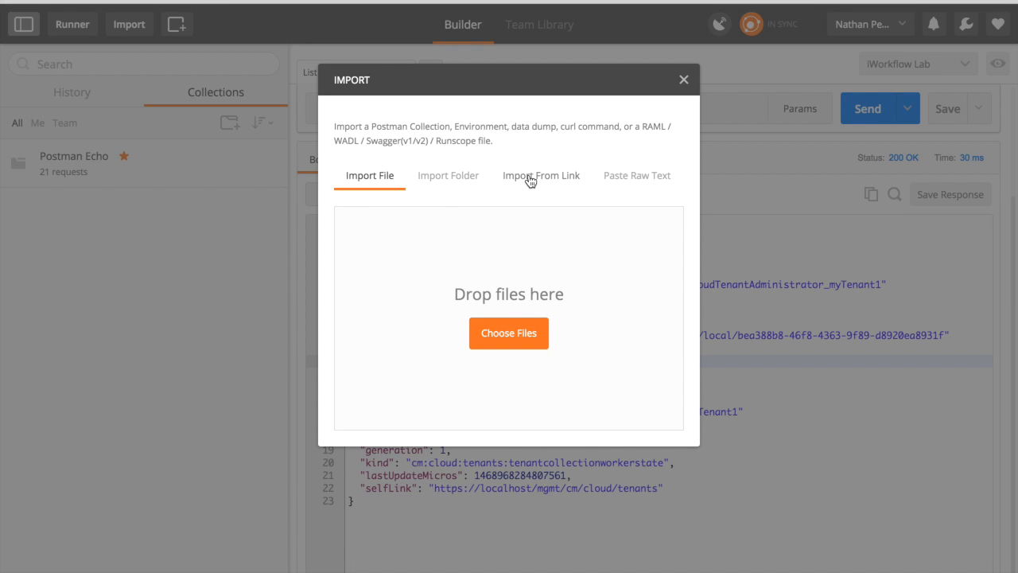
# Step: View the Auth Tokens postman_collection.json as raw JSON on GitHub and grab its raw URL
pyautogui.click(540, 175)
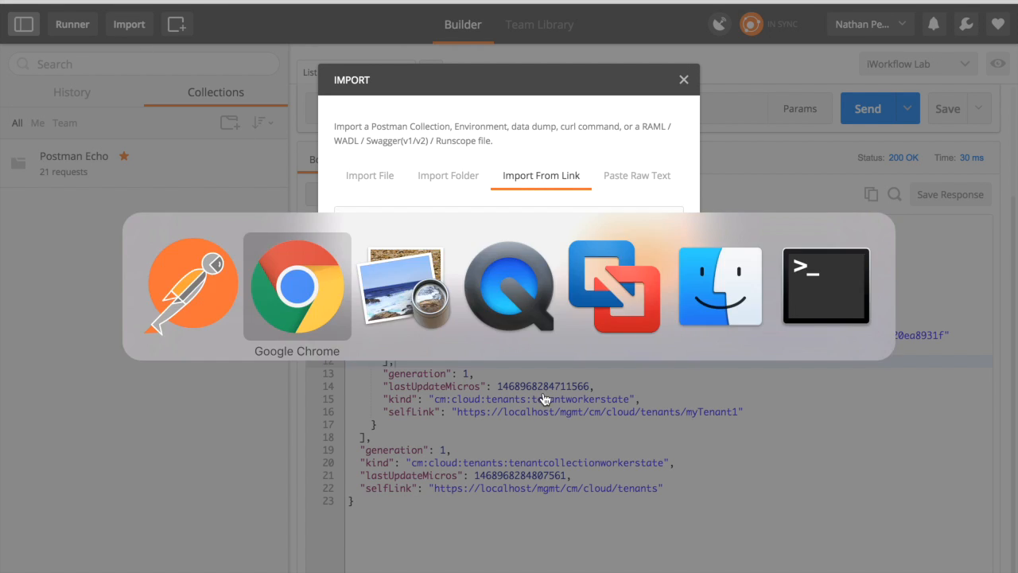
pyautogui.click(296, 286)
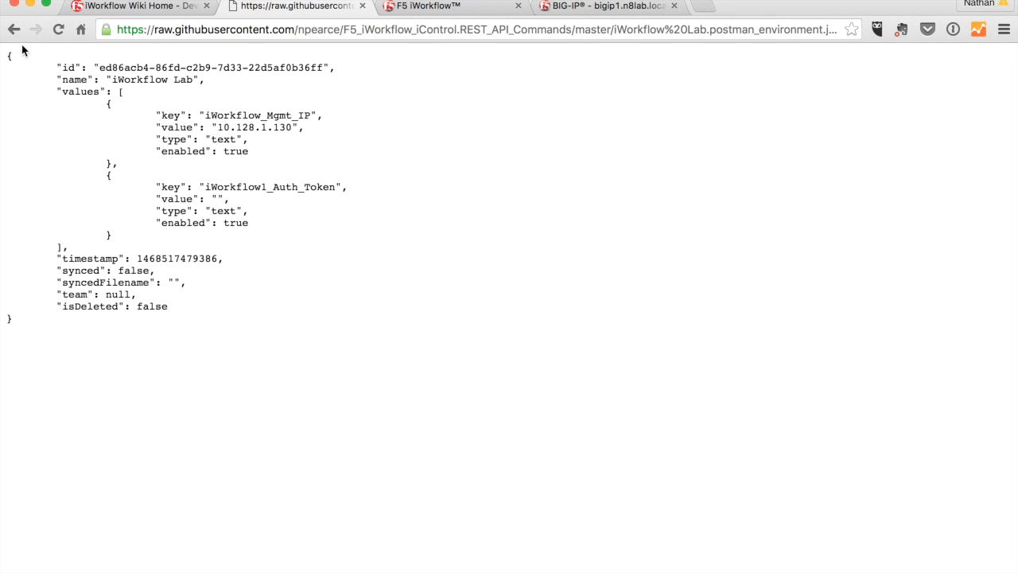
pyautogui.click(13, 29)
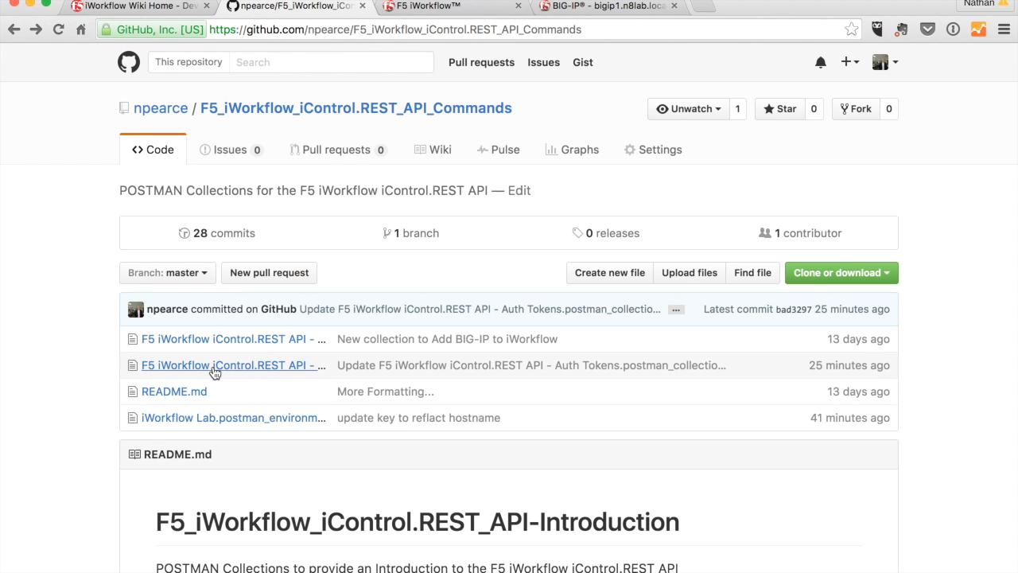
pyautogui.moveTo(469, 362)
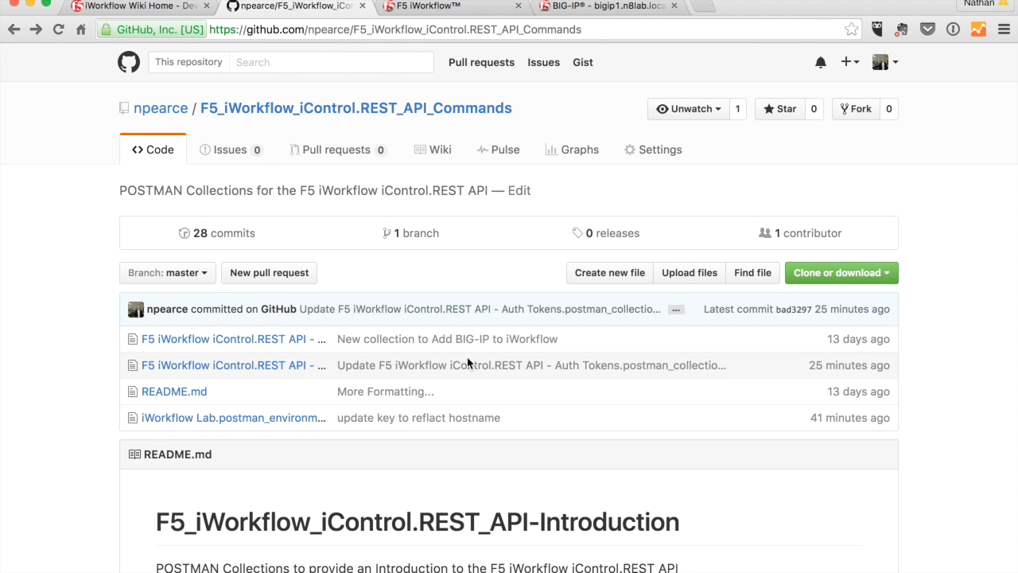
pyautogui.click(225, 365)
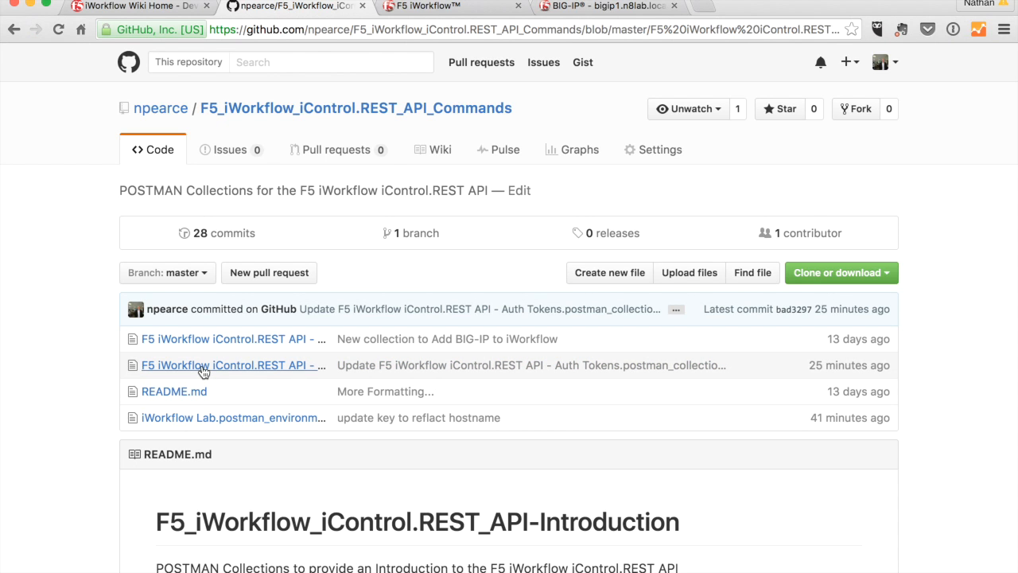
pyautogui.click(230, 365)
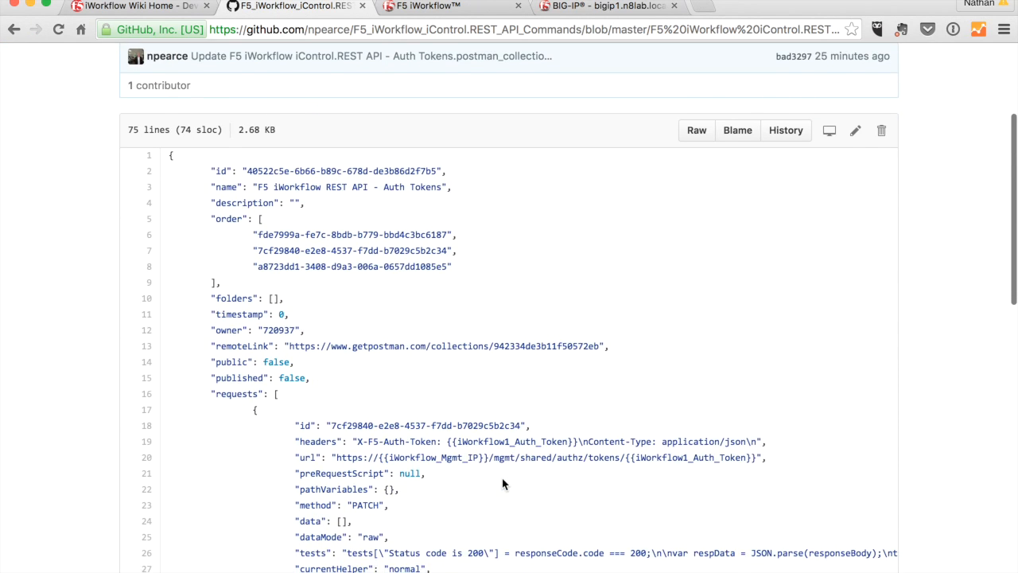
pyautogui.scroll(-3)
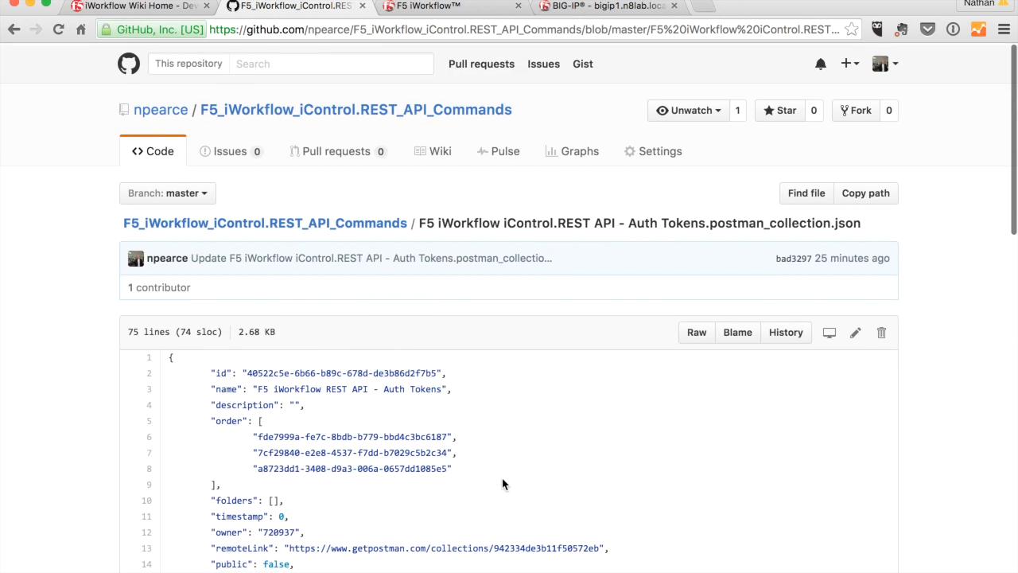
pyautogui.click(696, 331)
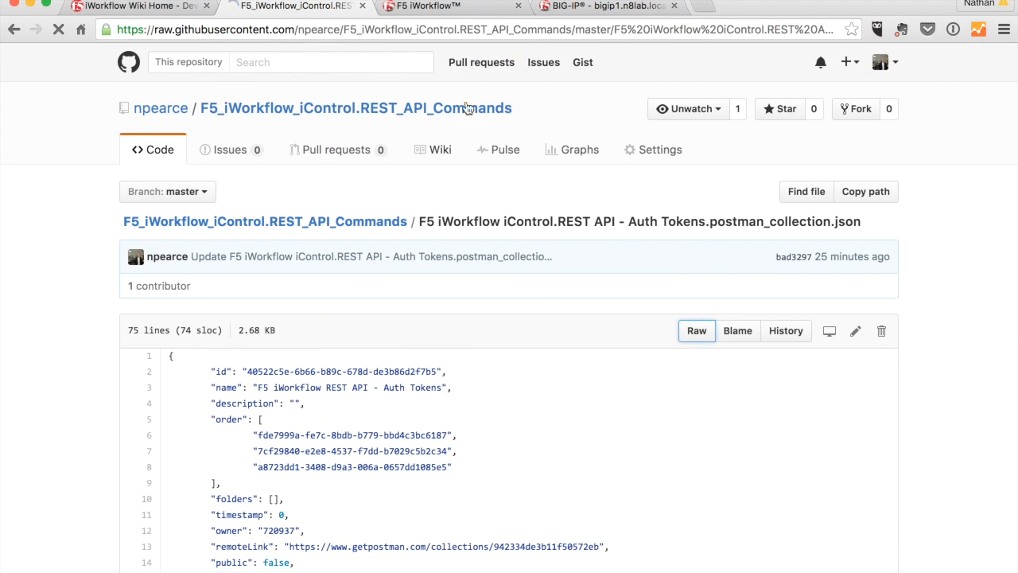
pyautogui.click(696, 330)
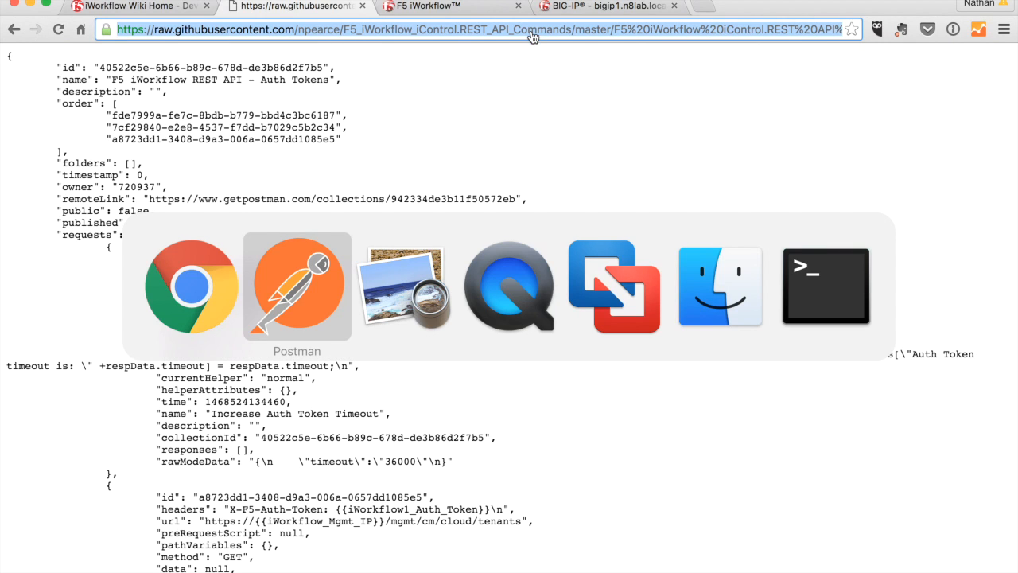
# Step: Import the F5 iWorkflow REST API - Auth Tokens collection from the pasted raw link
pyautogui.click(297, 284)
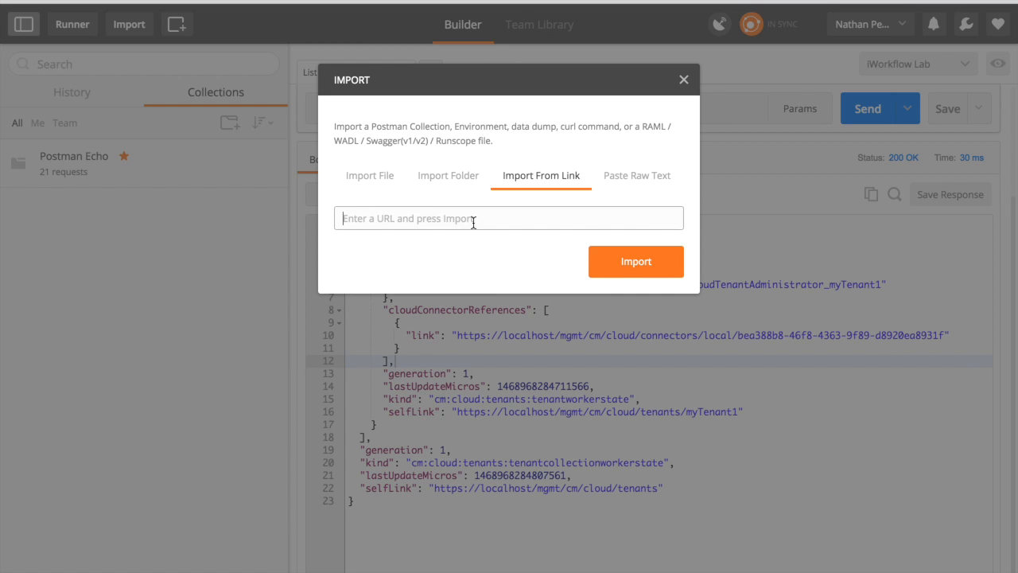
pyautogui.write('%20iControl.REST%20API%20-%20Auth%20Tokens.postman_collection.json')
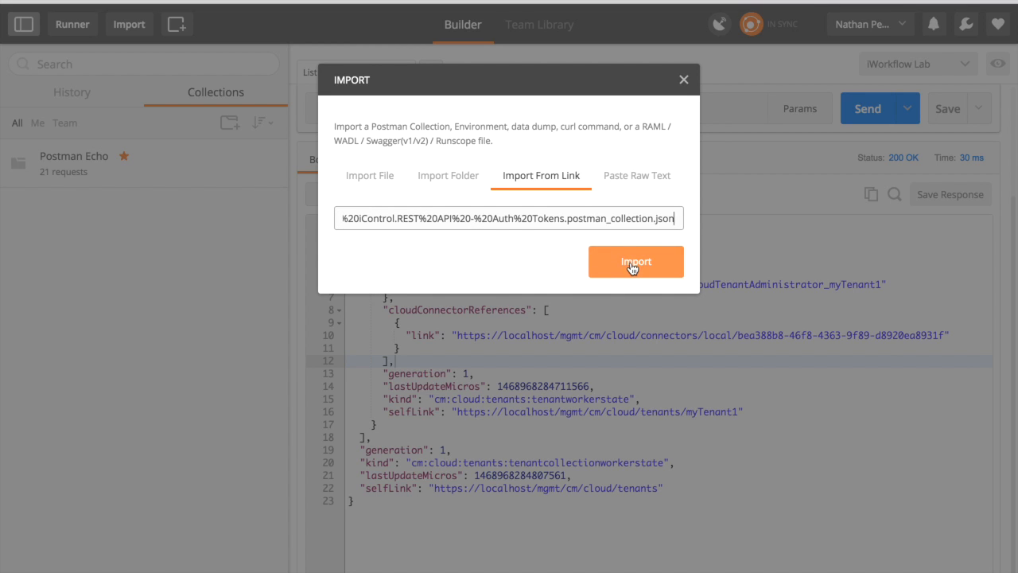
pyautogui.click(635, 261)
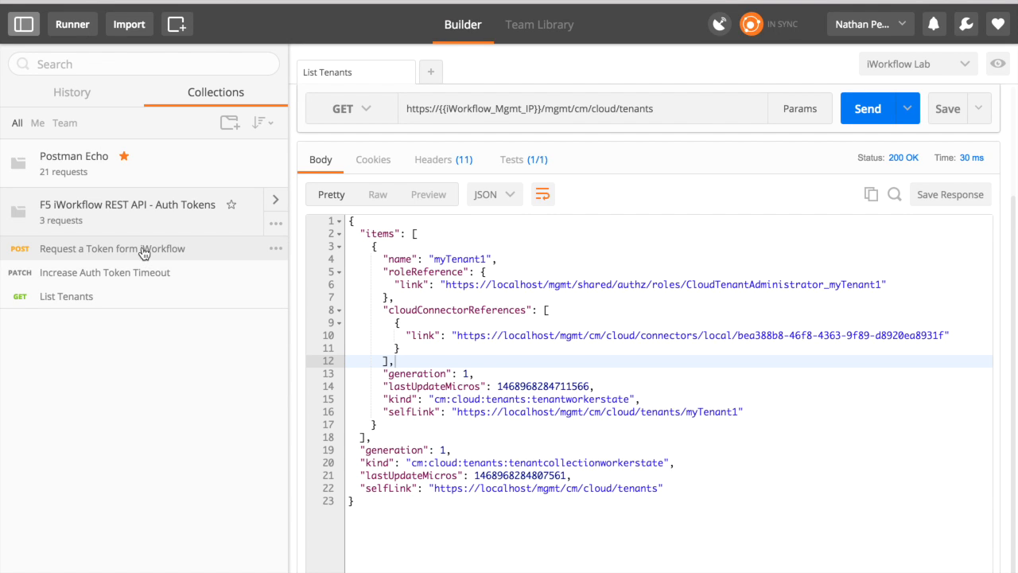
# Step: Browse the three imported requests and settle on Request a Token form iWorkflow
pyautogui.click(105, 272)
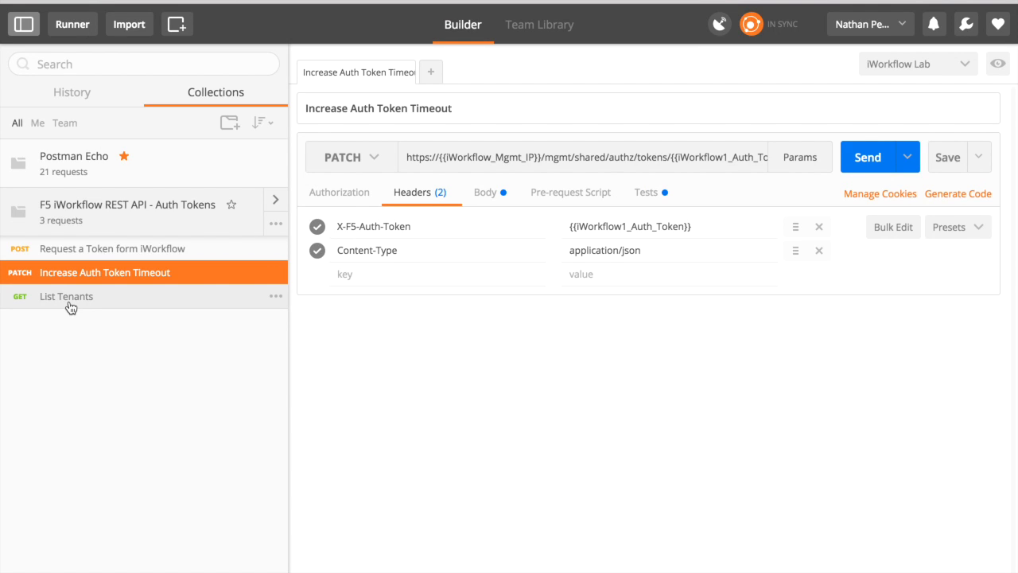
pyautogui.click(66, 295)
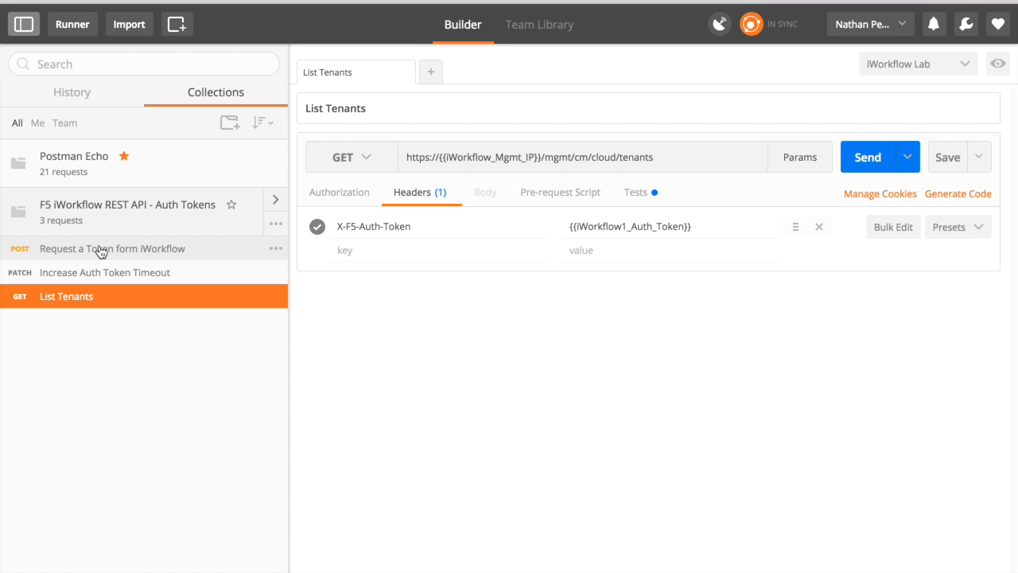
pyautogui.click(112, 248)
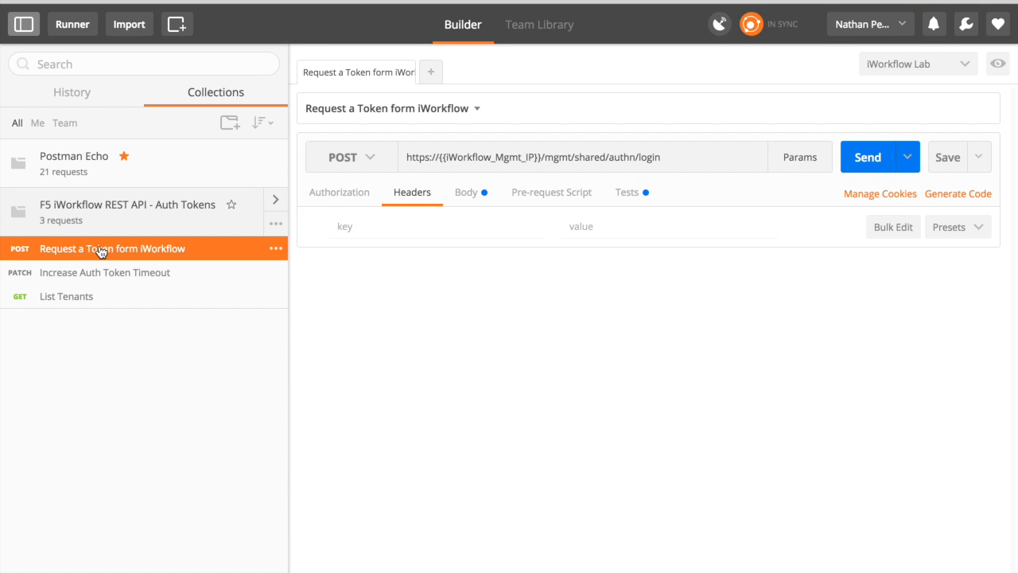
pyautogui.moveTo(199, 273)
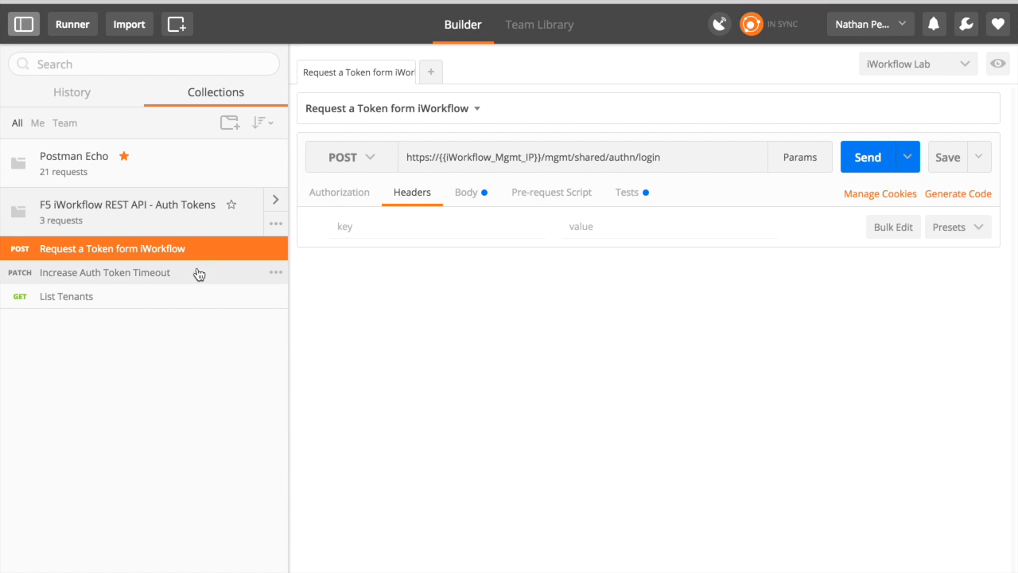
pyautogui.moveTo(629, 195)
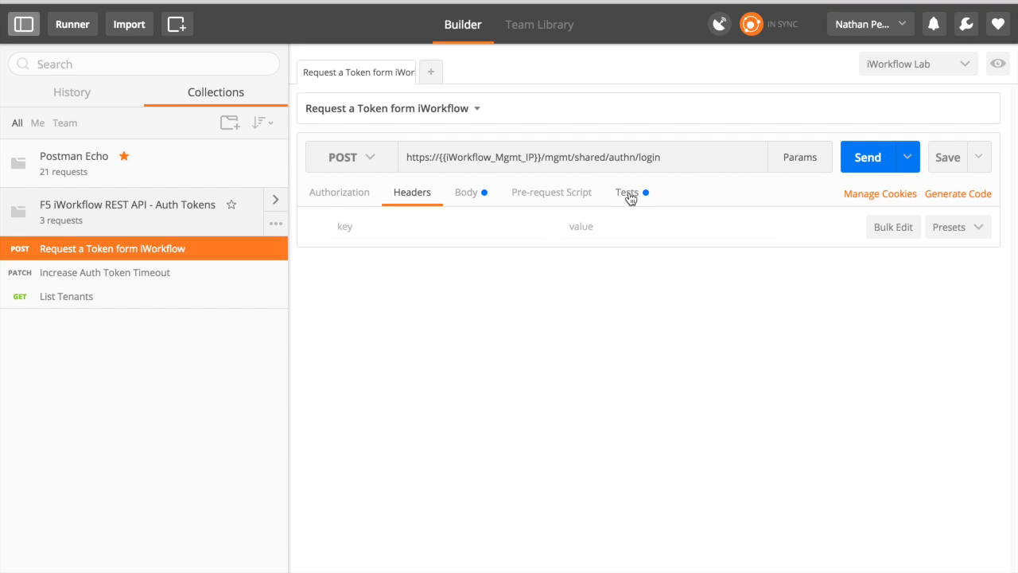
# Step: Review the login request's test script storing iWorkflow1_Auth_Token and check the environment values
pyautogui.click(627, 191)
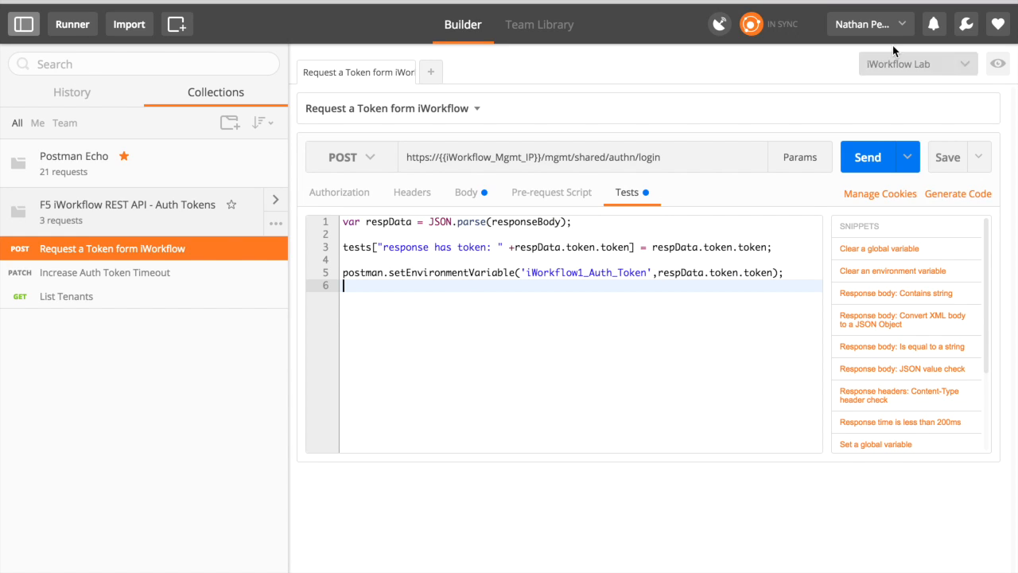
pyautogui.click(997, 63)
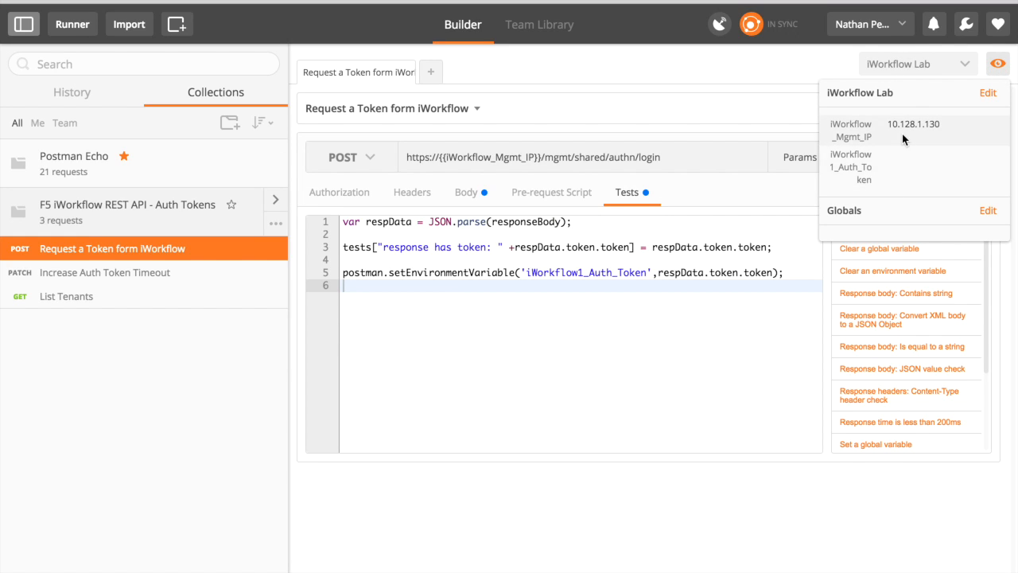
pyautogui.click(997, 64)
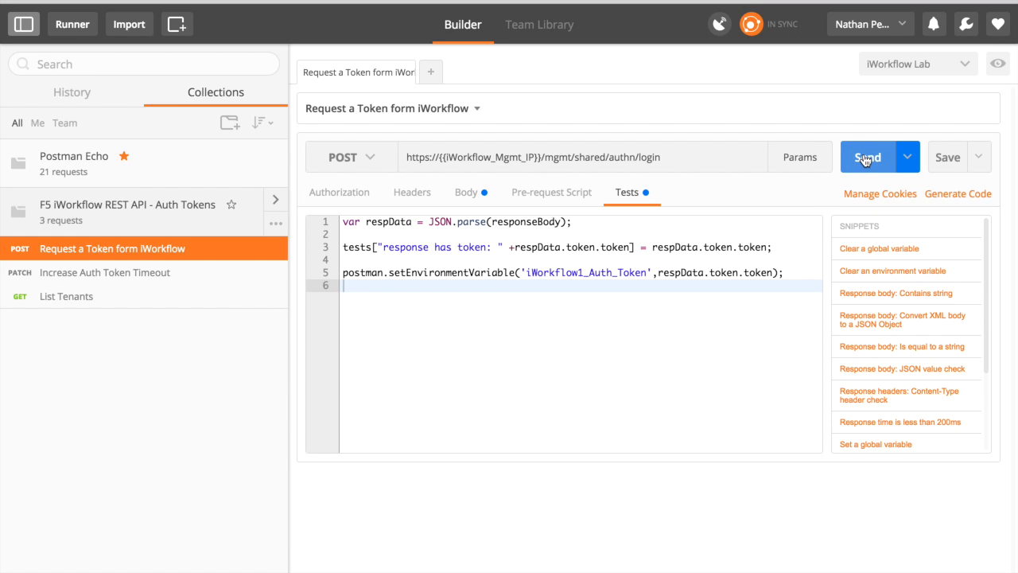
# Step: Send the token login request, get 200 OK with a token, and confirm the variable was filled
pyautogui.click(866, 156)
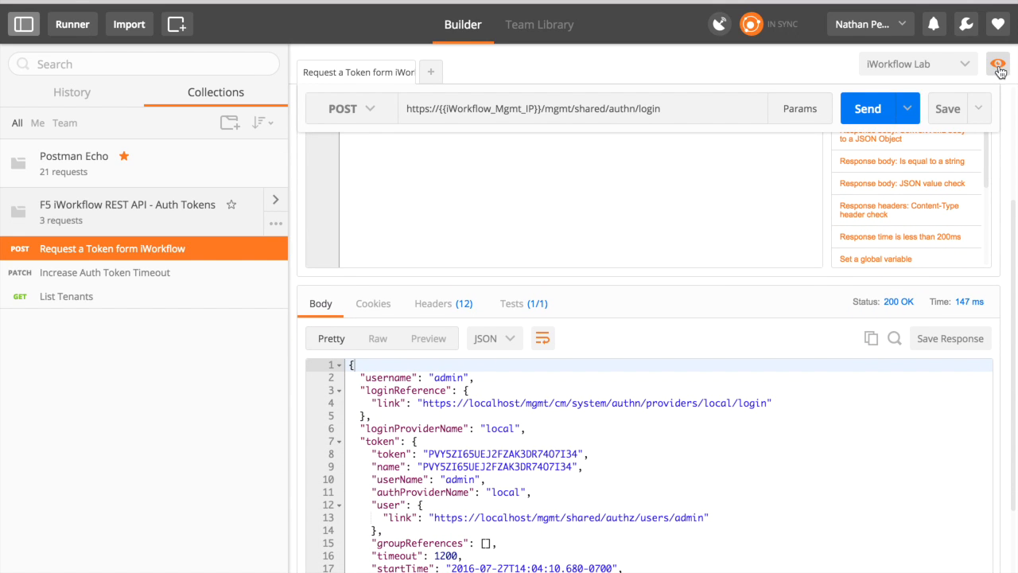
pyautogui.click(997, 64)
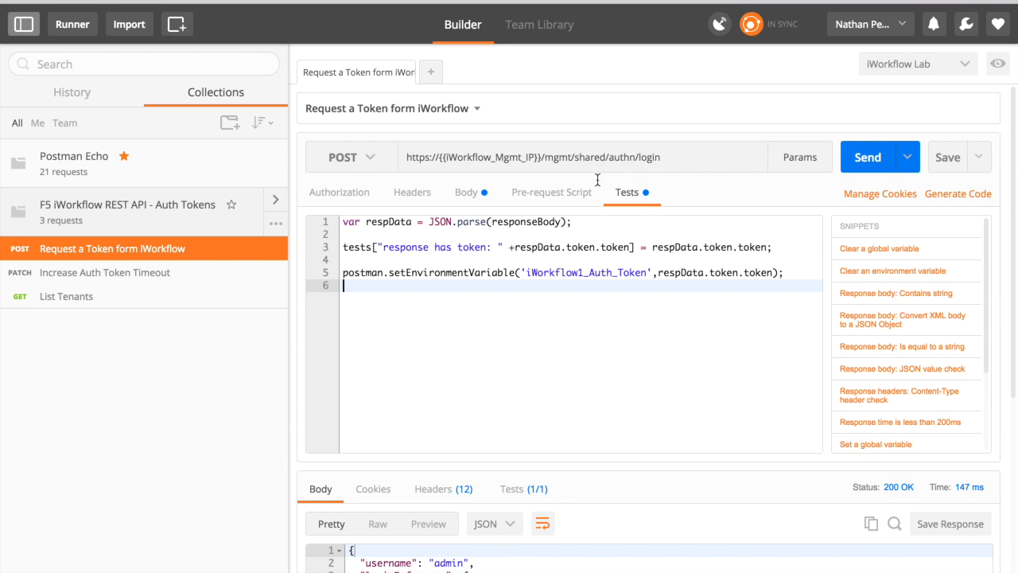
pyautogui.moveTo(505, 330)
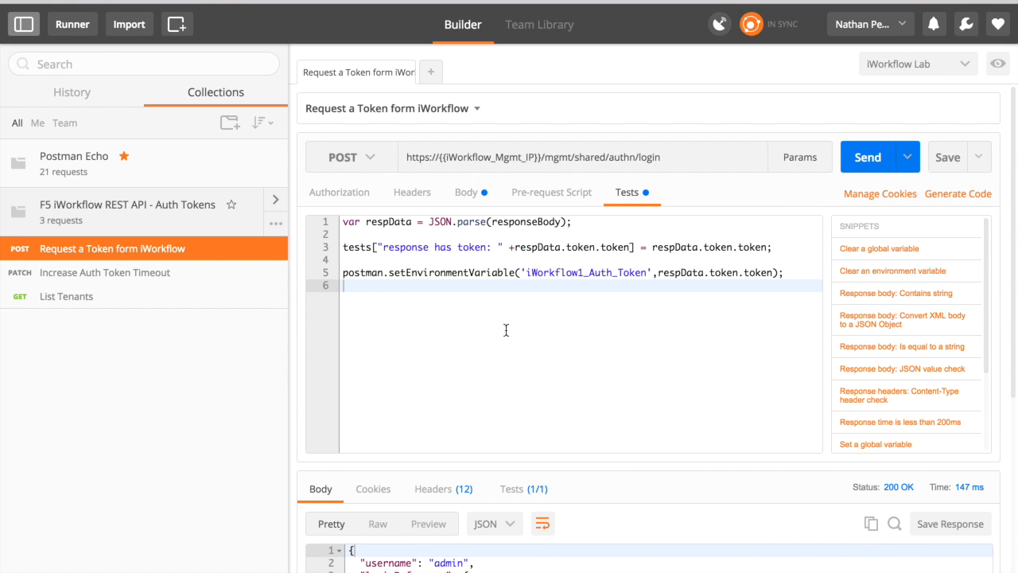
pyautogui.moveTo(556, 342)
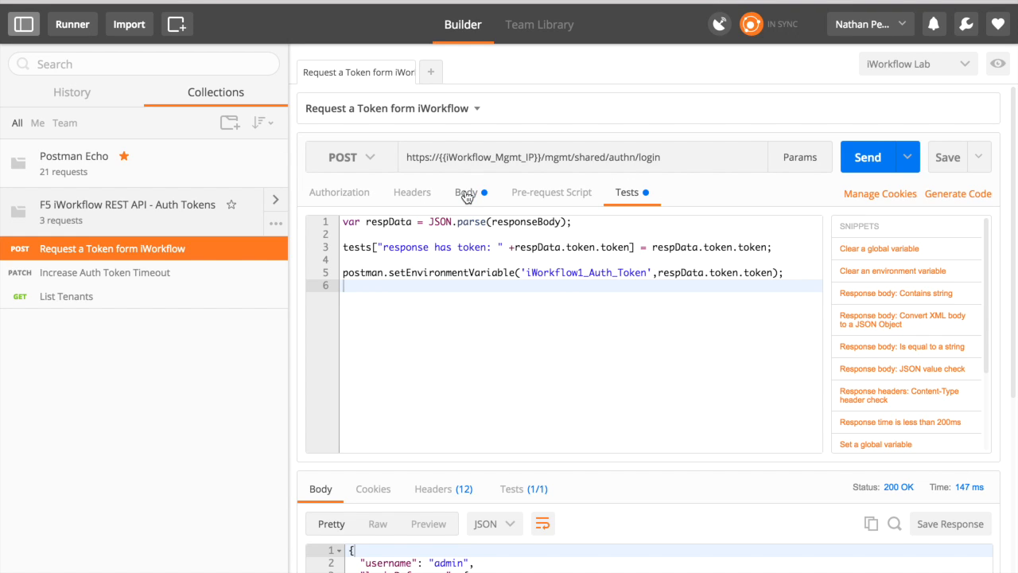
pyautogui.moveTo(101, 272)
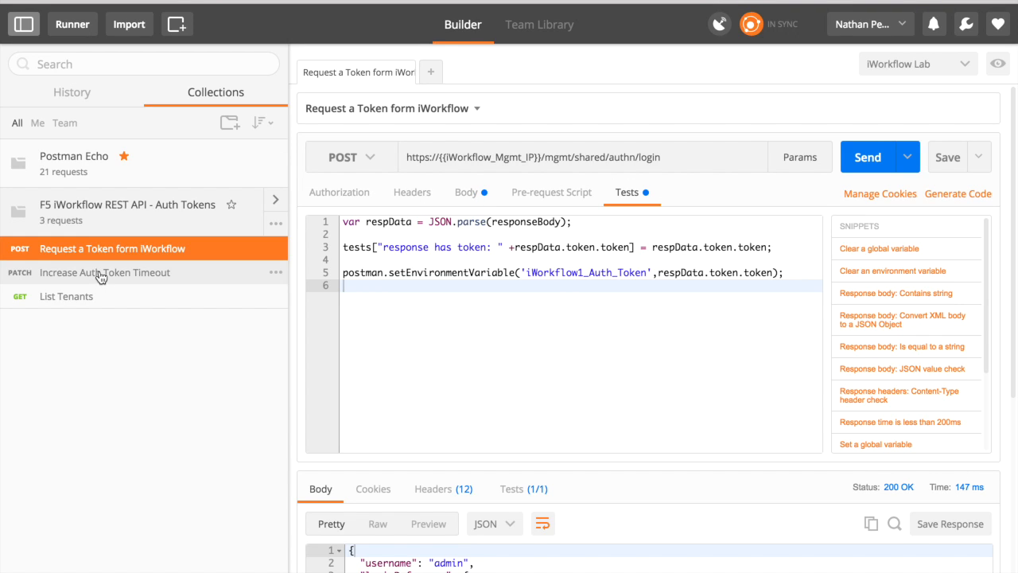
# Step: Send Increase Auth Token Timeout after checking headers; 200 OK, timeout 36000, both tests pass
pyautogui.click(104, 272)
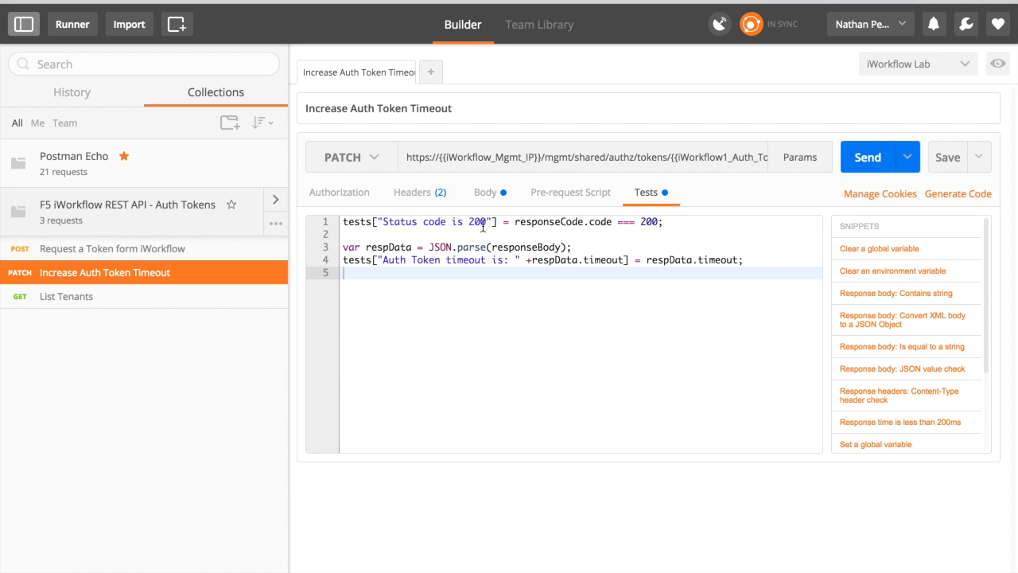
pyautogui.moveTo(506, 378)
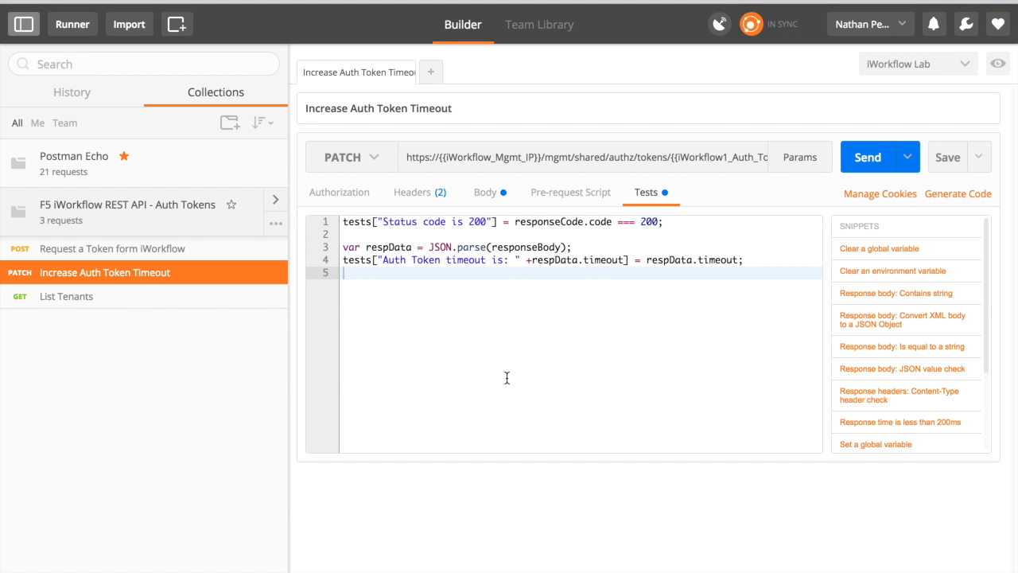
pyautogui.click(412, 191)
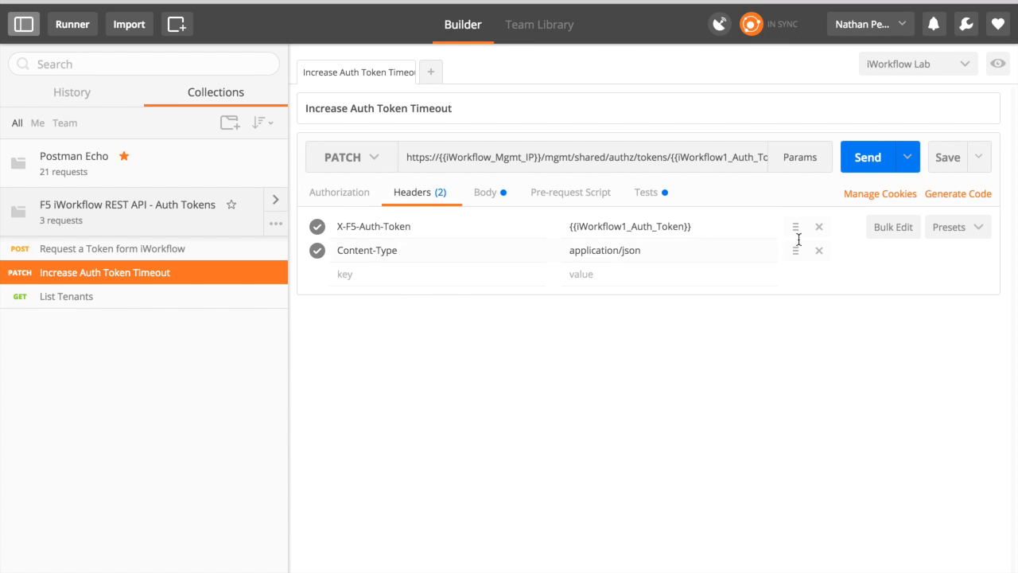
pyautogui.click(867, 157)
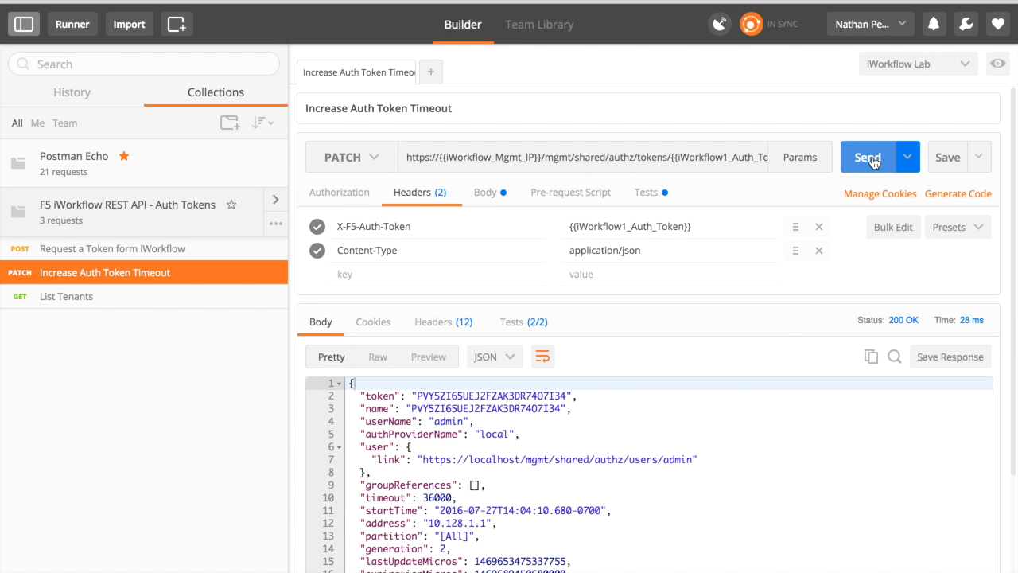
pyautogui.click(513, 322)
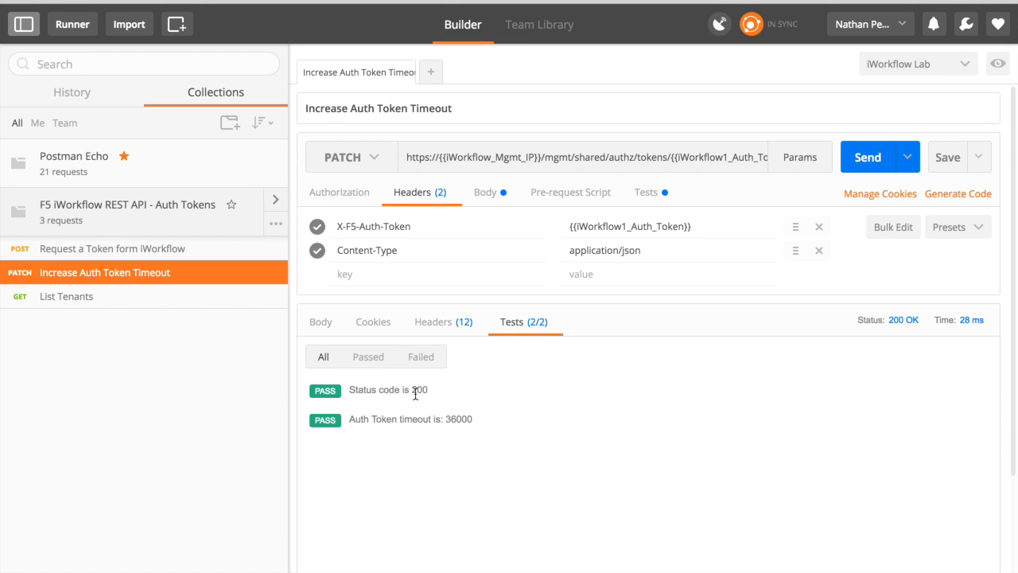
pyautogui.click(645, 192)
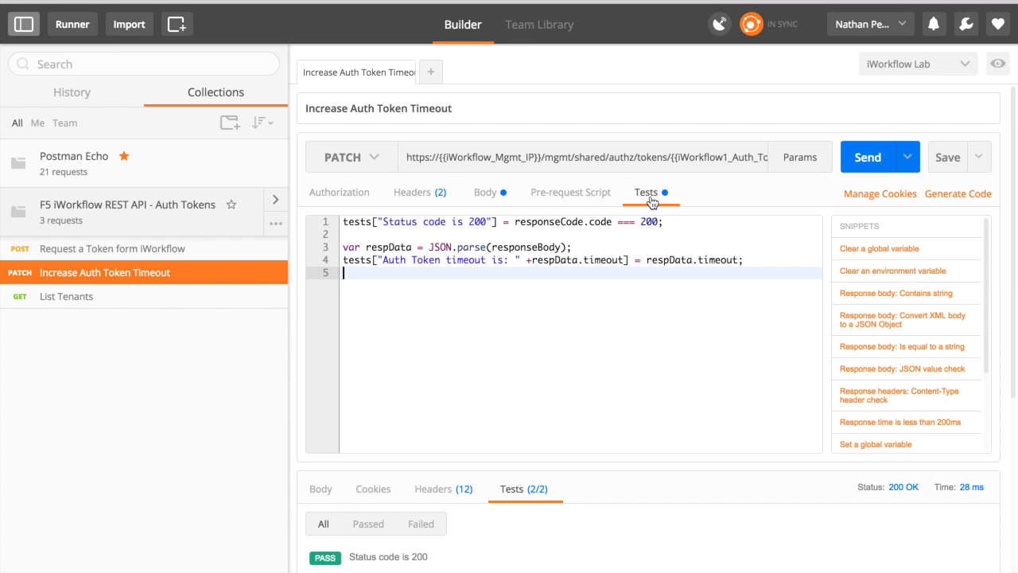
pyautogui.moveTo(453, 244)
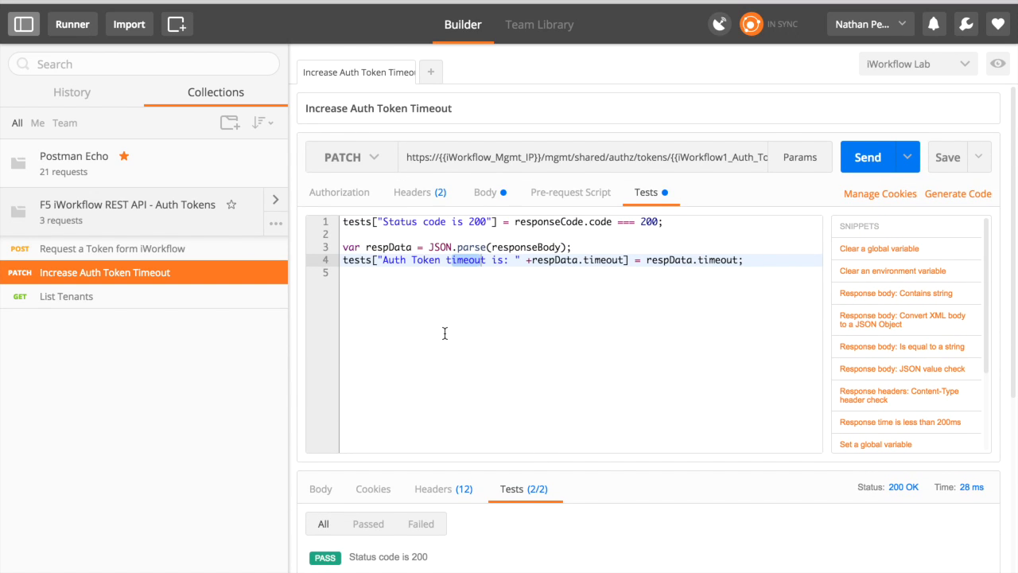
# Step: Review List Tenants' token header and status-200 test, then confirm iWorkflow1_Auth_Token holds the issued token
pyautogui.click(66, 296)
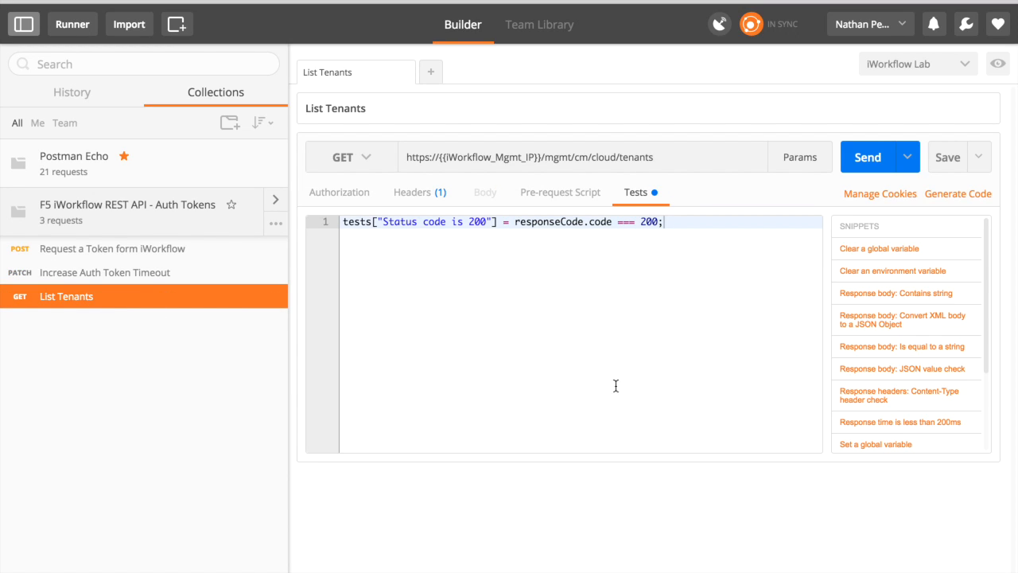
pyautogui.click(412, 192)
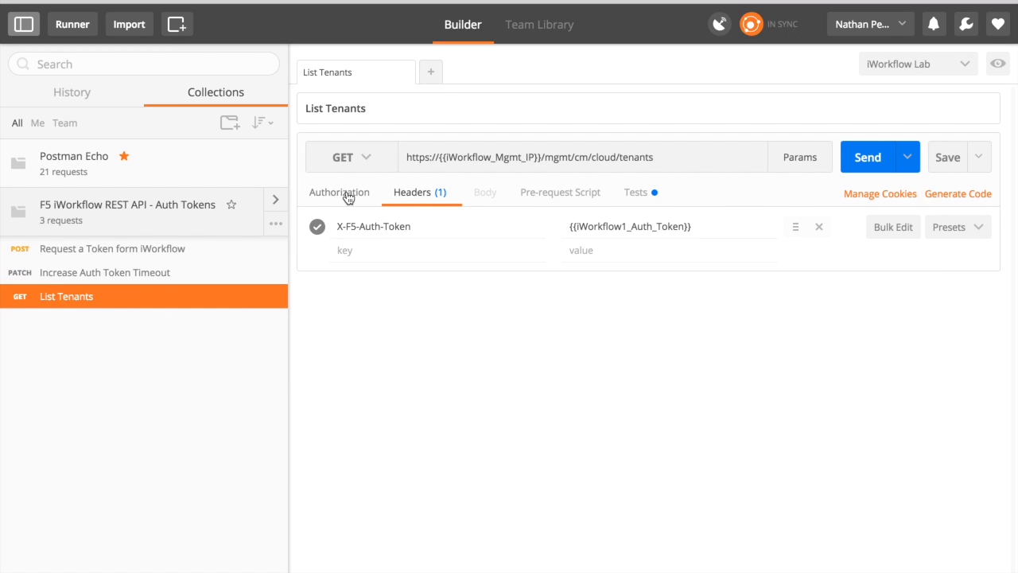
pyautogui.click(635, 191)
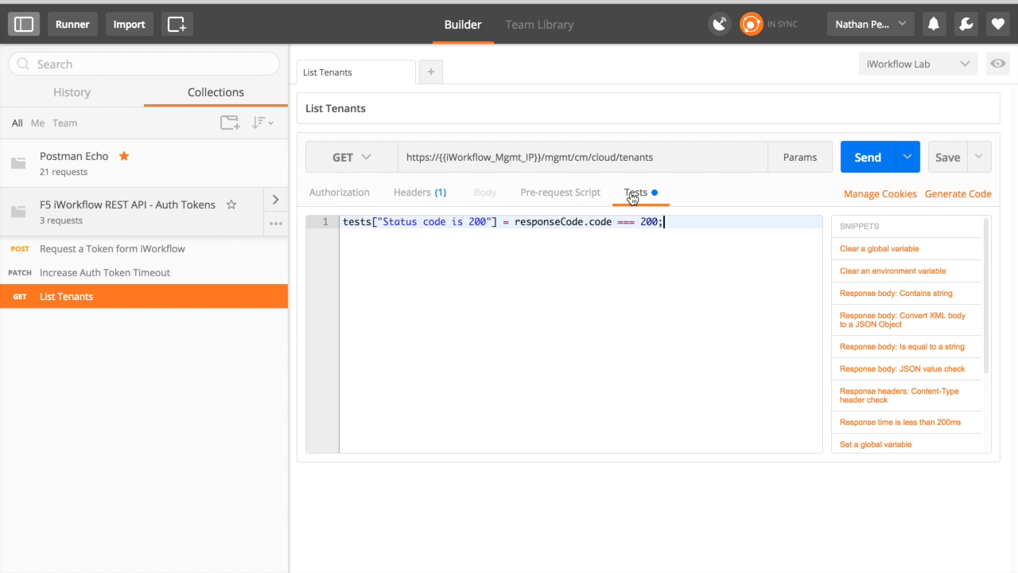
pyautogui.click(412, 192)
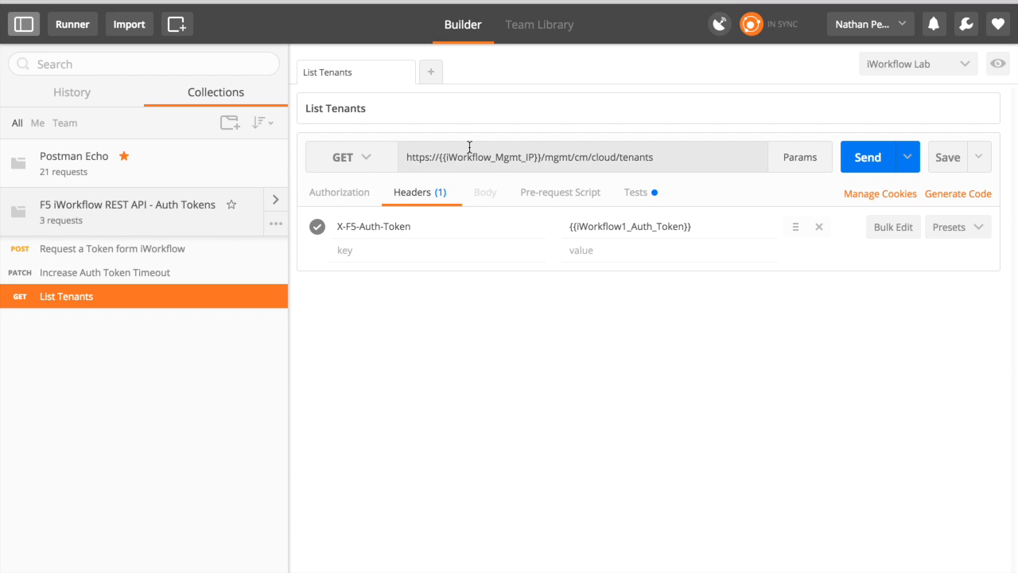
pyautogui.doubleClick(489, 156)
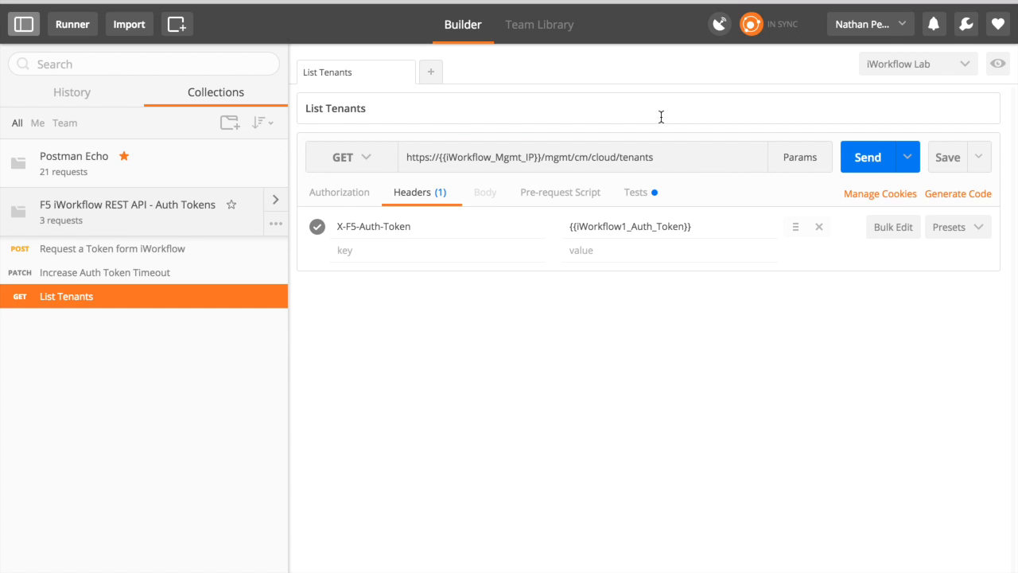
pyautogui.moveTo(950, 75)
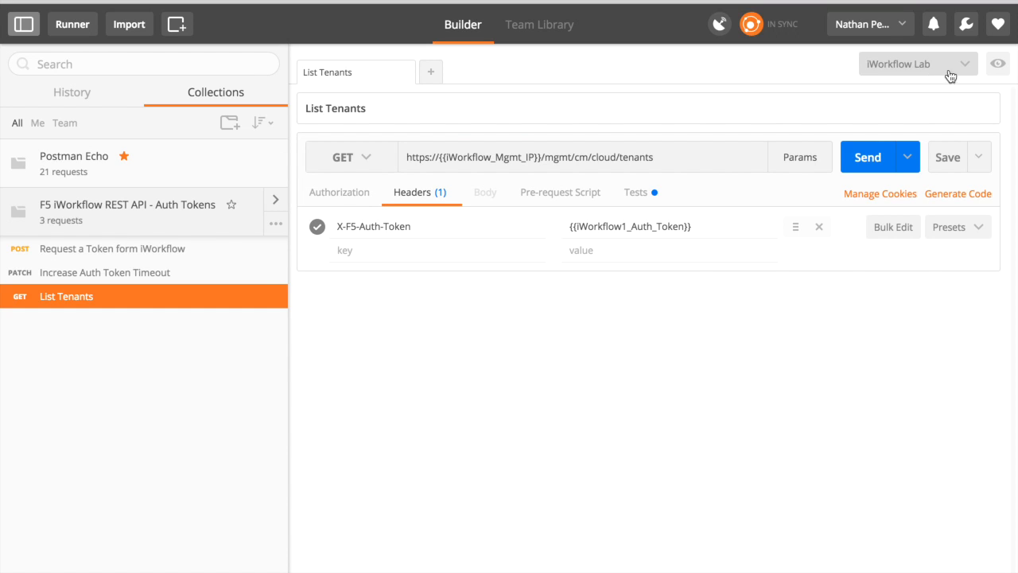
pyautogui.click(997, 64)
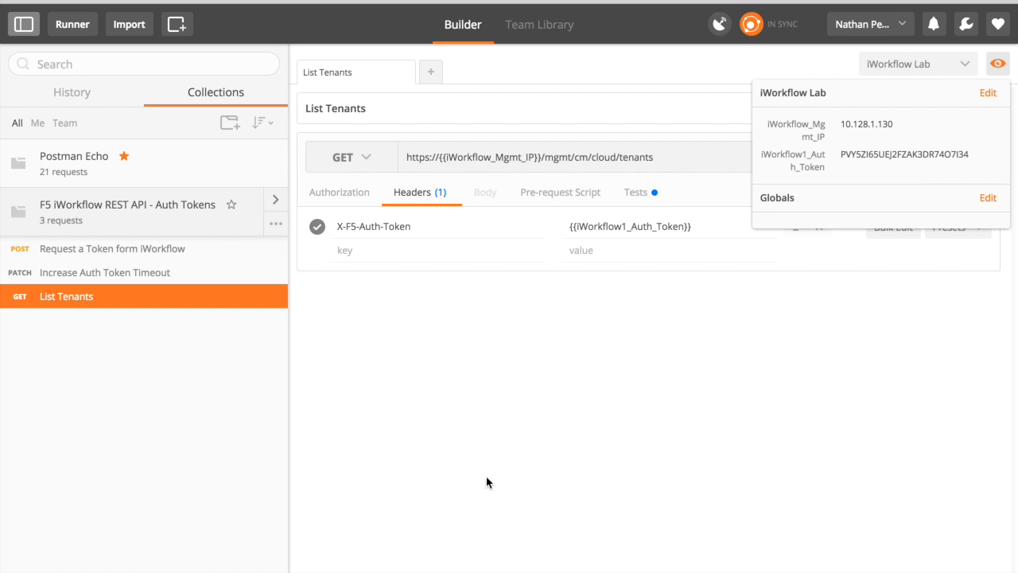